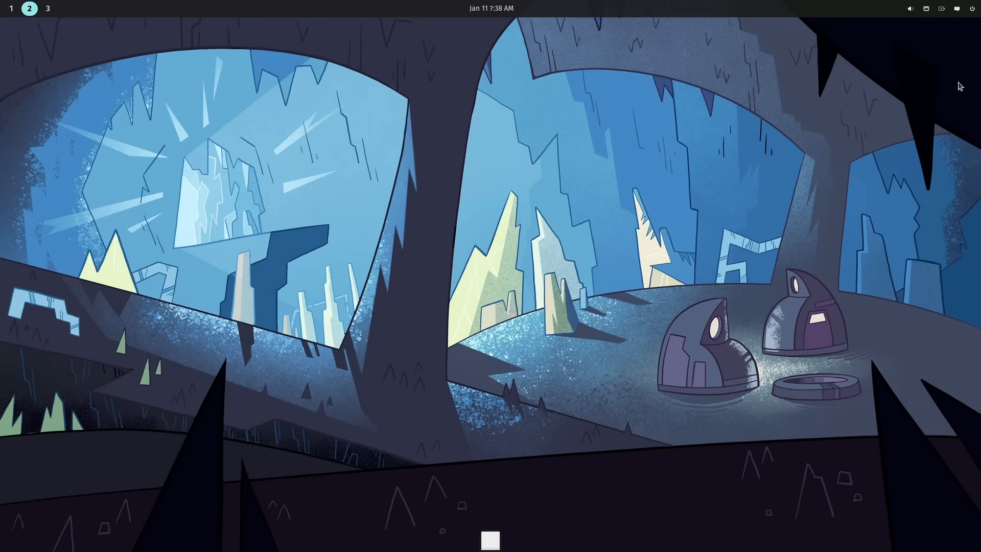
mouse_move(959, 127)
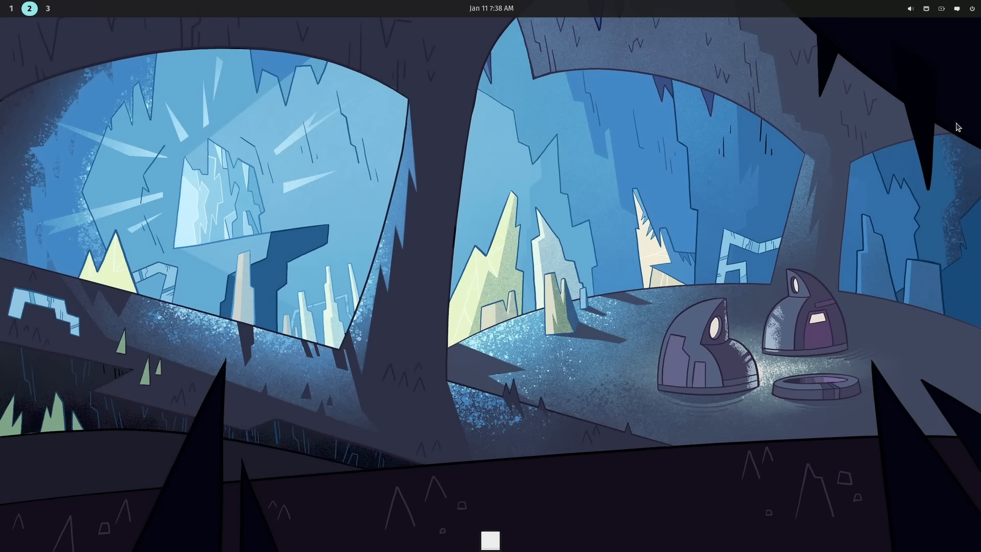
mouse_move(732, 281)
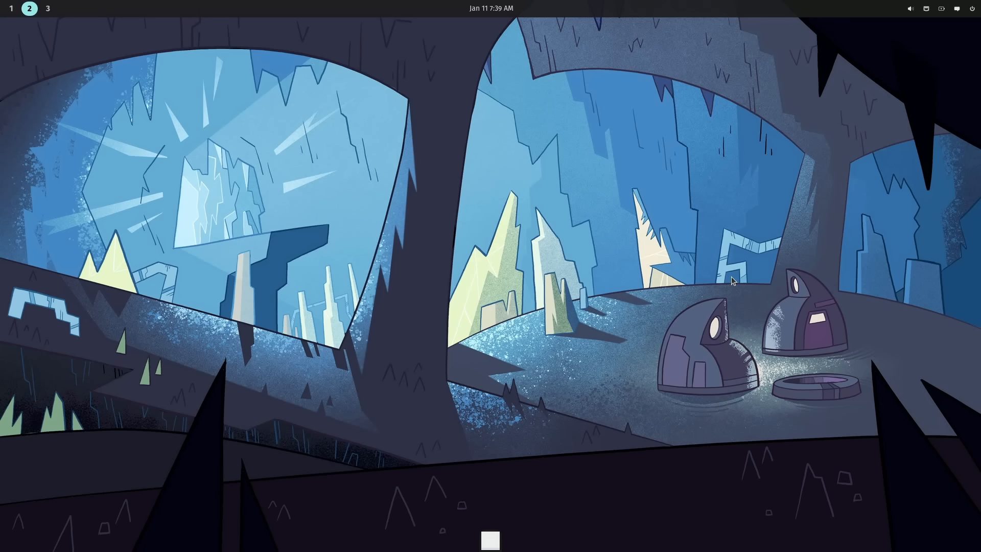
mouse_move(713, 298)
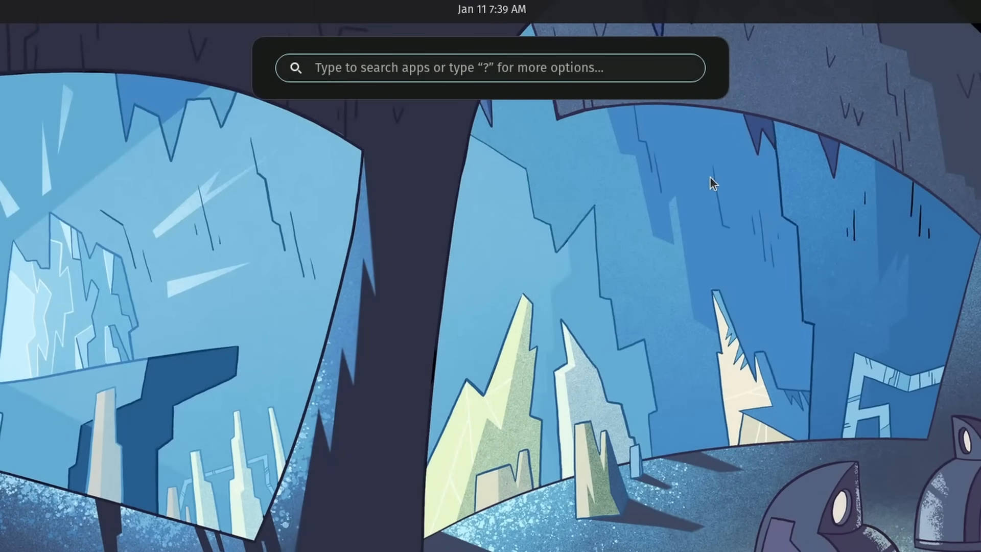
Search the launcher for 'files' to list file-related apps, then clear the query
text(files)
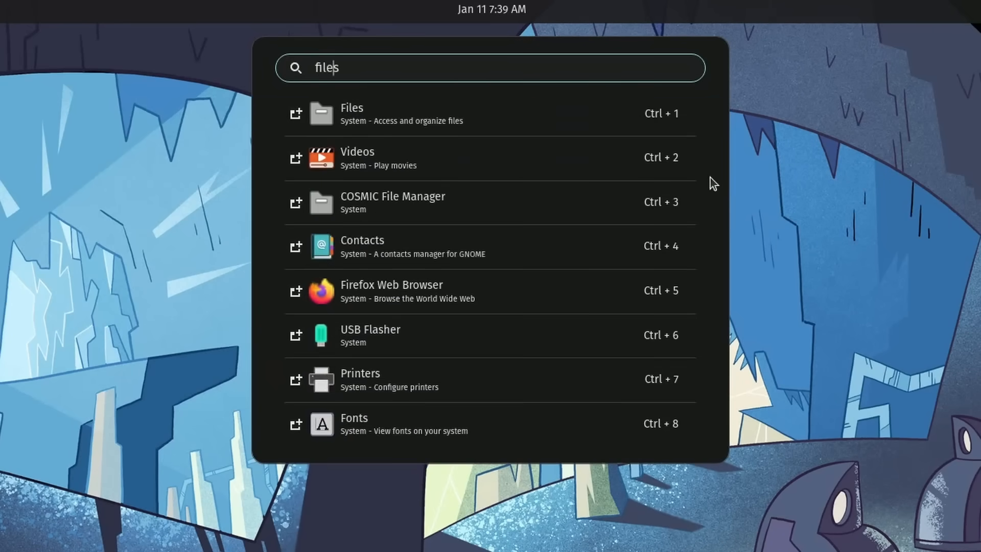
mouse_move(675, 130)
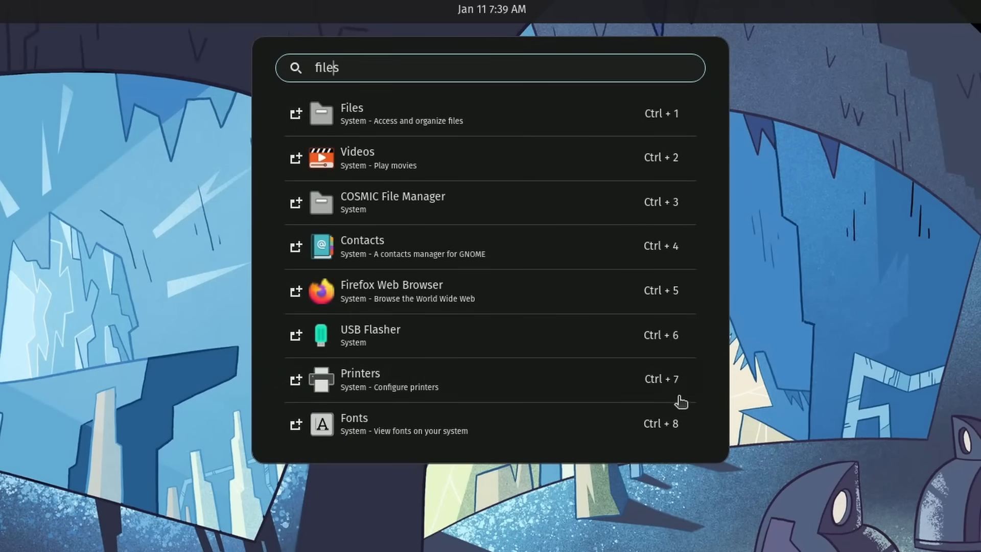
mouse_move(603, 385)
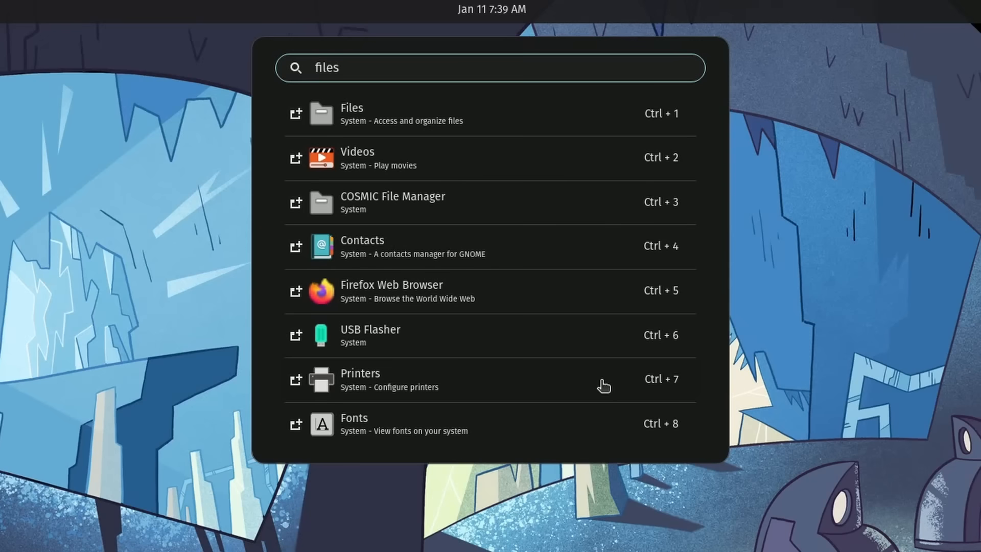
mouse_move(450, 122)
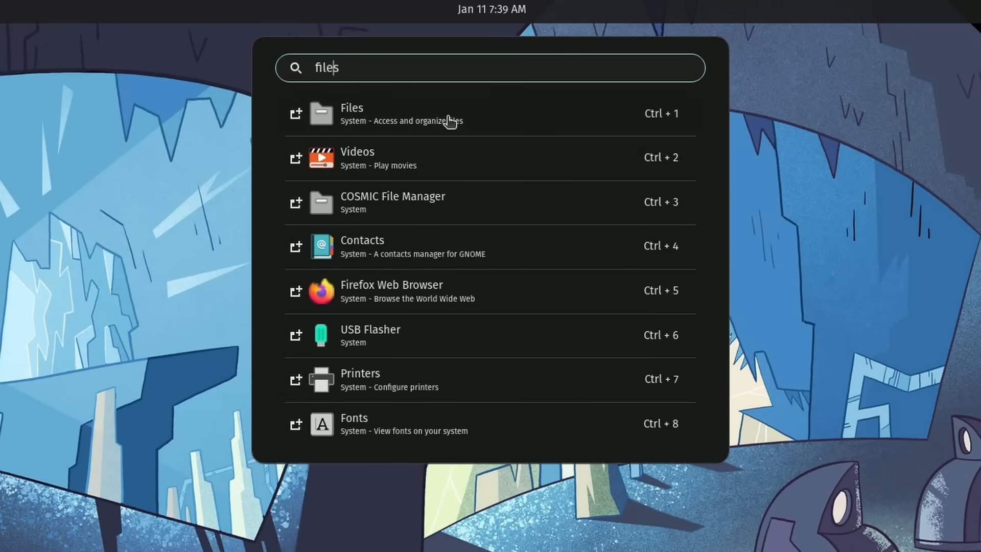
mouse_move(410, 129)
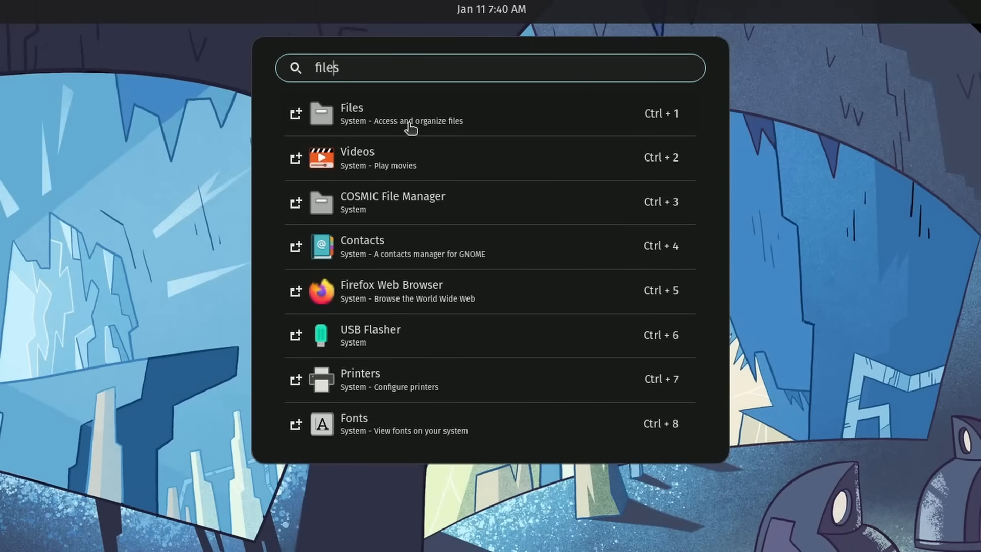
mouse_move(408, 128)
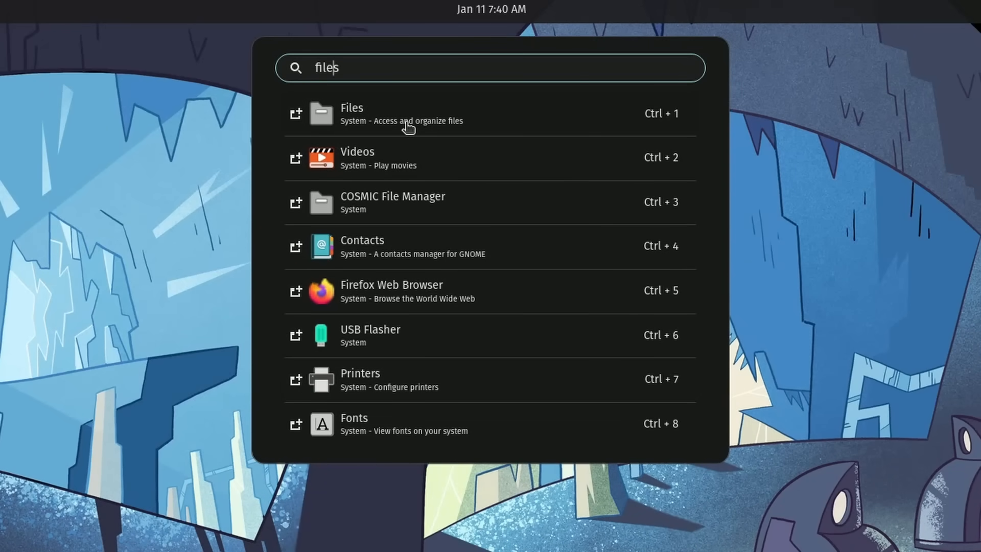
key(BackSpace)
text(=)
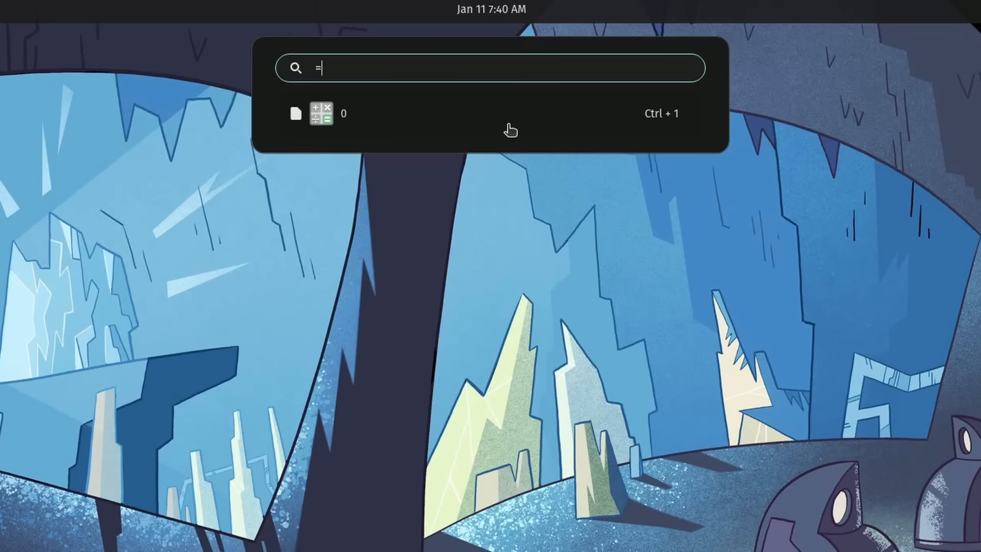
mouse_move(370, 138)
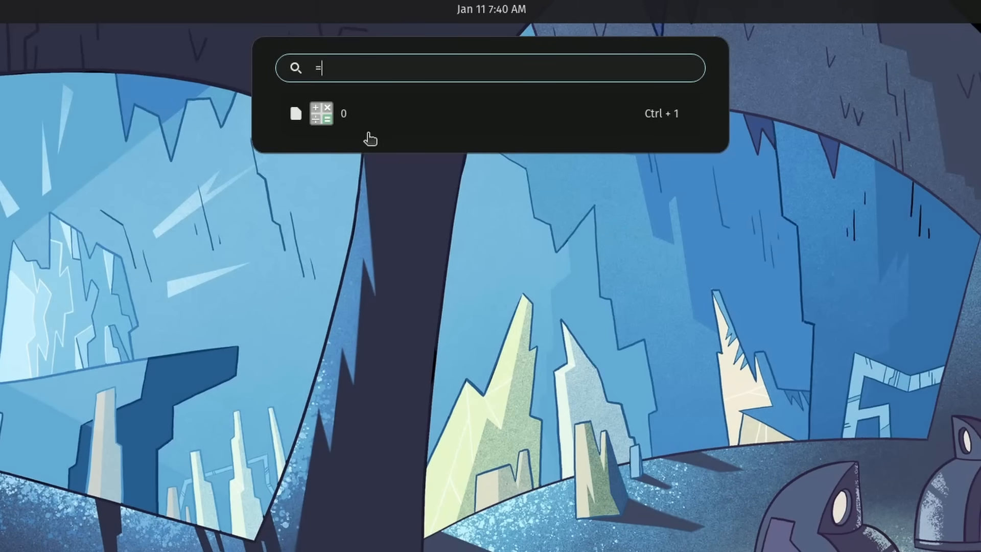
Build calculator expressions in the launcher, up to (200*300)+3
text(1)
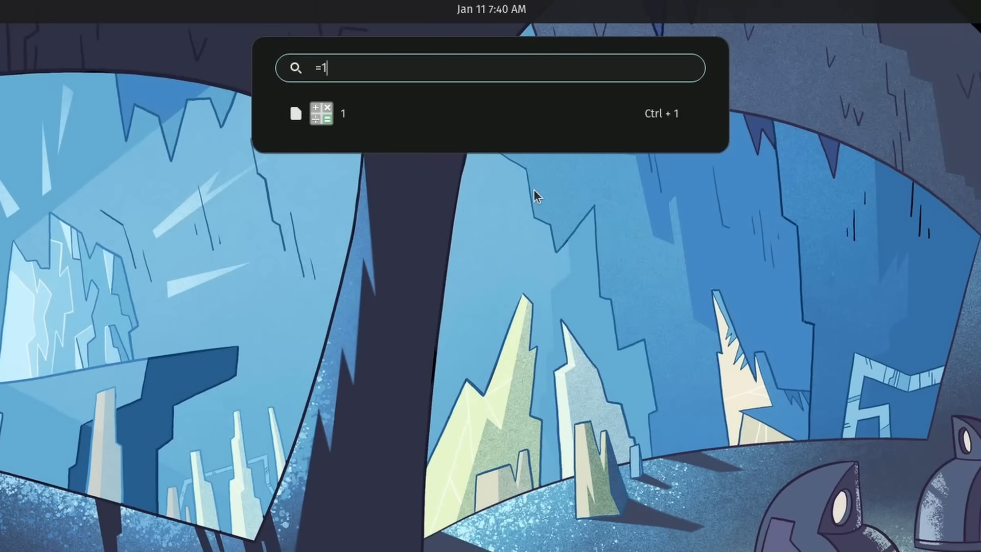
text(+1)
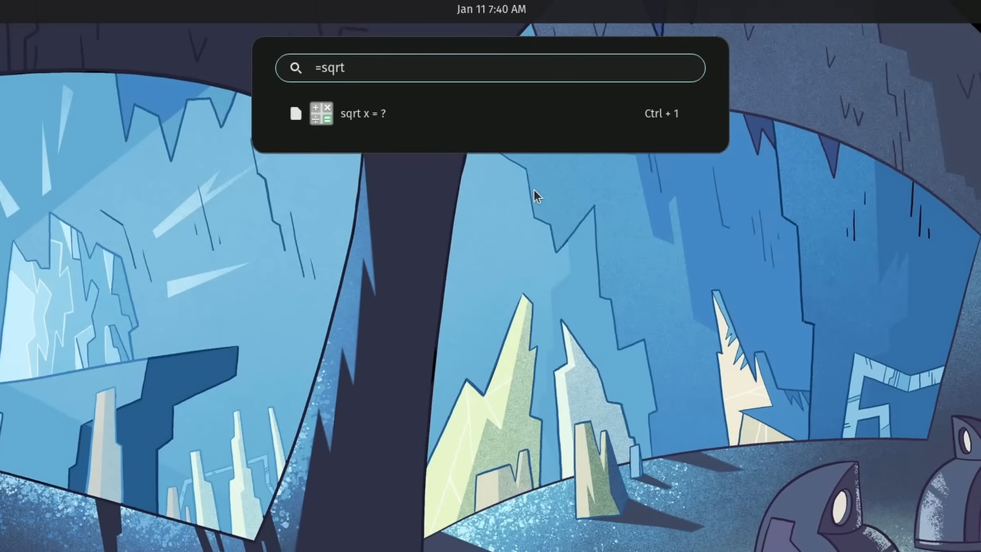
text(4)
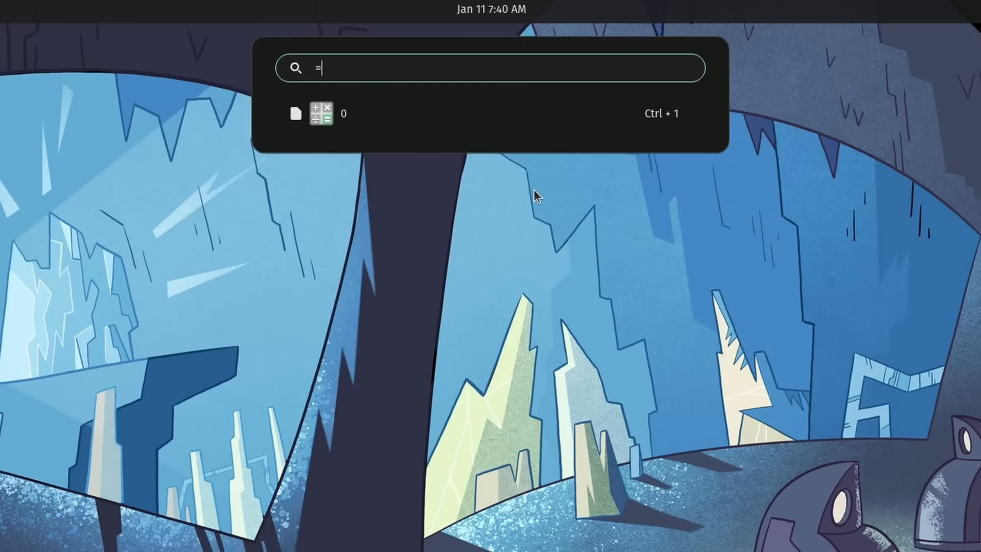
text(()
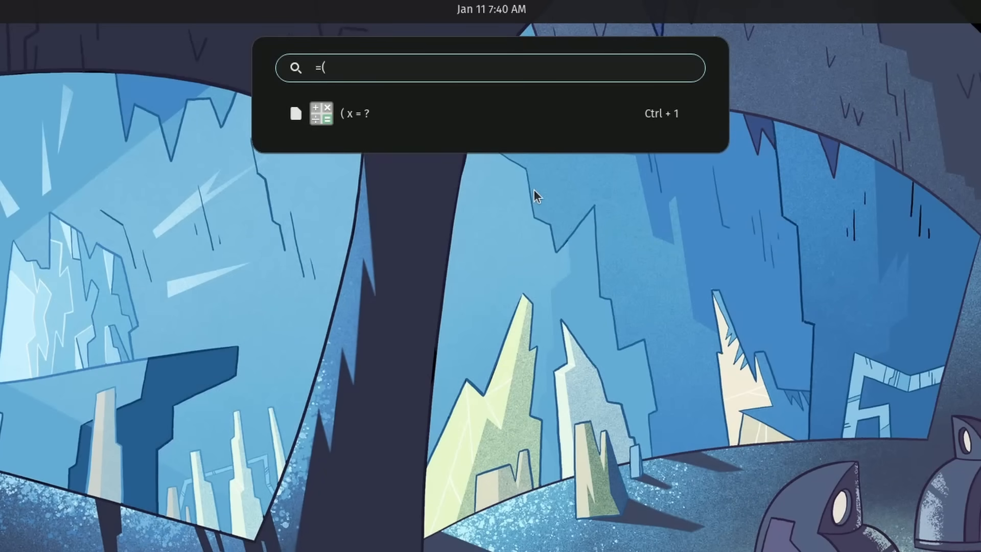
text(200*300_)
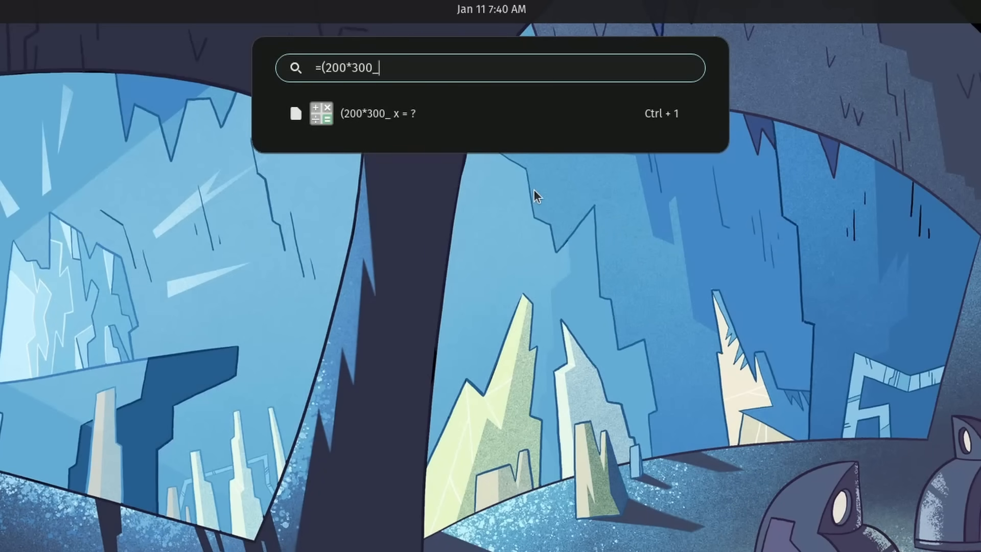
text()+3)/)
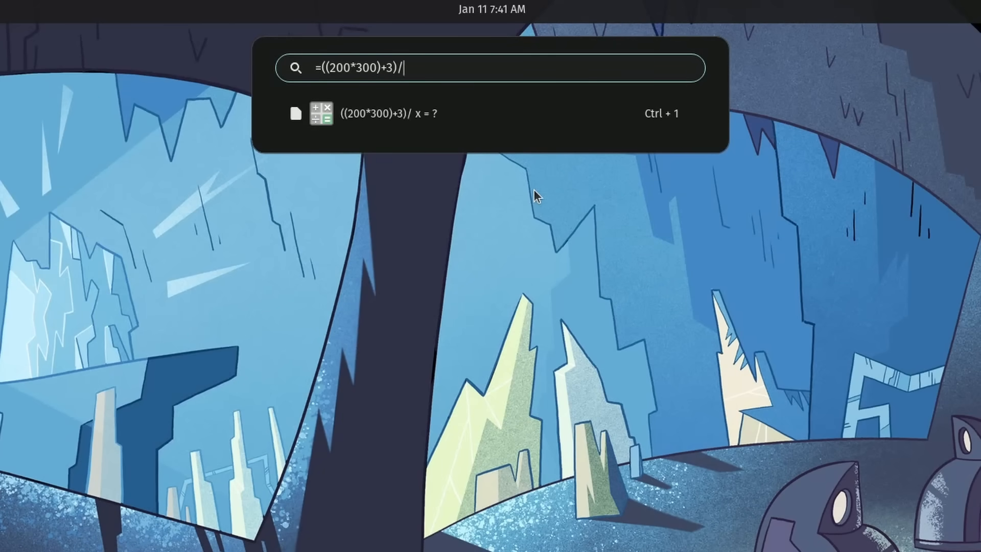
Extend it to (((200*300)+3)/3)/sqrt3 ≈ 11547.58, then clear the field
text(3)
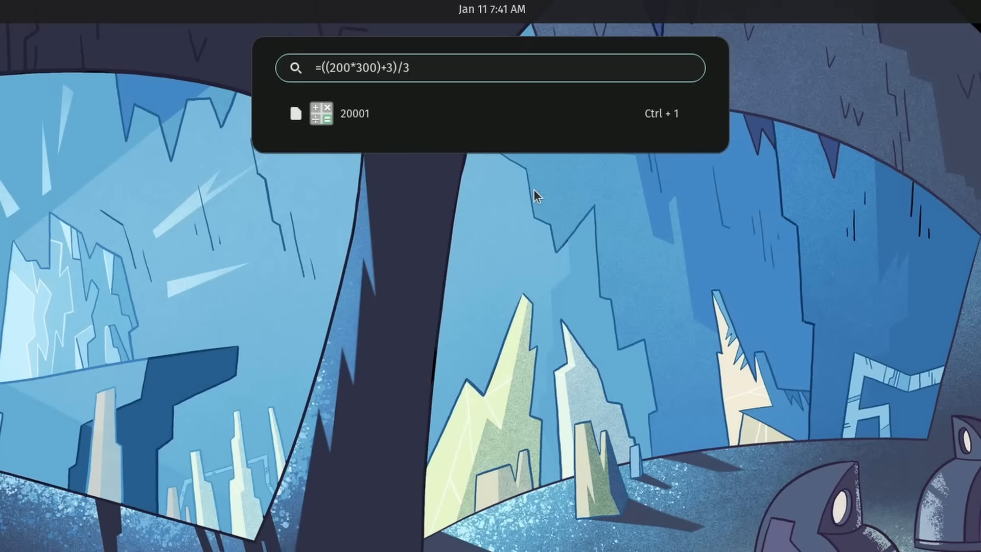
text(()
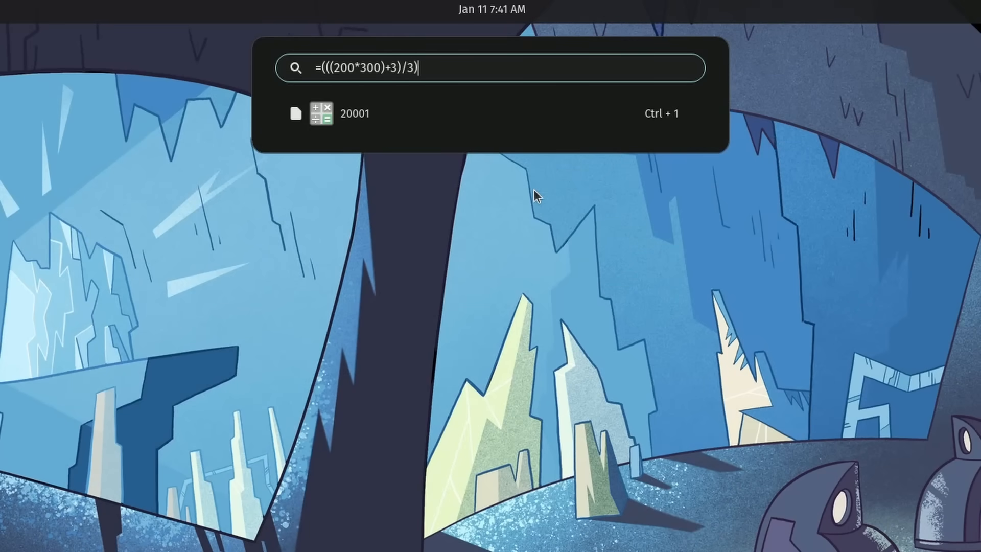
text(/sqrt3)
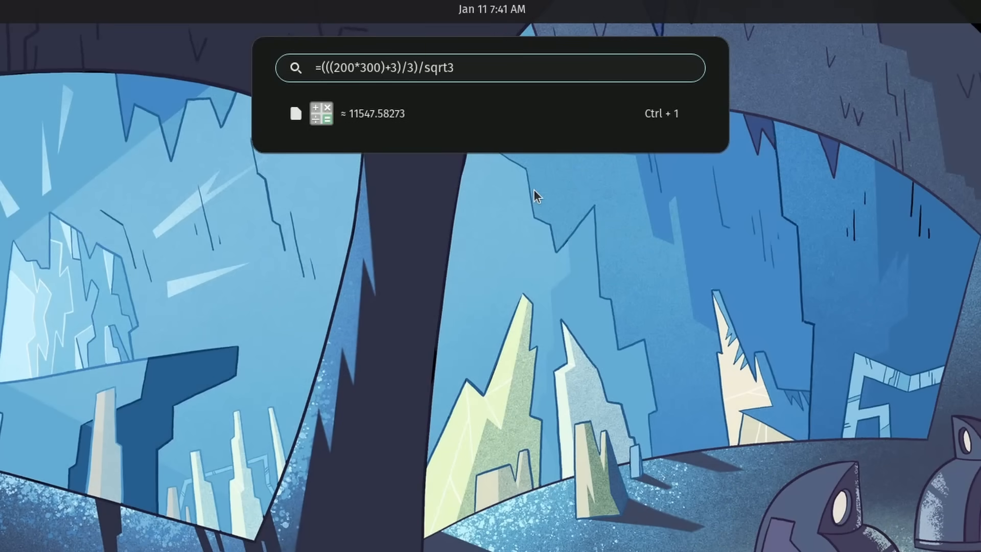
text())
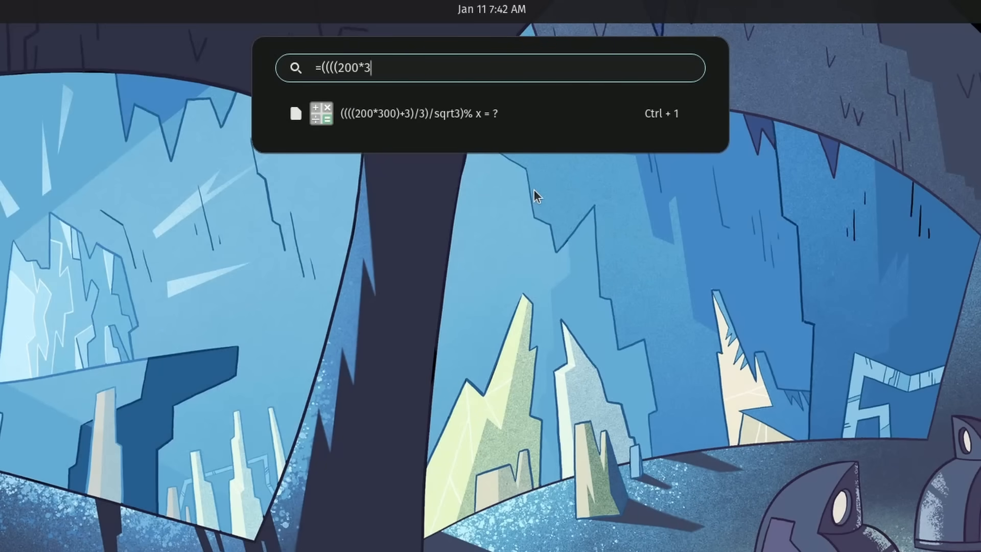
key(ctrl+a)
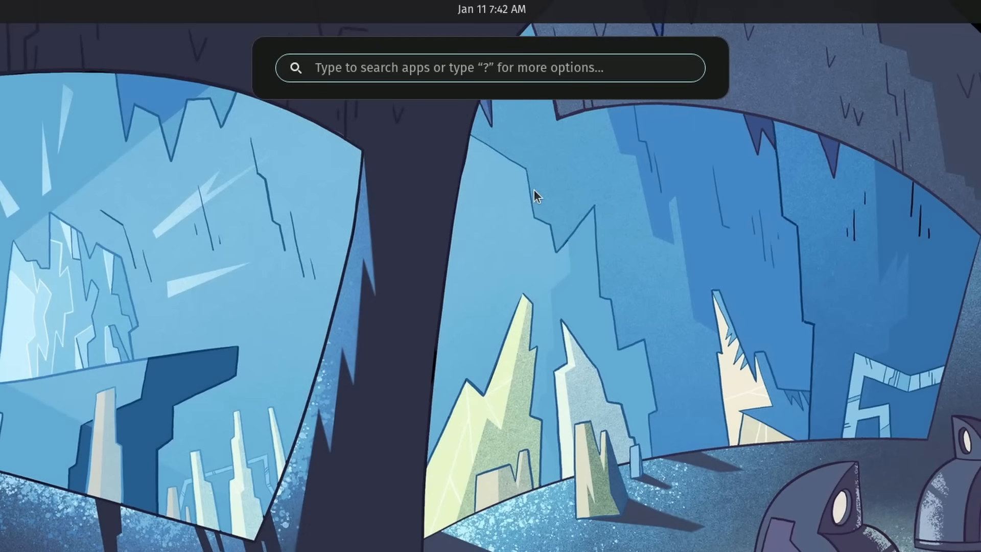
Search the launcher for 'file' to launch COSMIC File Manager
text(file)
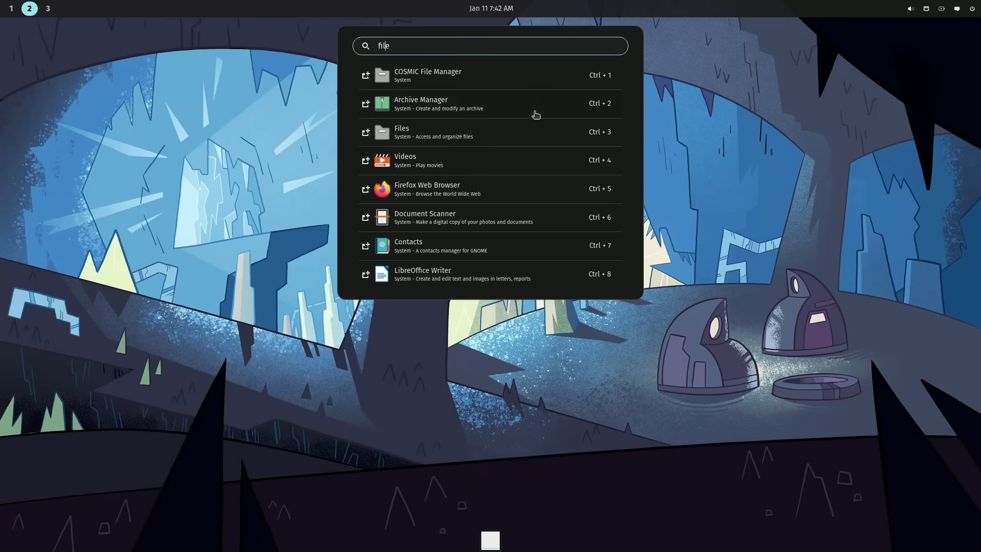
key(Escape)
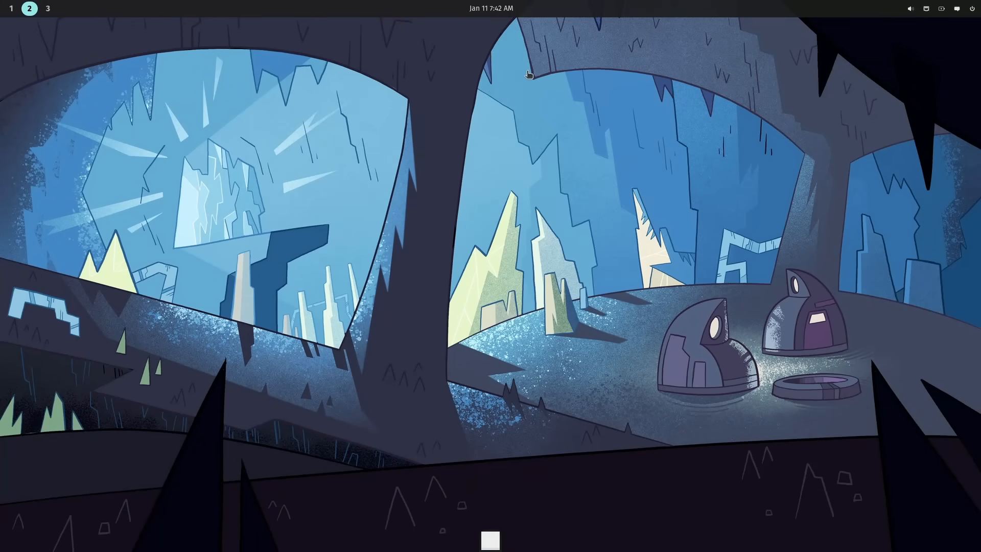
mouse_move(546, 123)
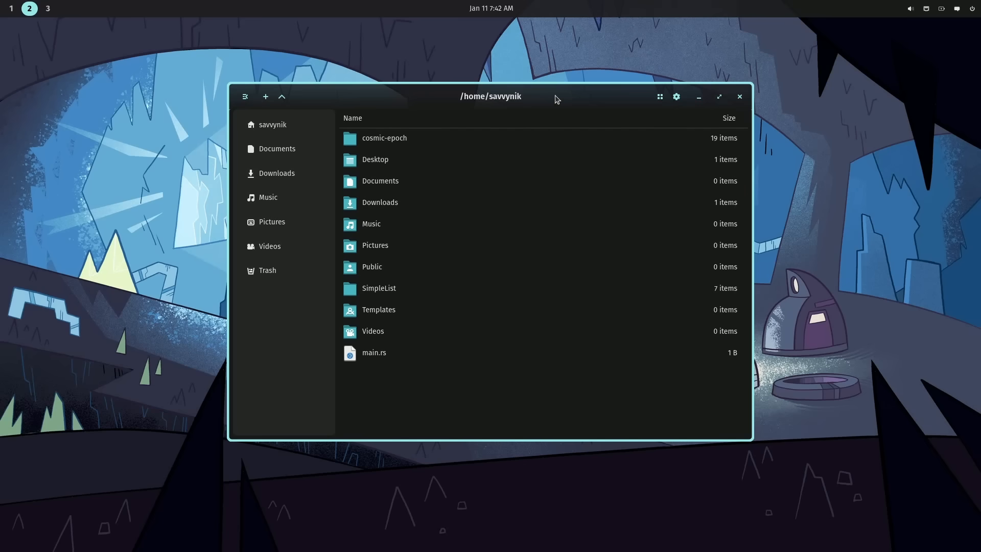
mouse_move(973, 309)
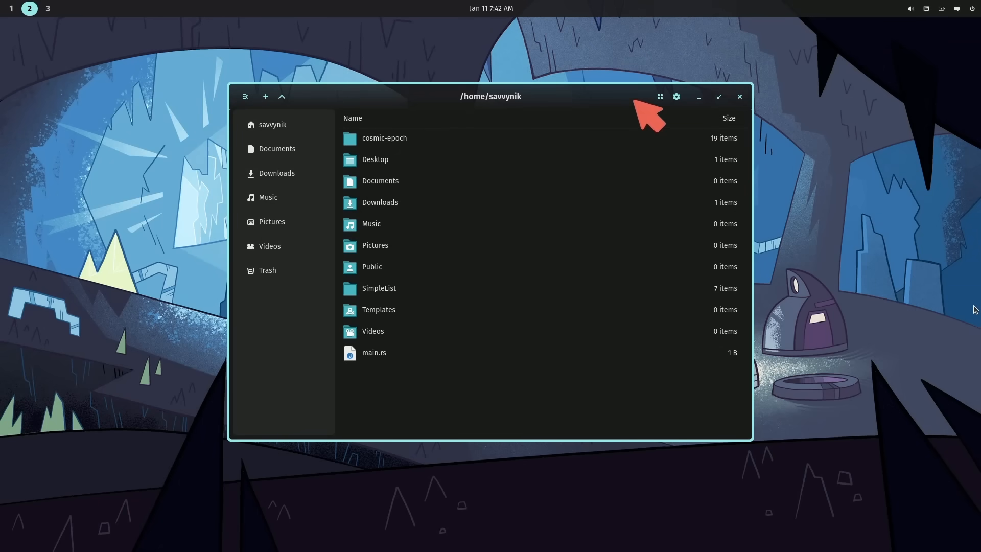
mouse_move(566, 113)
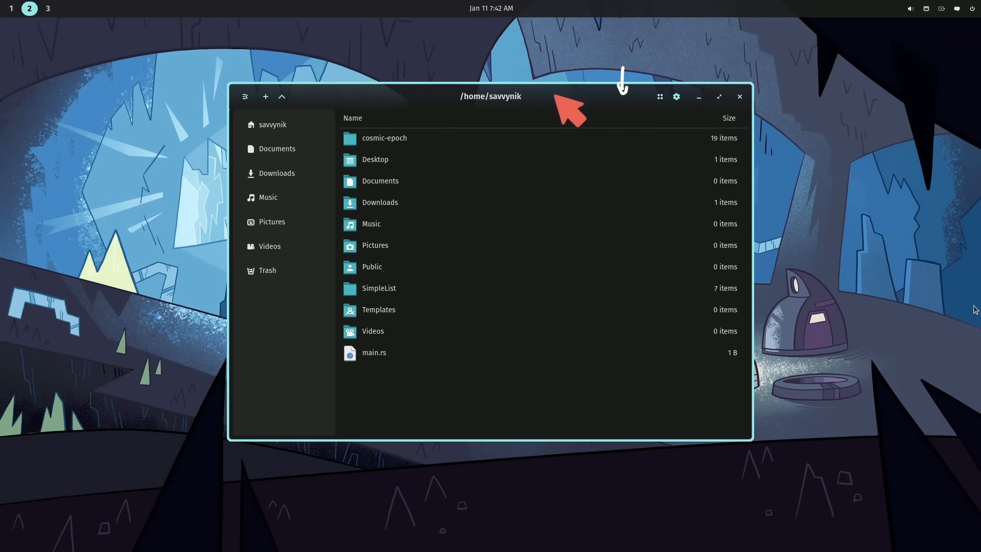
mouse_move(896, 81)
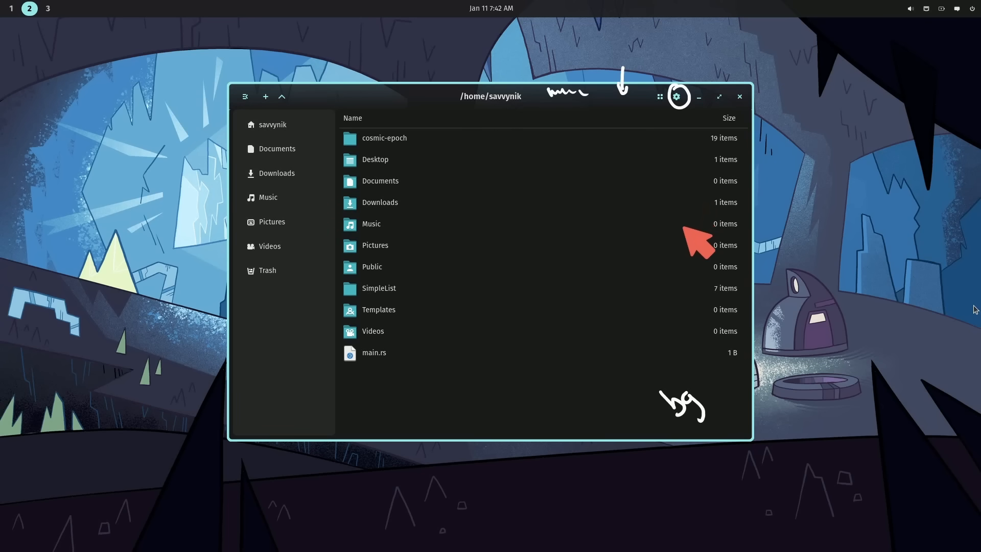
mouse_move(773, 307)
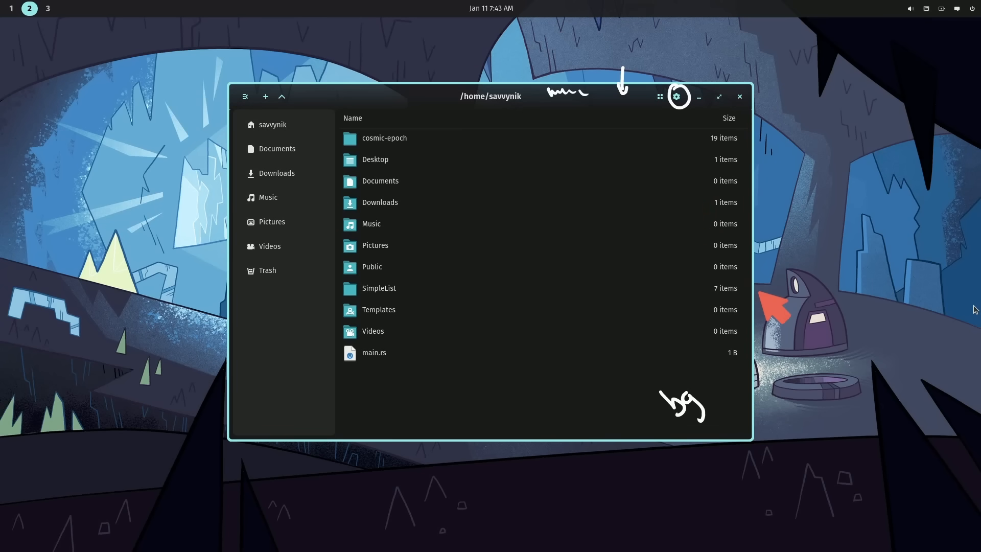
mouse_move(801, 335)
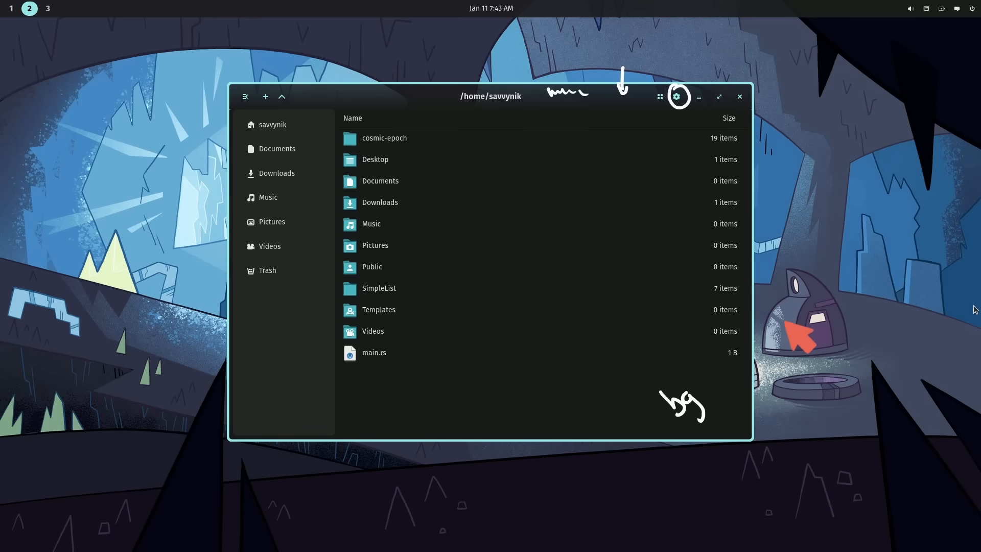
click(276, 173)
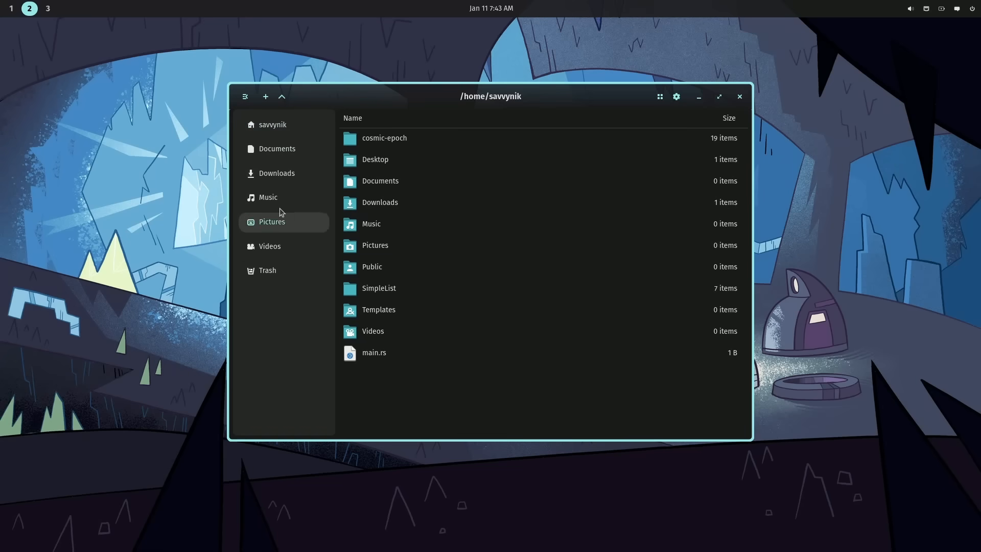
click(272, 124)
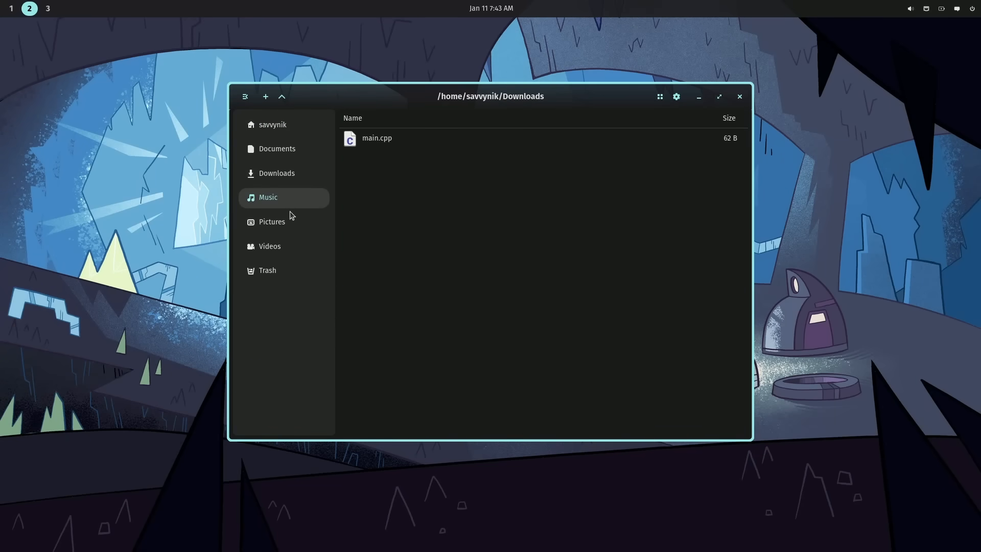
click(273, 125)
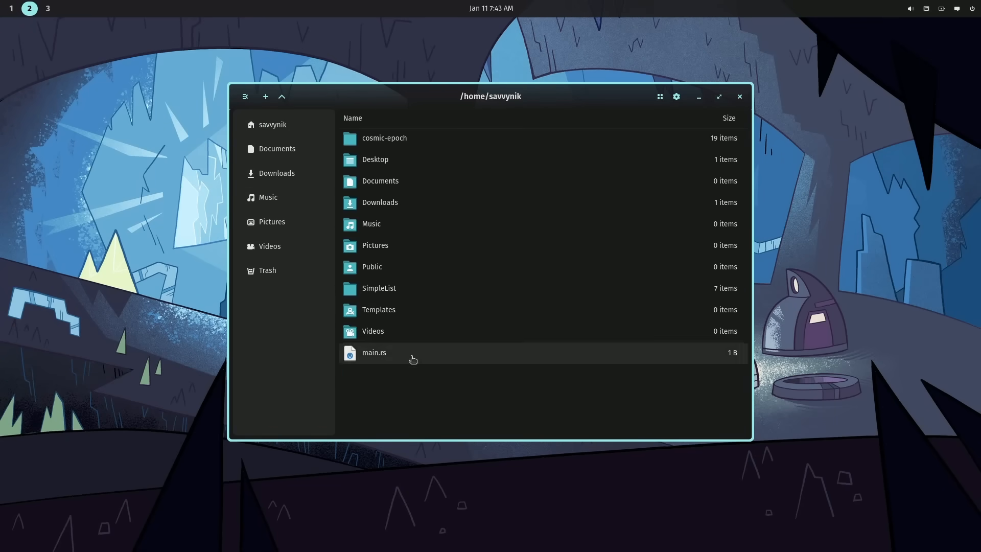
mouse_move(425, 295)
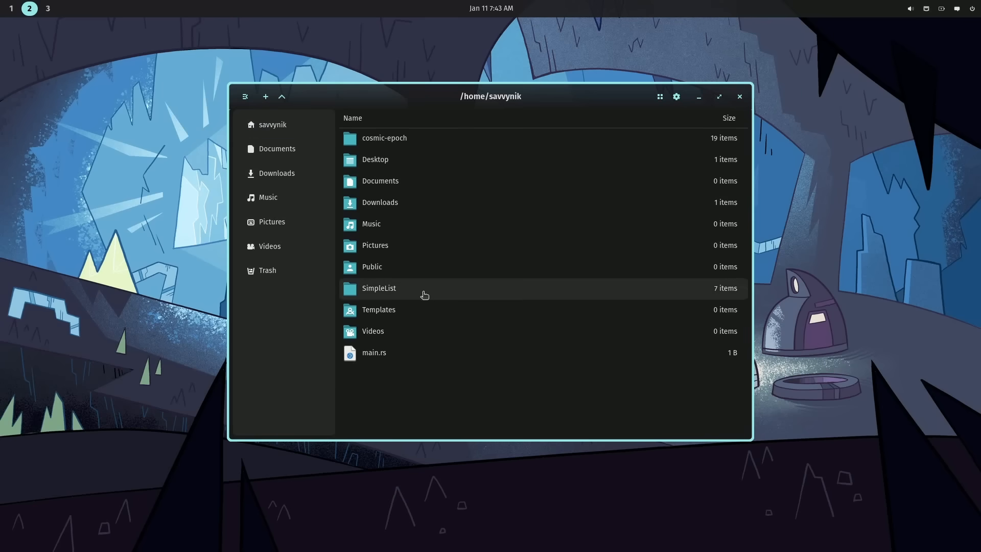
mouse_move(409, 109)
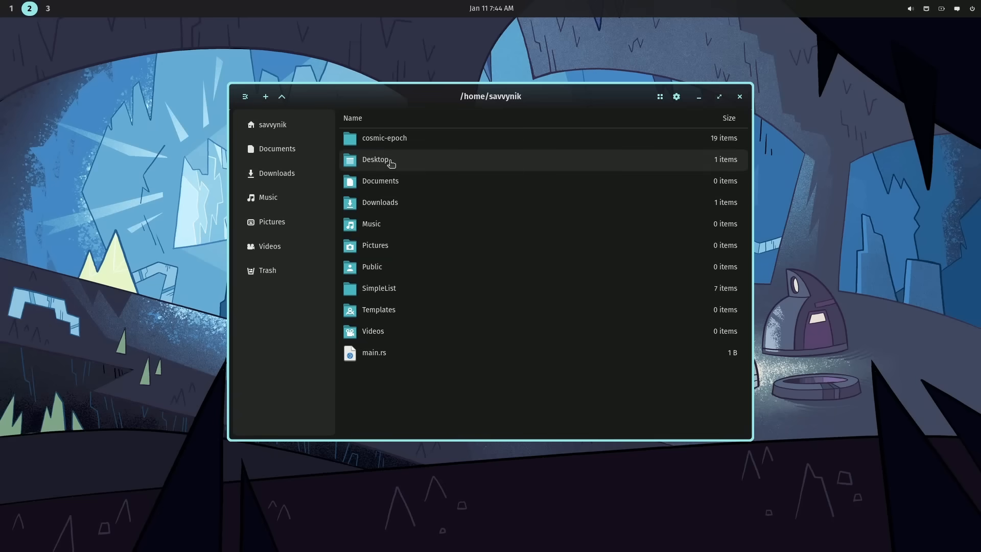
double_click(376, 159)
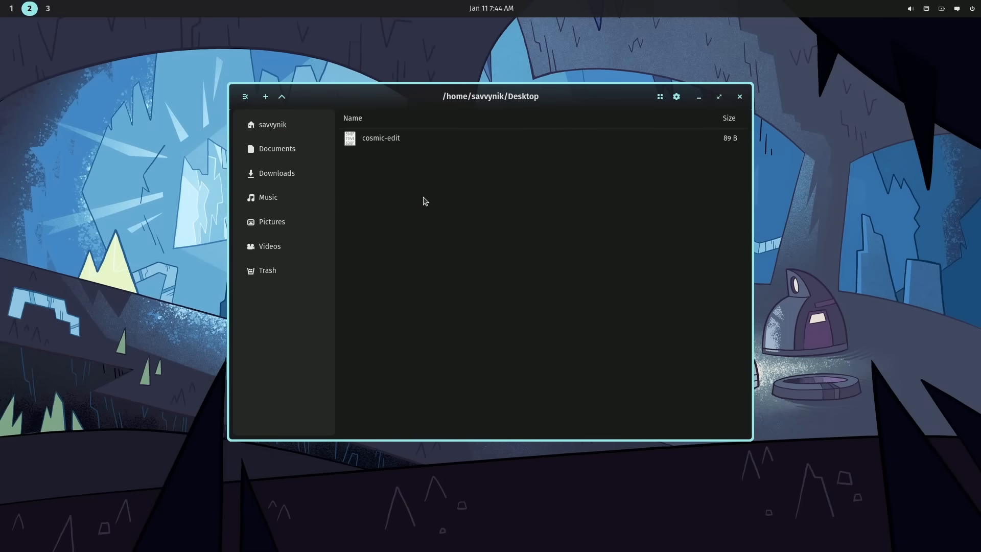
double_click(380, 138)
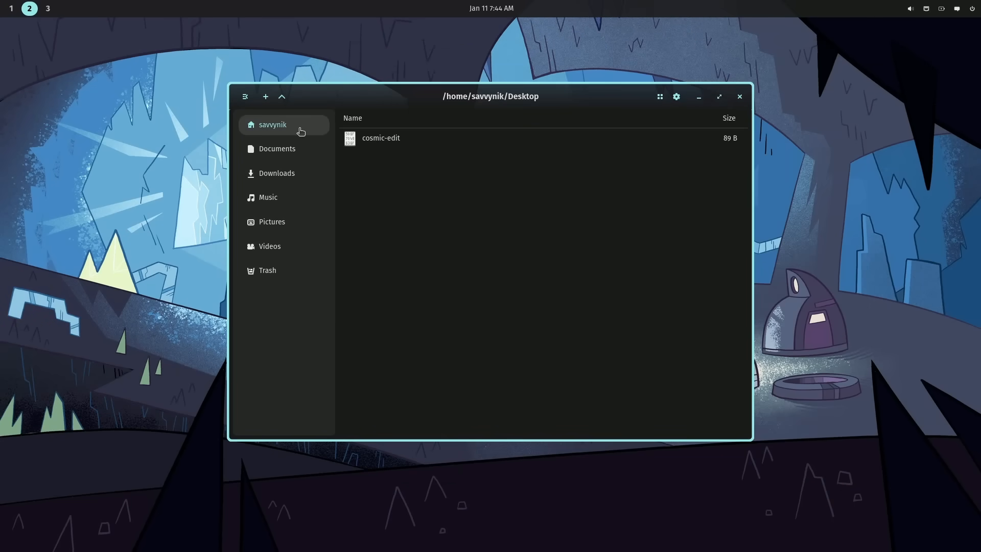
click(272, 124)
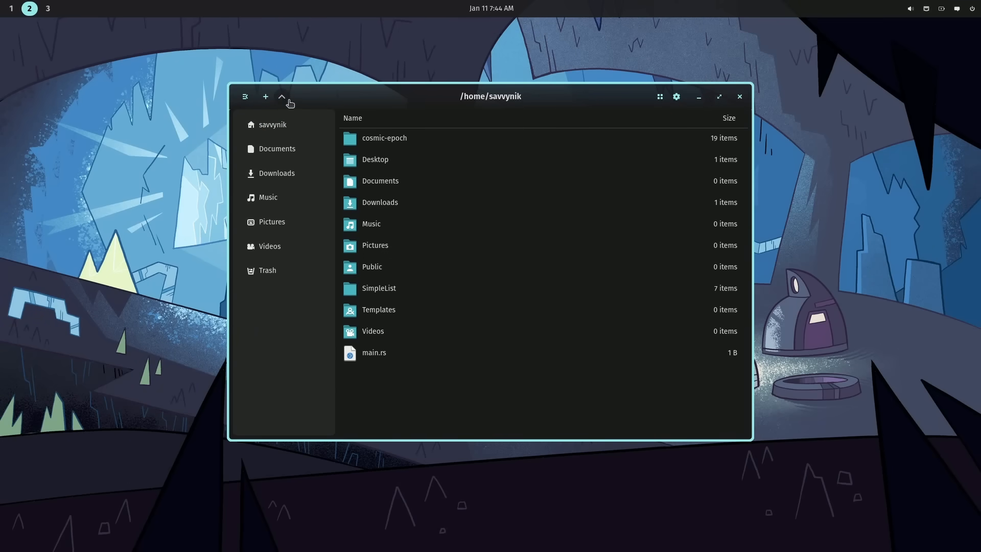
click(281, 96)
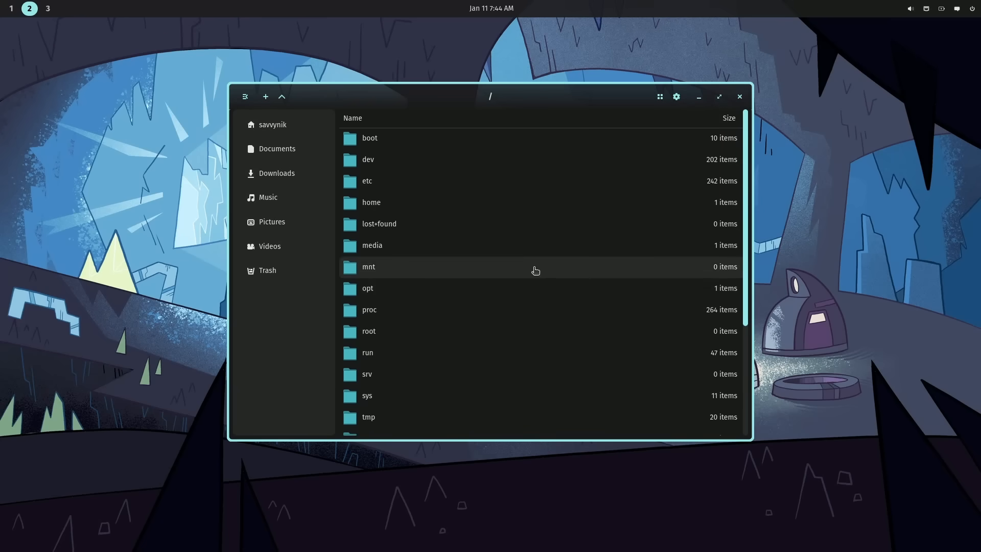
click(265, 97)
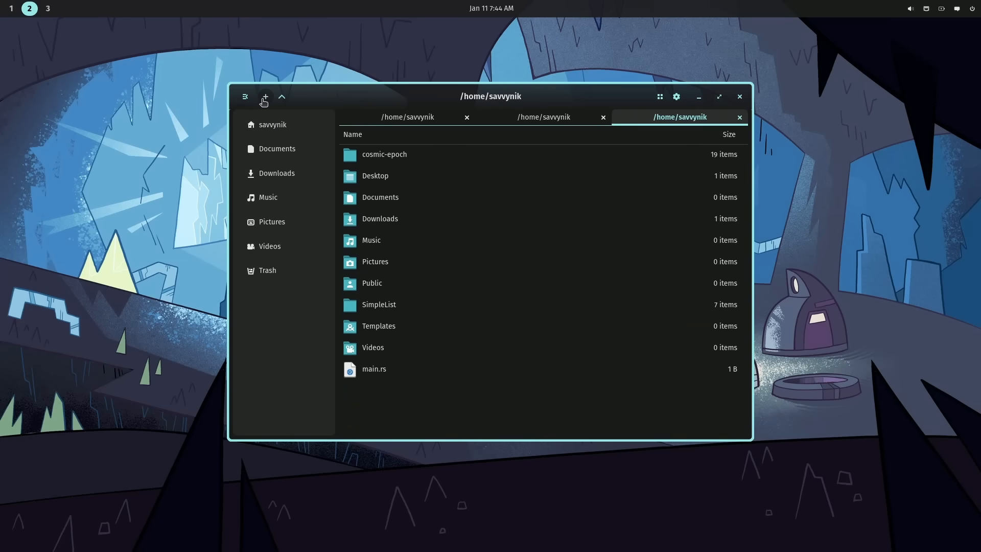
click(264, 96)
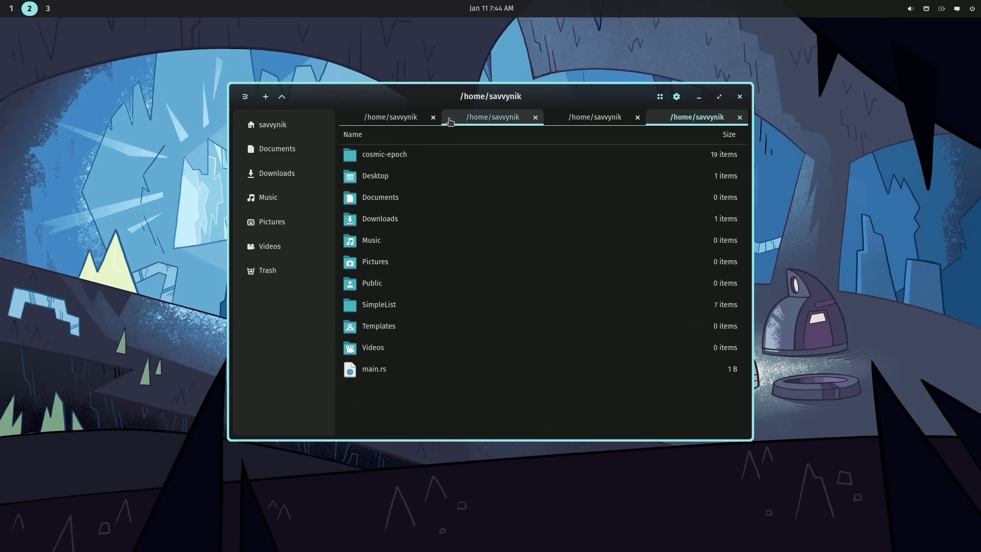
click(535, 117)
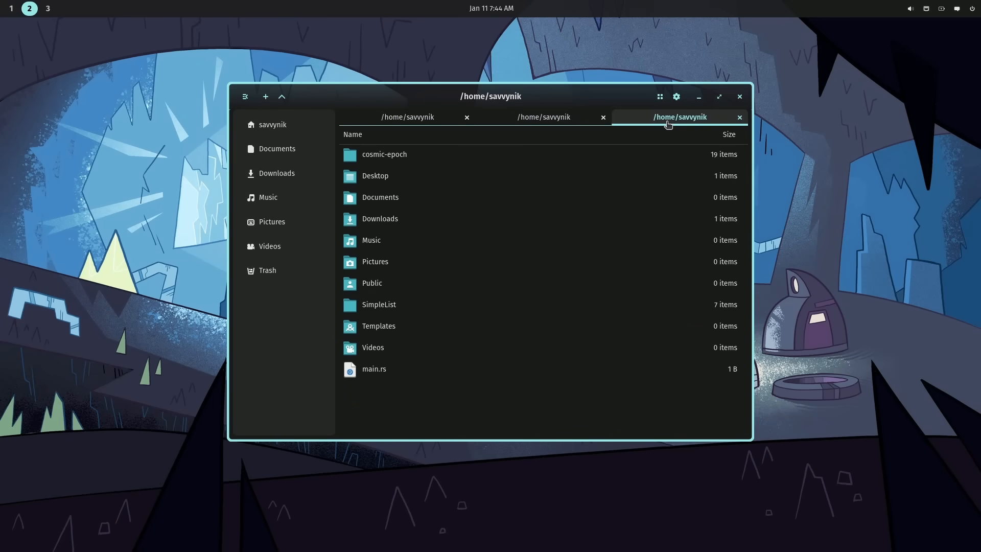
mouse_move(592, 219)
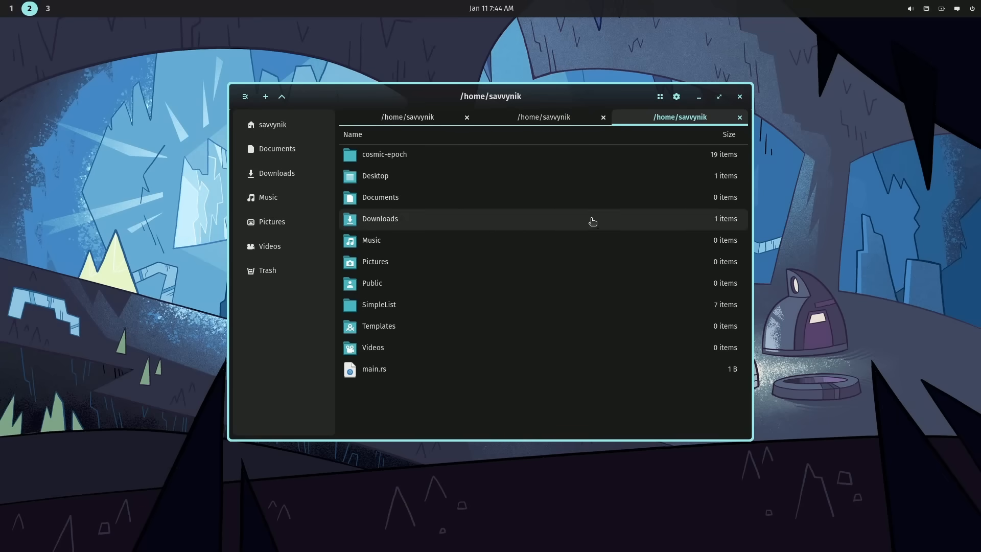
click(543, 117)
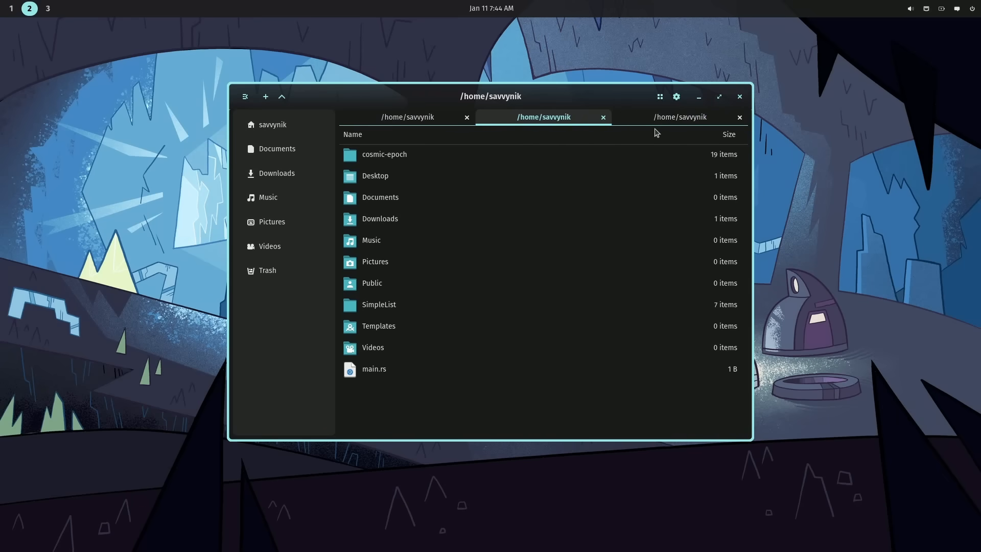
click(680, 117)
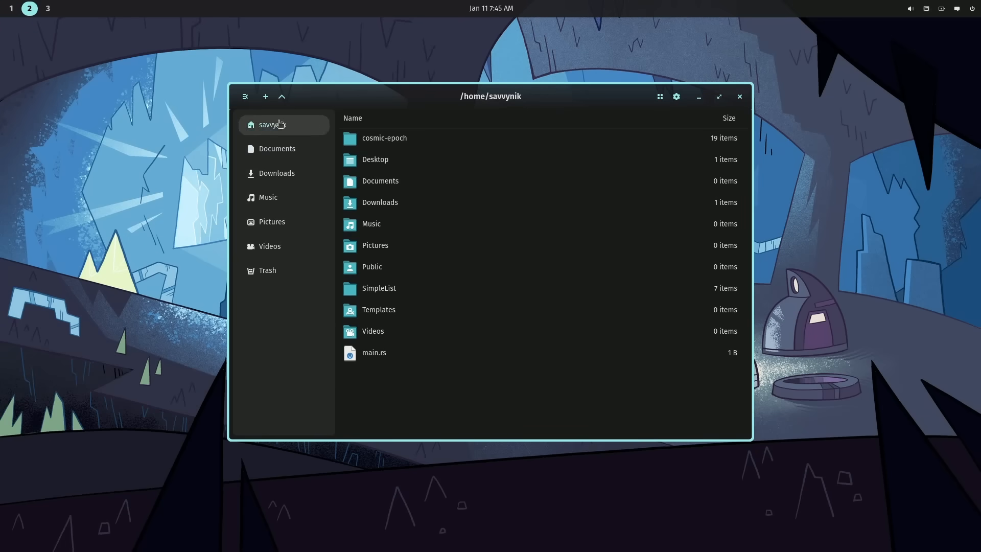
Hide the sidebar, switch to icon grid view from /home, and reopen savvynik
click(245, 96)
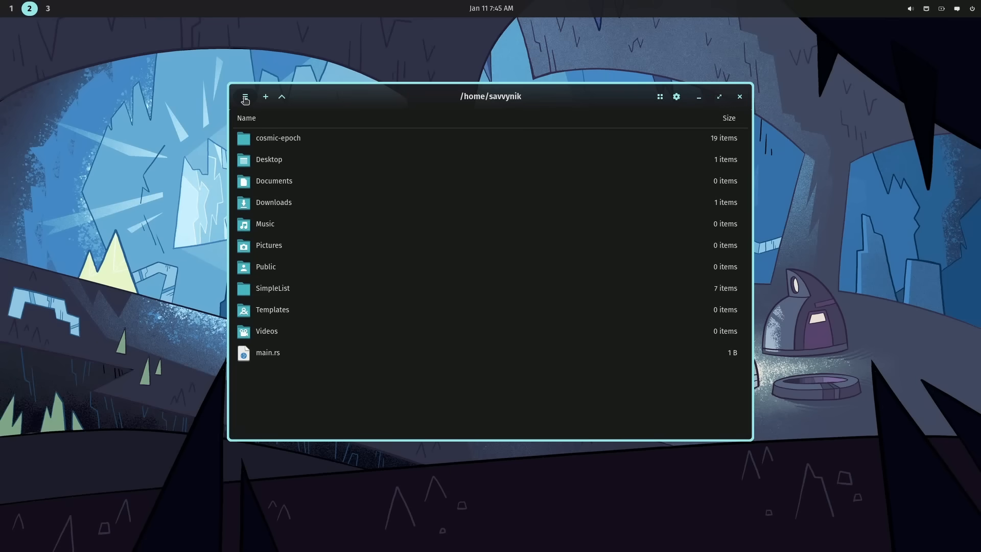
mouse_move(249, 108)
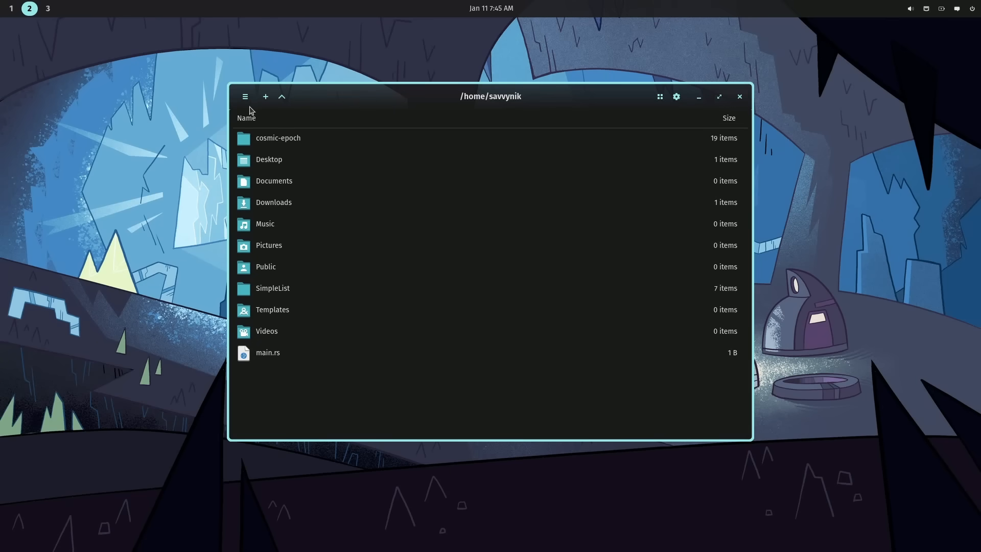
double_click(278, 137)
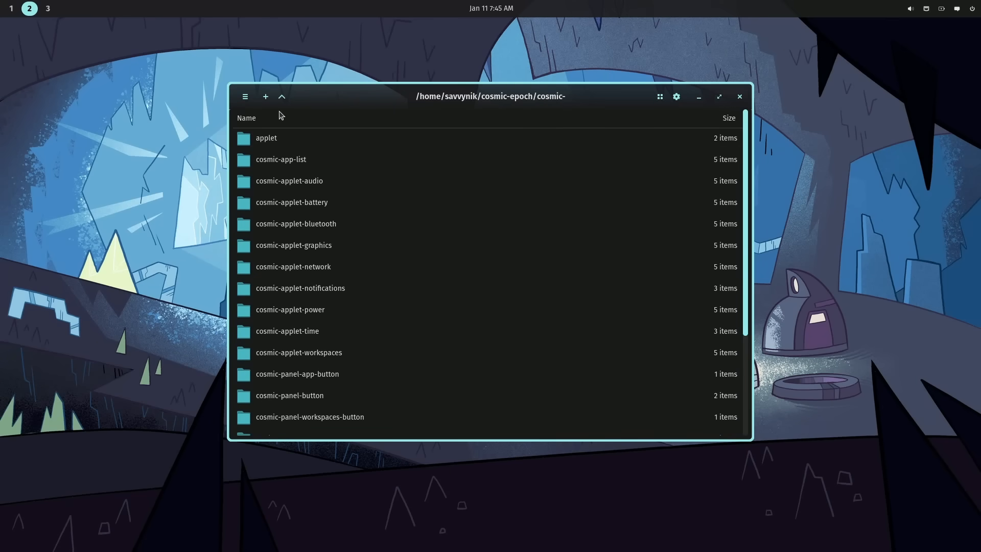
click(281, 96)
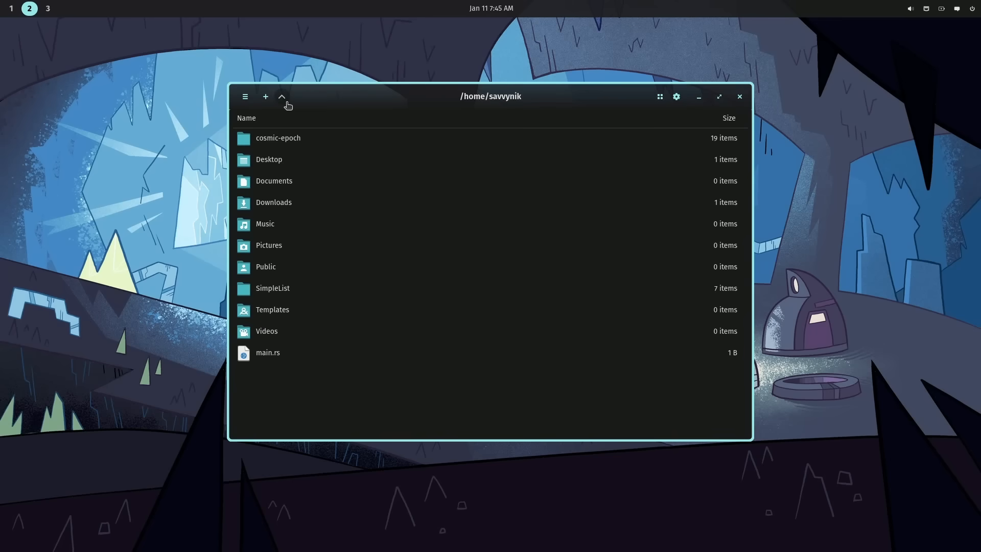
mouse_move(283, 97)
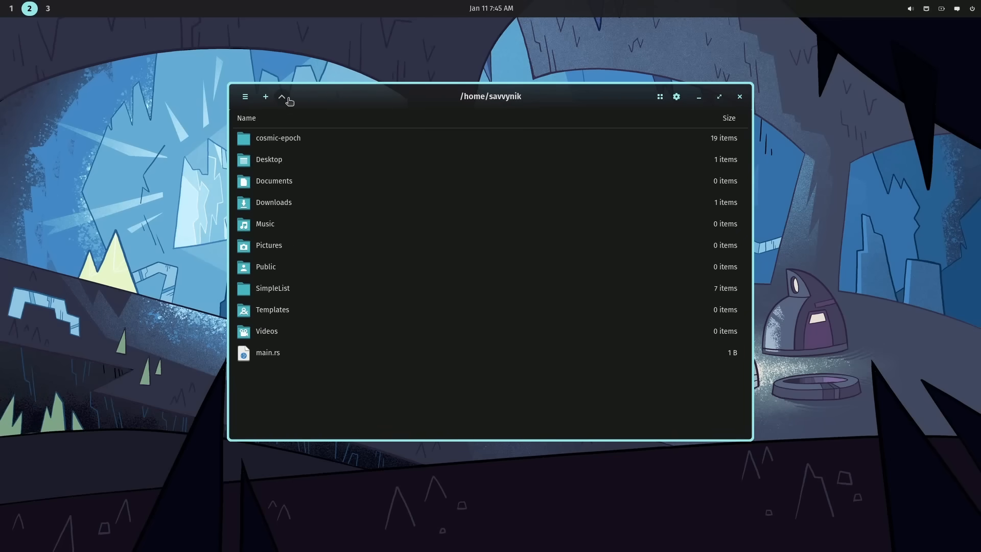
mouse_move(528, 103)
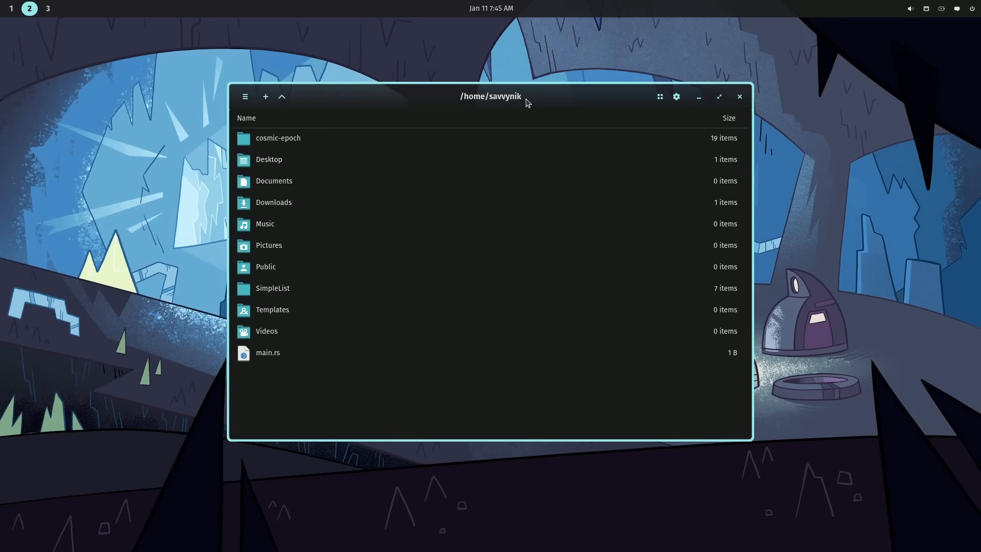
mouse_move(476, 102)
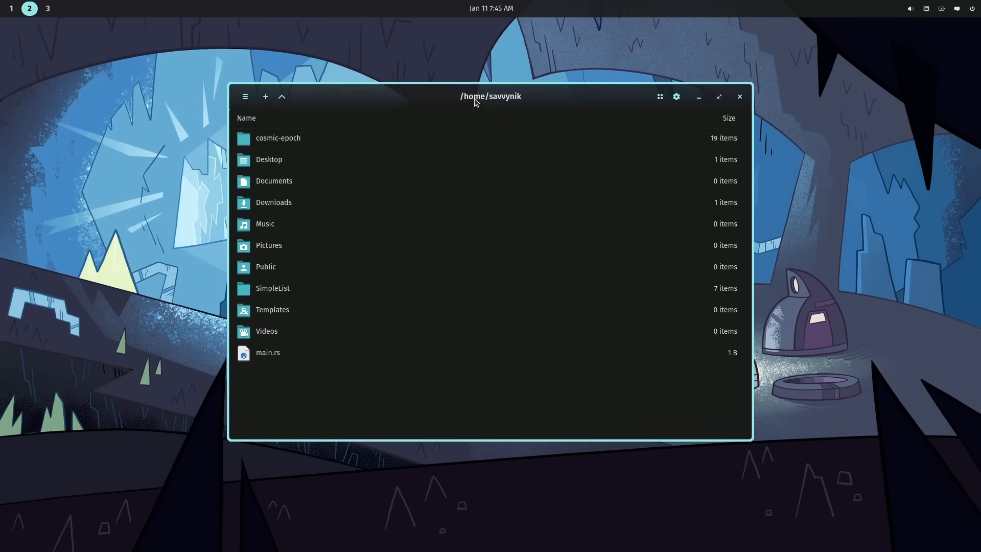
click(281, 97)
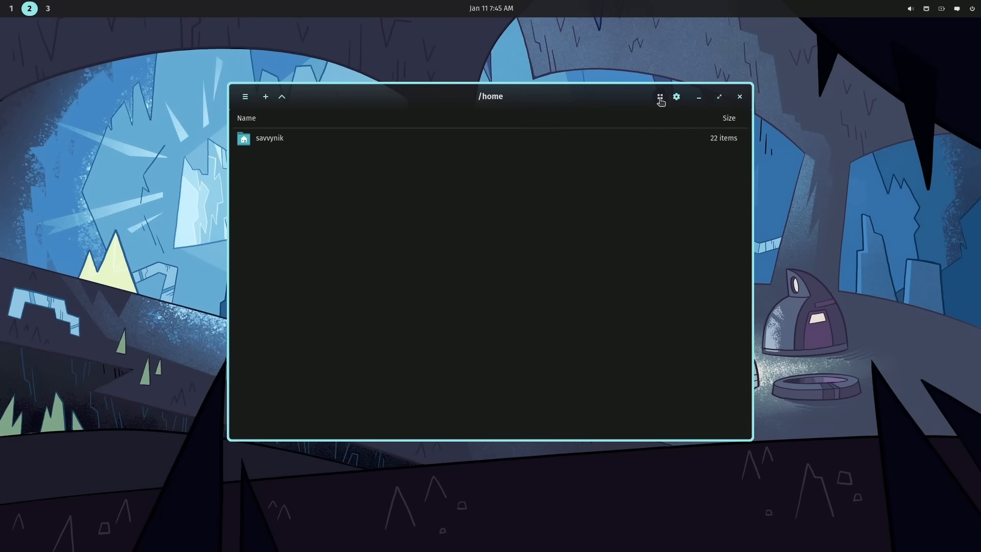
click(659, 97)
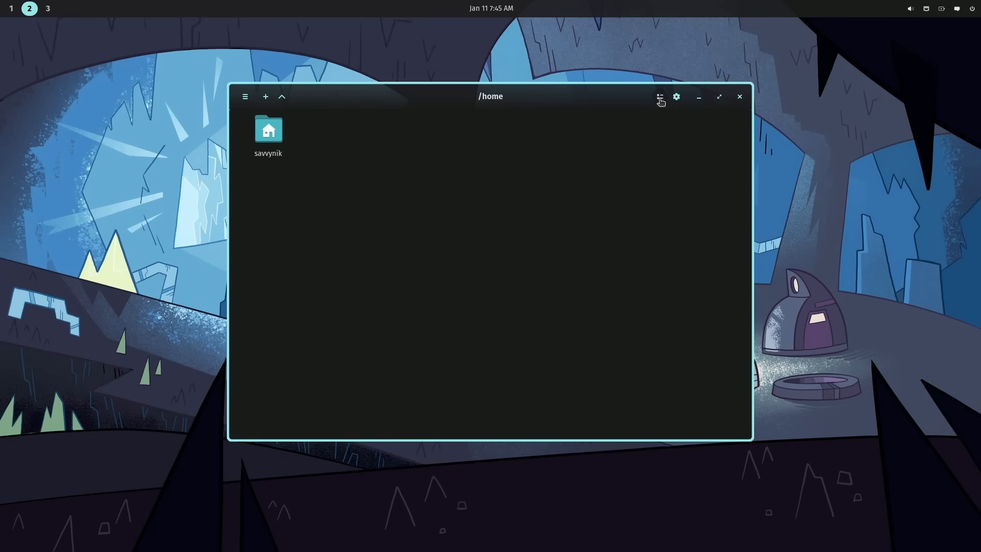
double_click(268, 130)
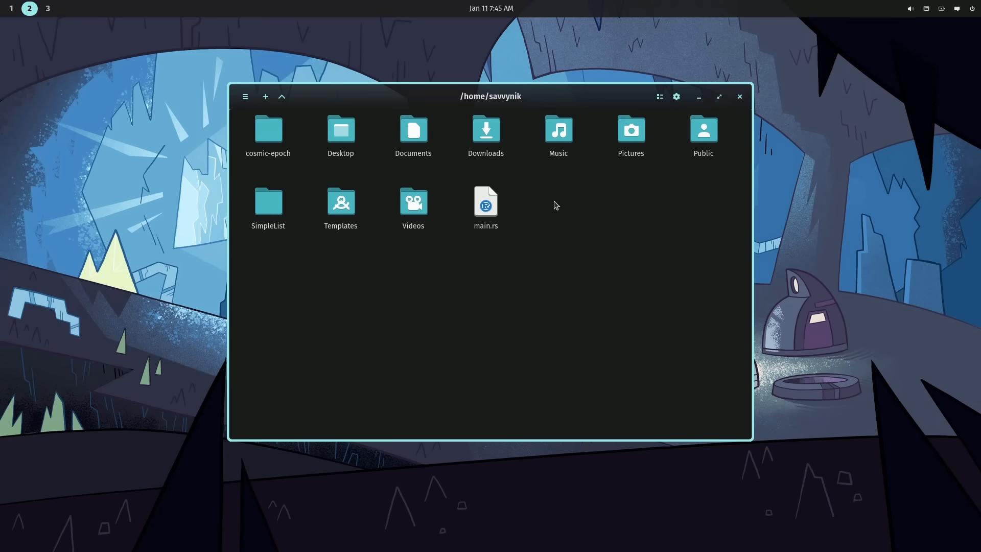
Browse the theme choices in the file manager's settings, then dismiss the panel
click(676, 96)
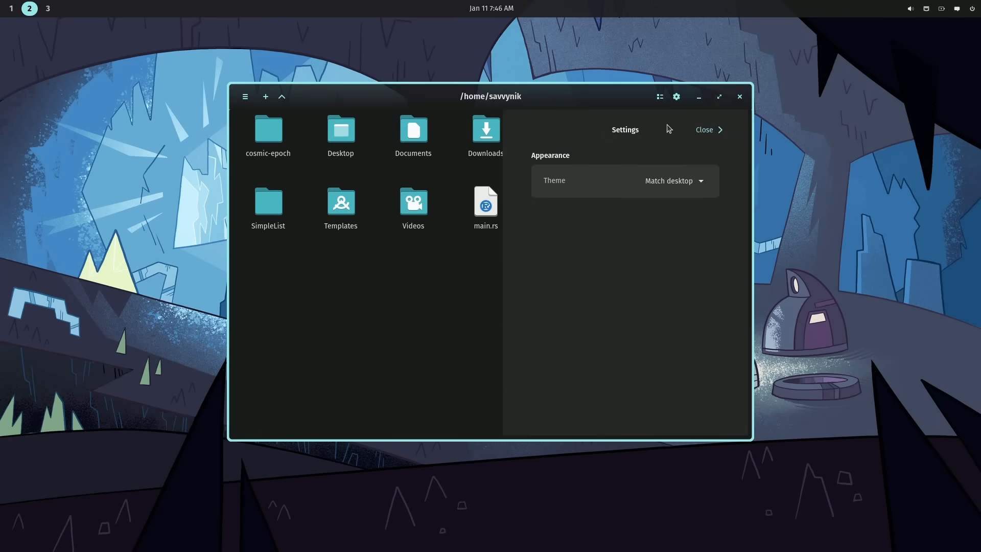
click(674, 181)
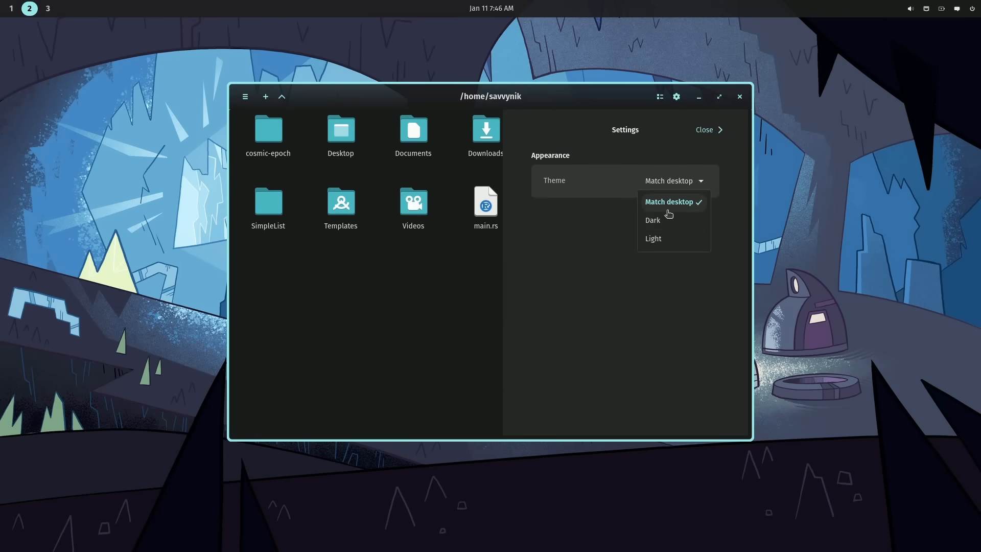
click(705, 129)
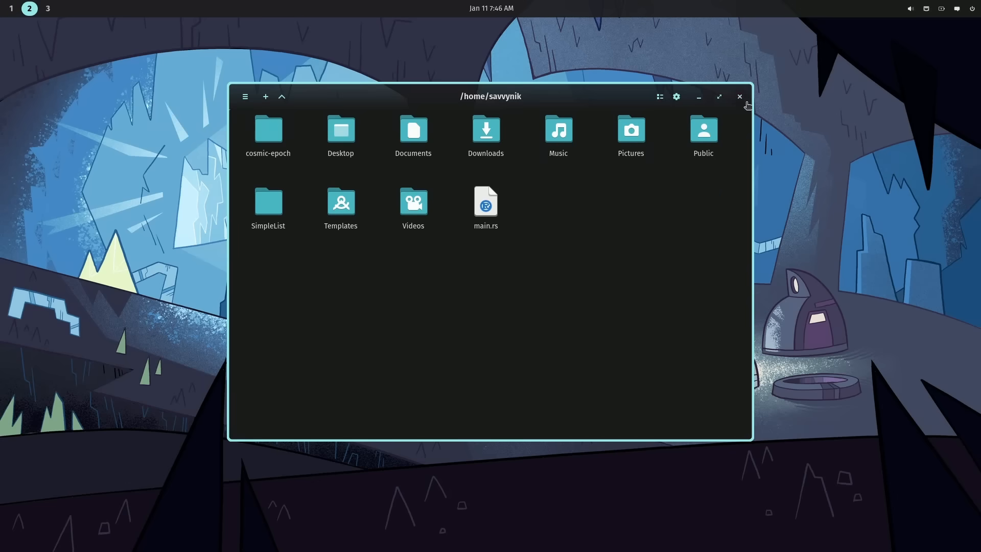
mouse_move(728, 105)
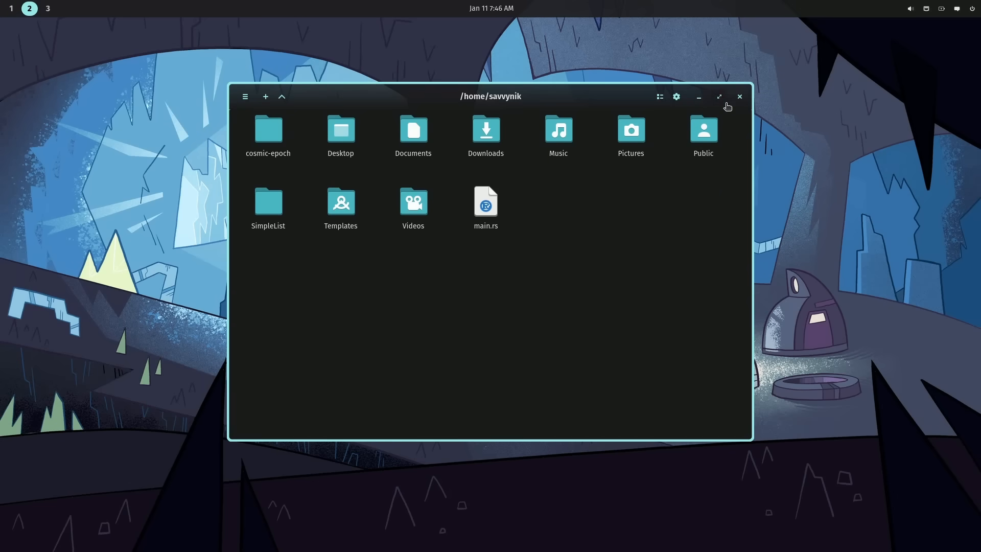
mouse_move(739, 98)
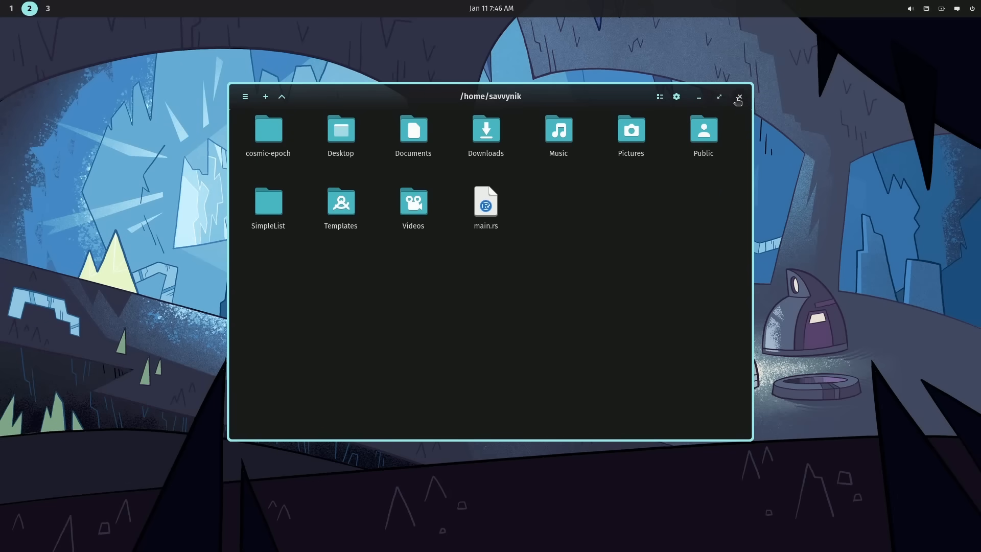
Maximize the file manager, switch to list view, and close the window
click(719, 97)
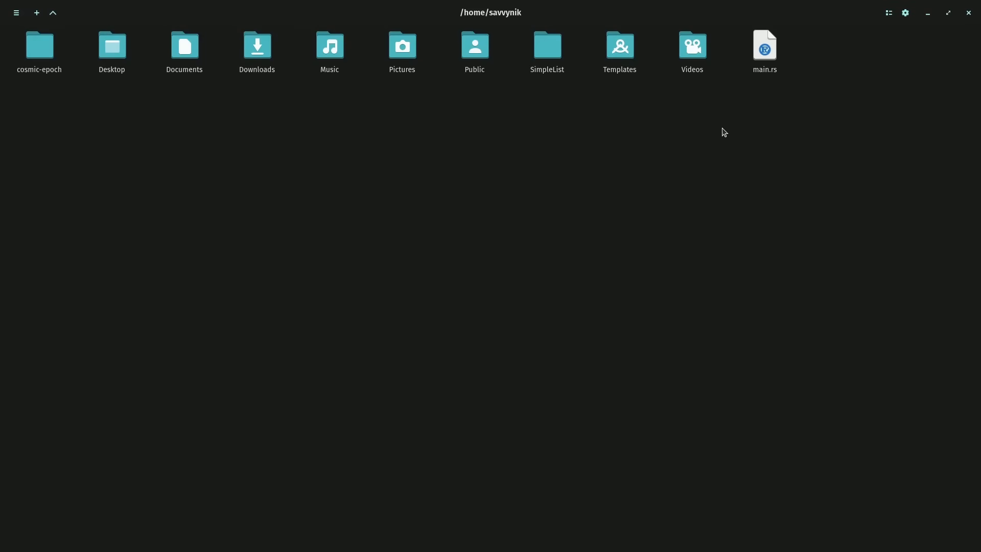
click(889, 12)
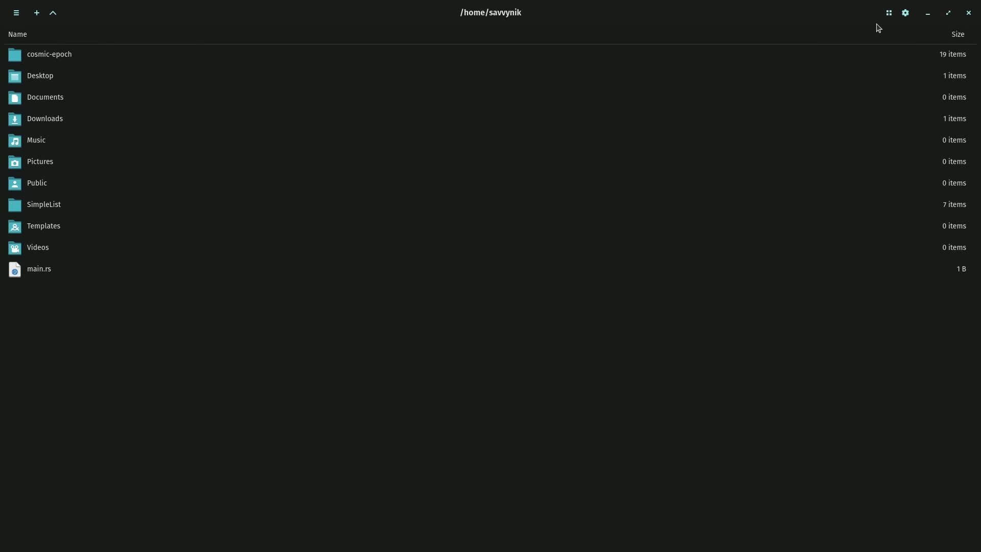
click(16, 12)
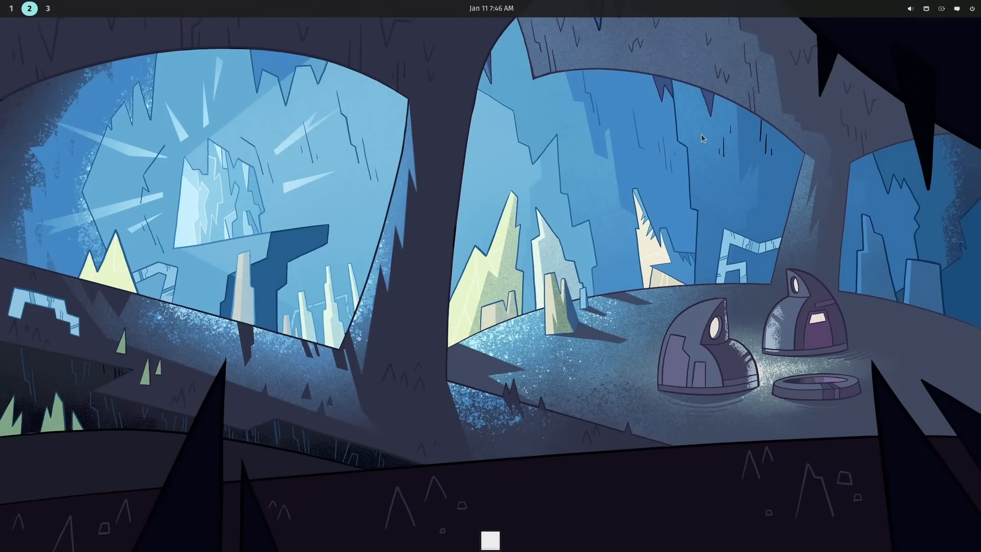
mouse_move(493, 182)
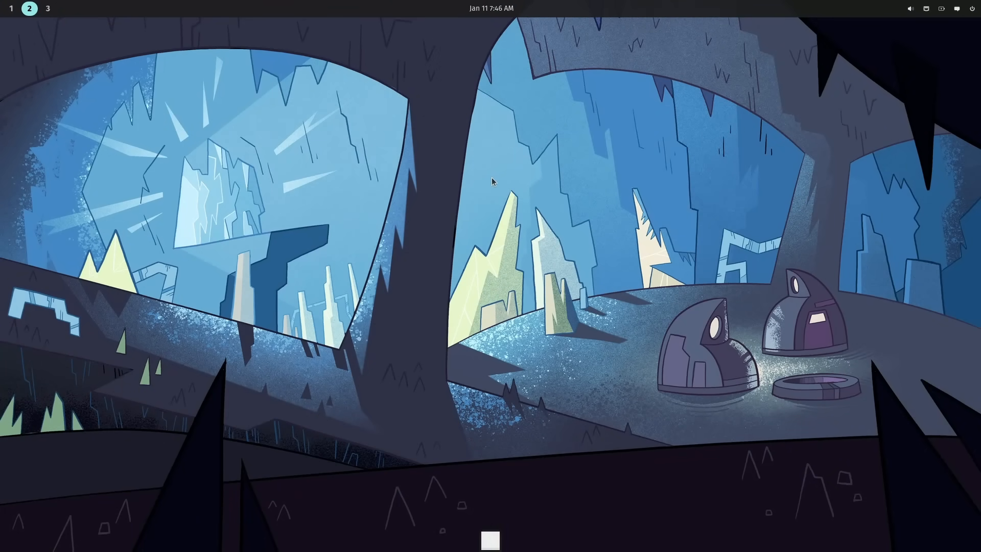
mouse_move(474, 212)
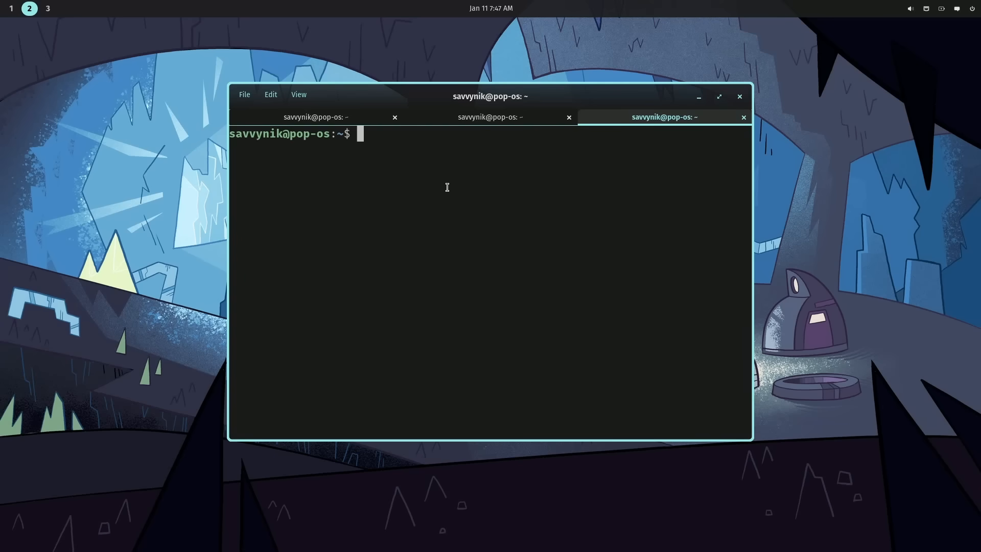
List the home folder, open main.rs in vim, clear, then show ls -la
text(ls)
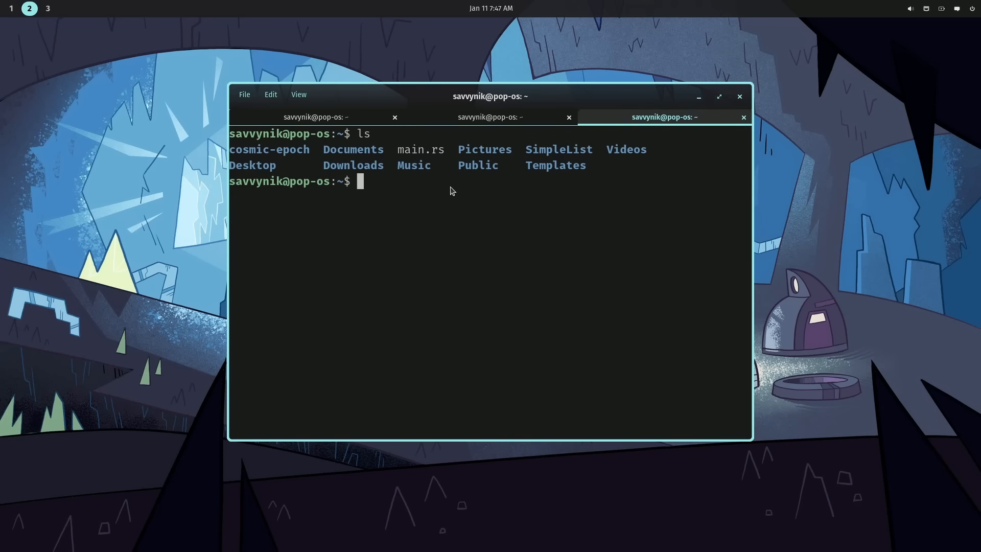
text(vi)
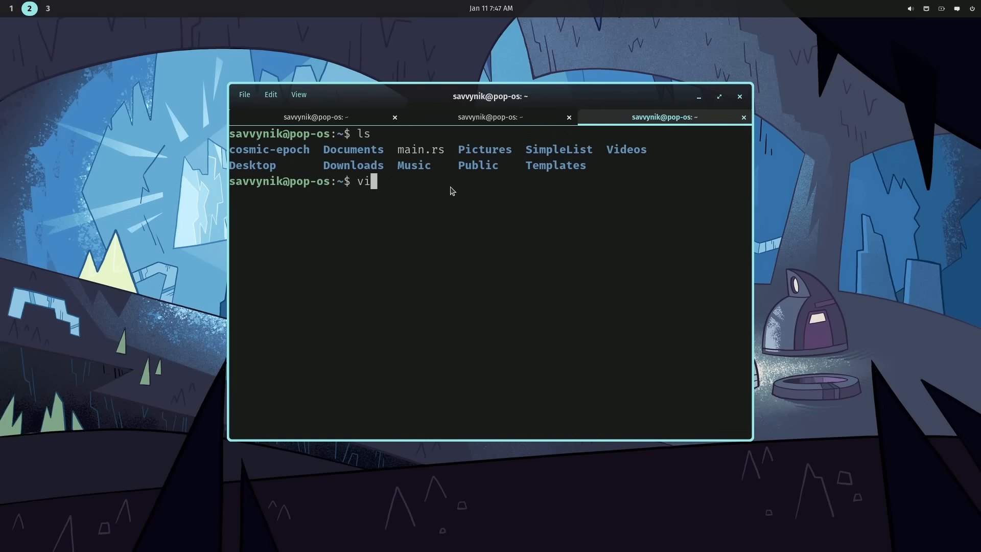
key(Return)
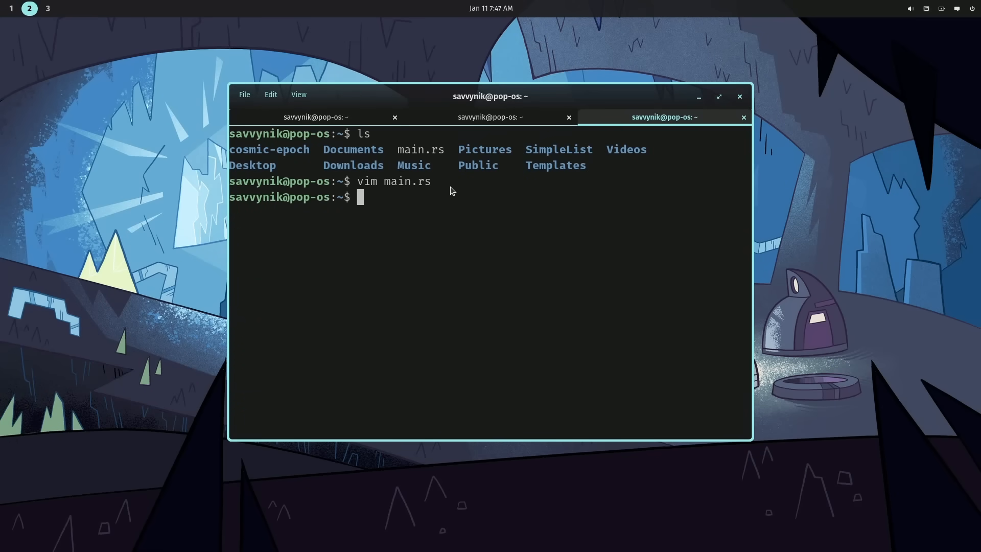
text(clear)
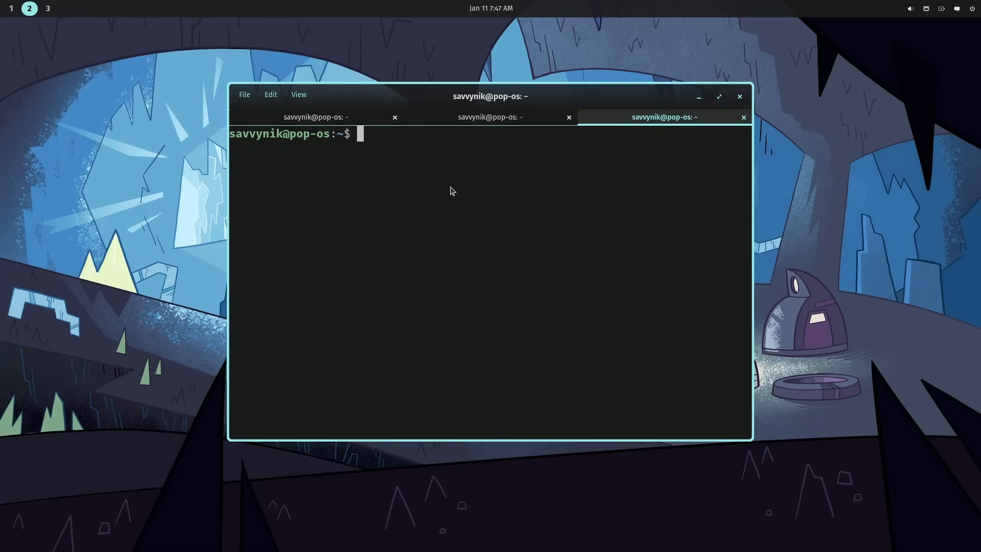
text(ls -la)
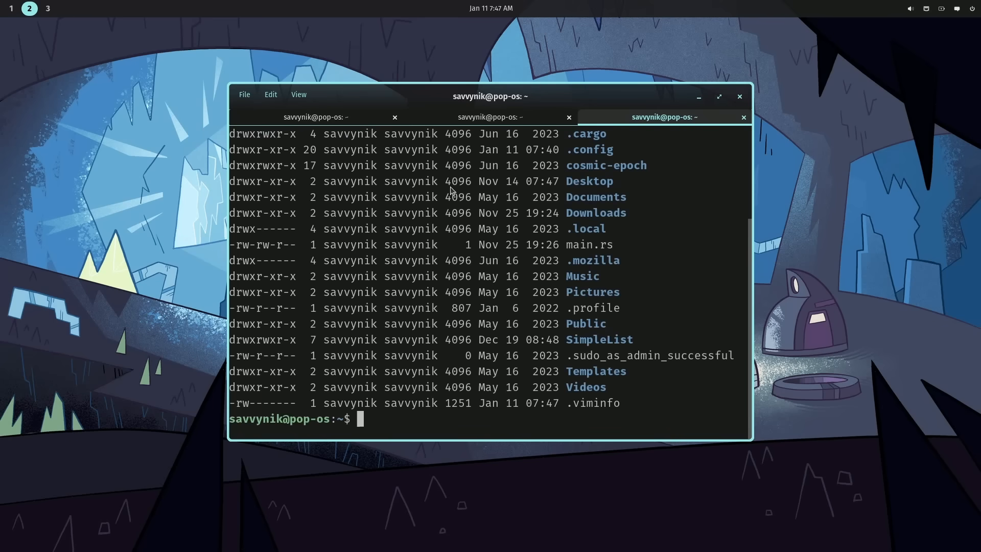
mouse_move(756, 385)
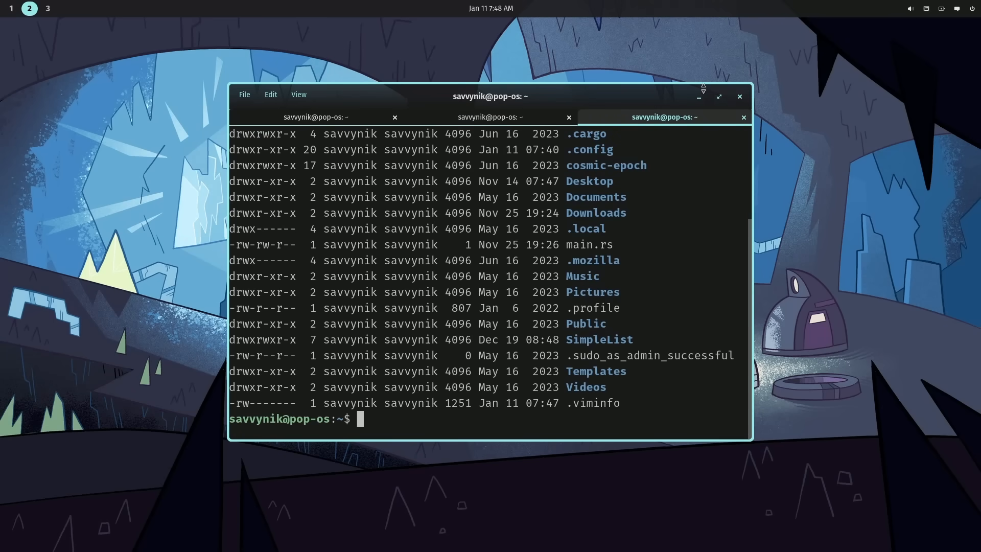
mouse_move(318, 457)
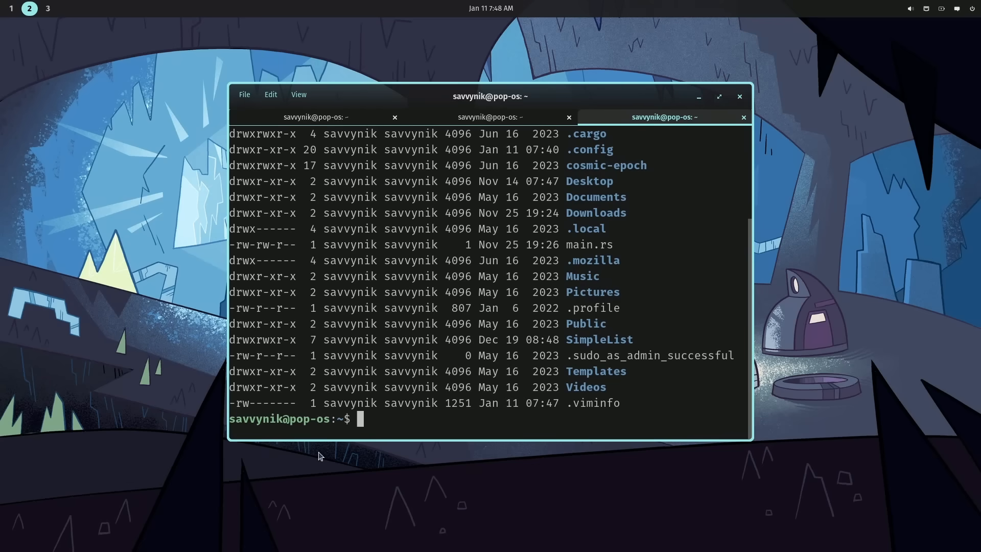
mouse_move(415, 303)
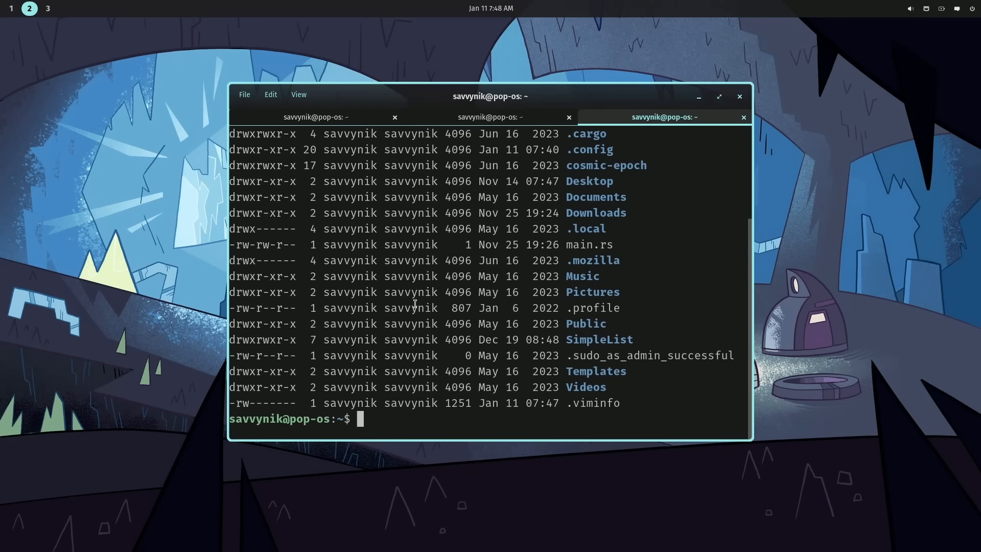
mouse_move(223, 117)
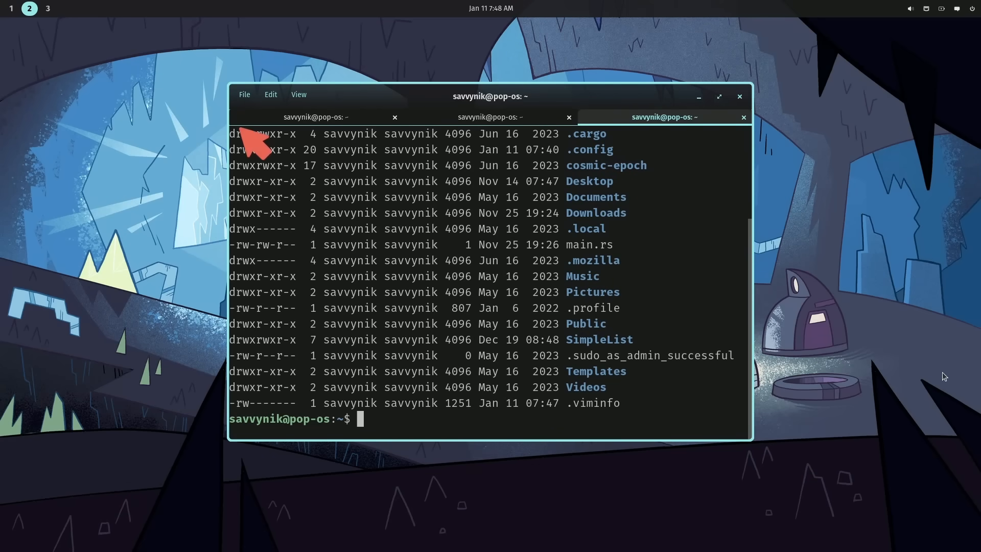
mouse_move(315, 116)
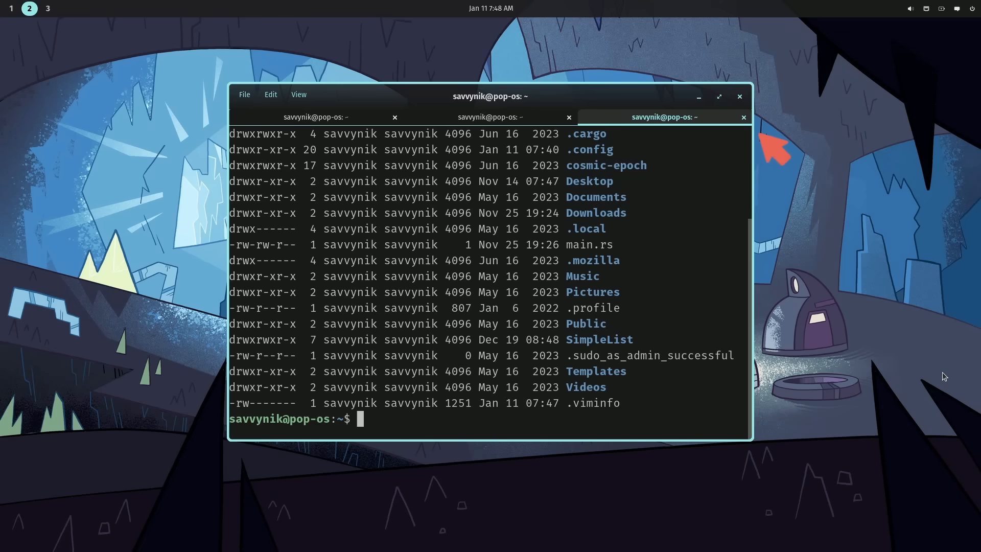
mouse_move(758, 137)
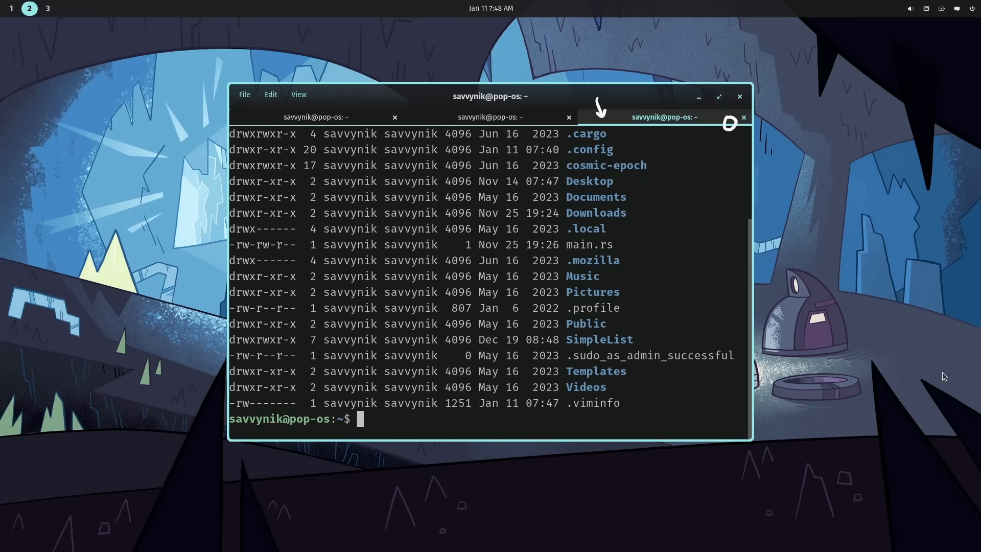
mouse_move(780, 369)
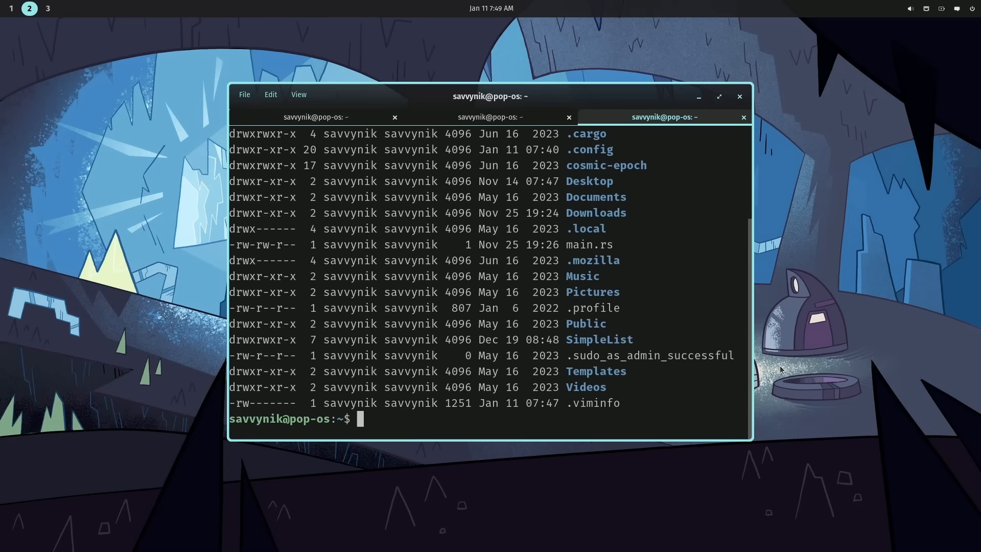
Change directory, list its contents and maximize the terminal window
text(cd h)
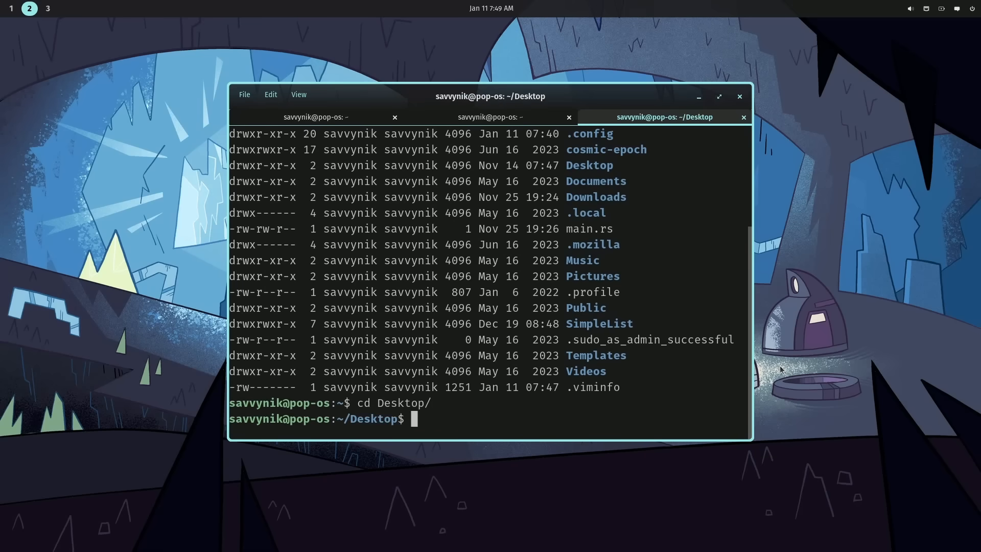
text(ls)
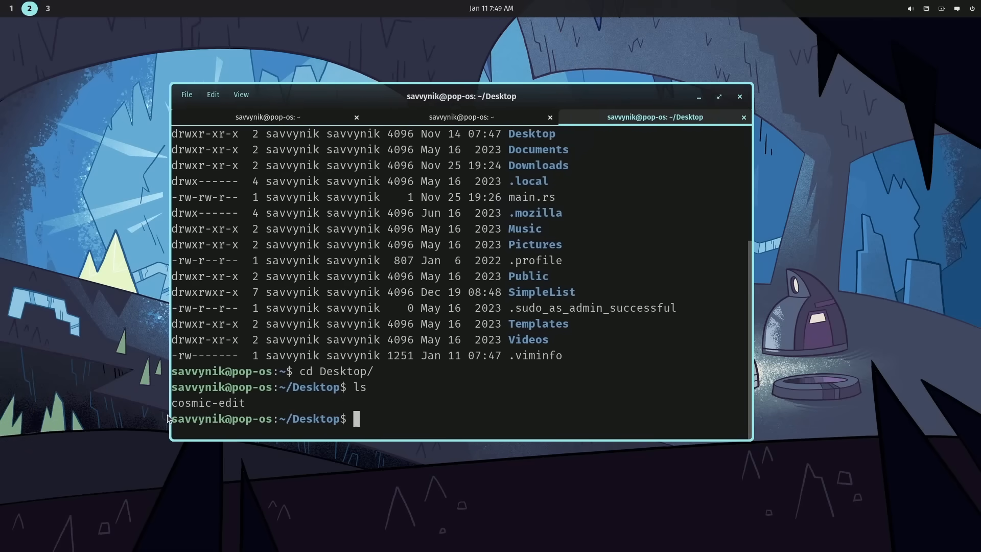
click(718, 97)
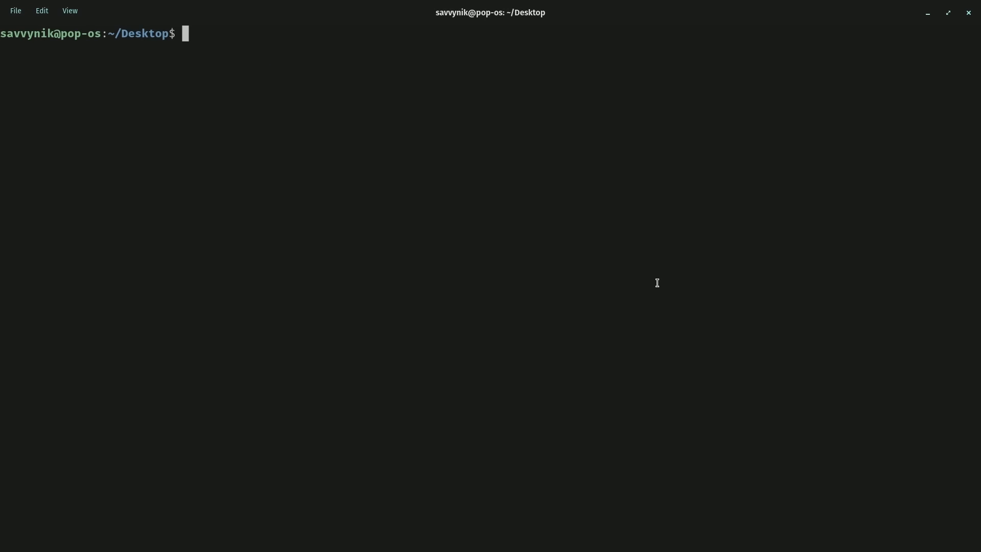
Become root with sudo su and restore the terminal to a floating window
text(sudo su)
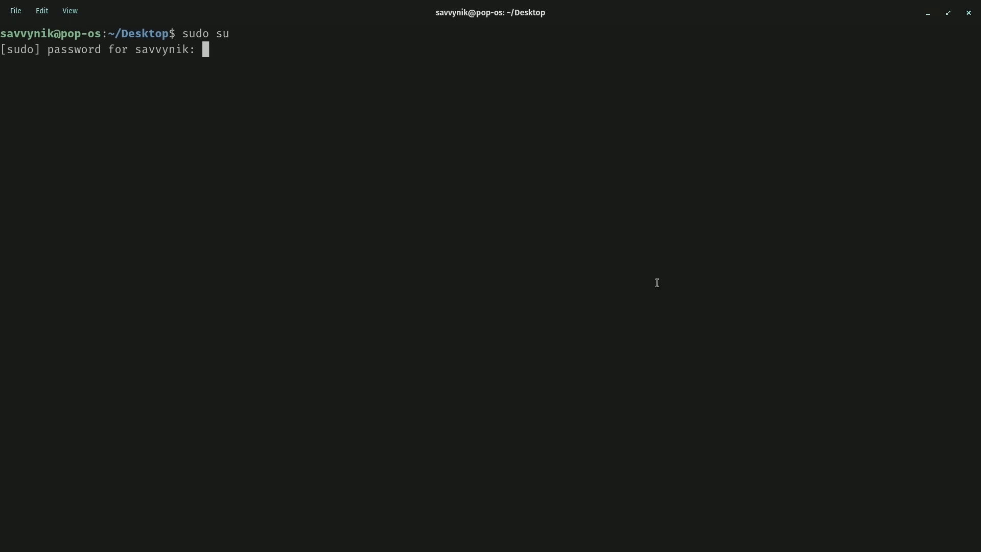
mouse_move(652, 149)
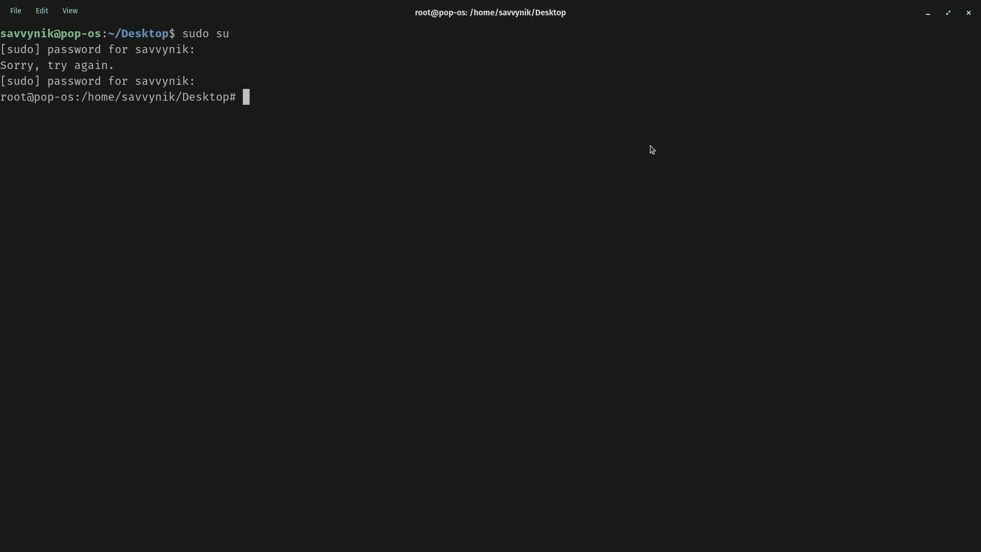
mouse_move(37, 103)
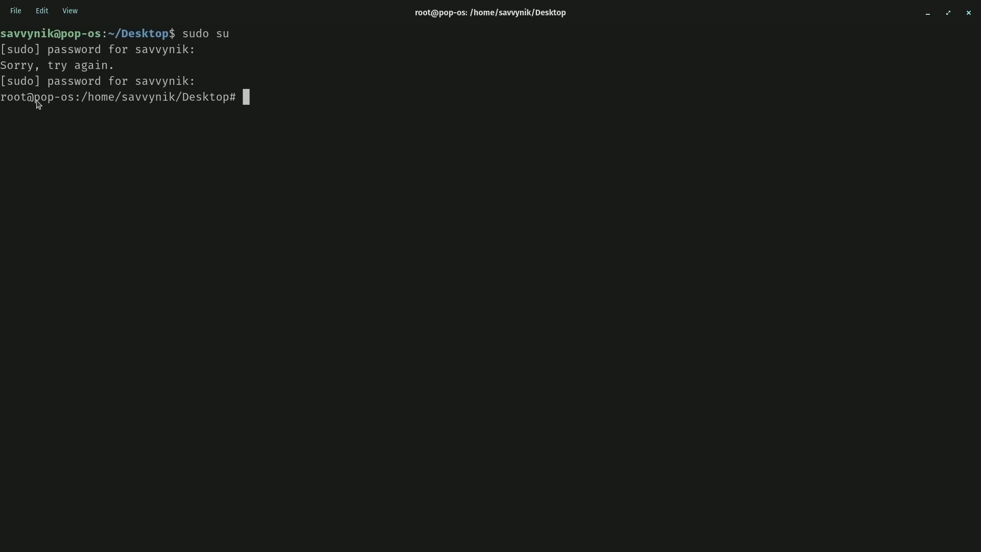
double_click(14, 96)
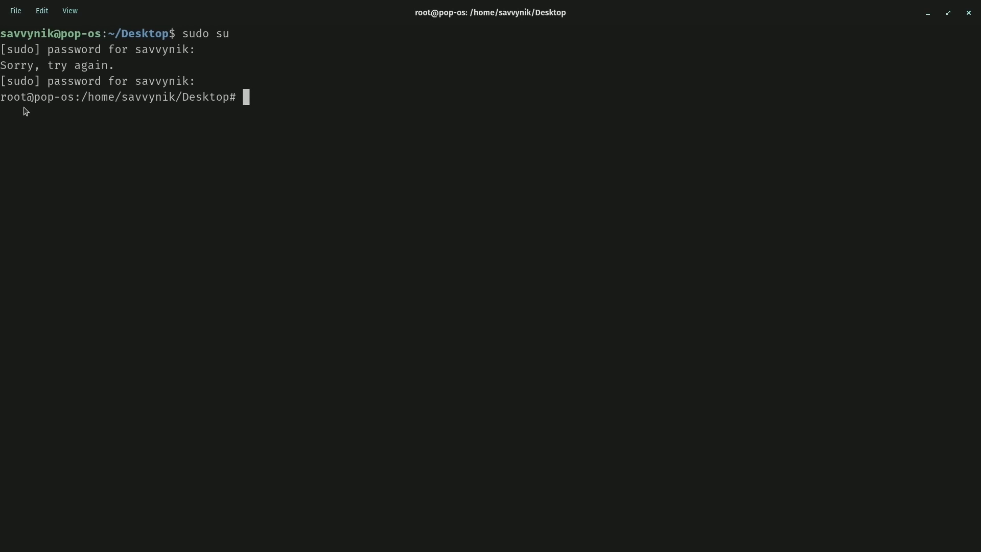
mouse_move(105, 38)
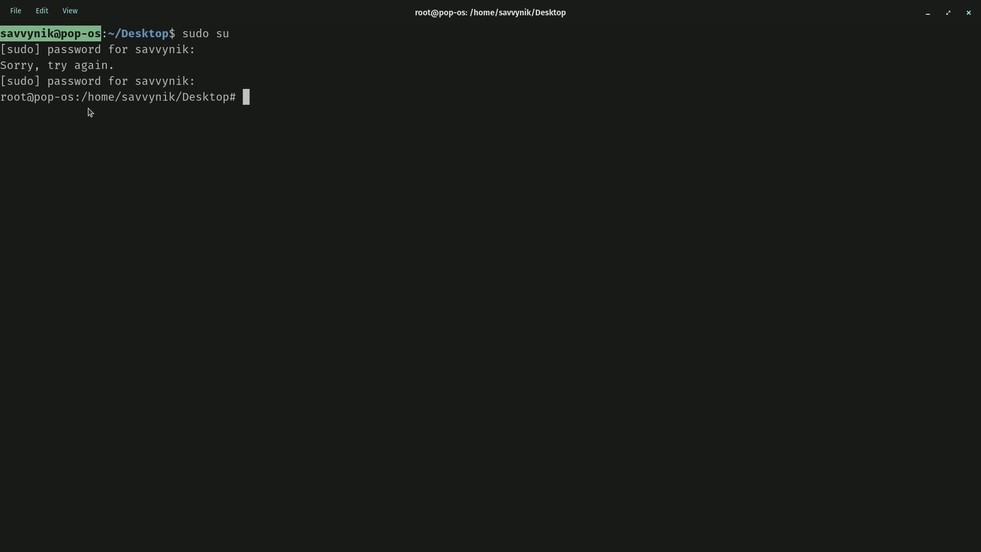
double_click(53, 96)
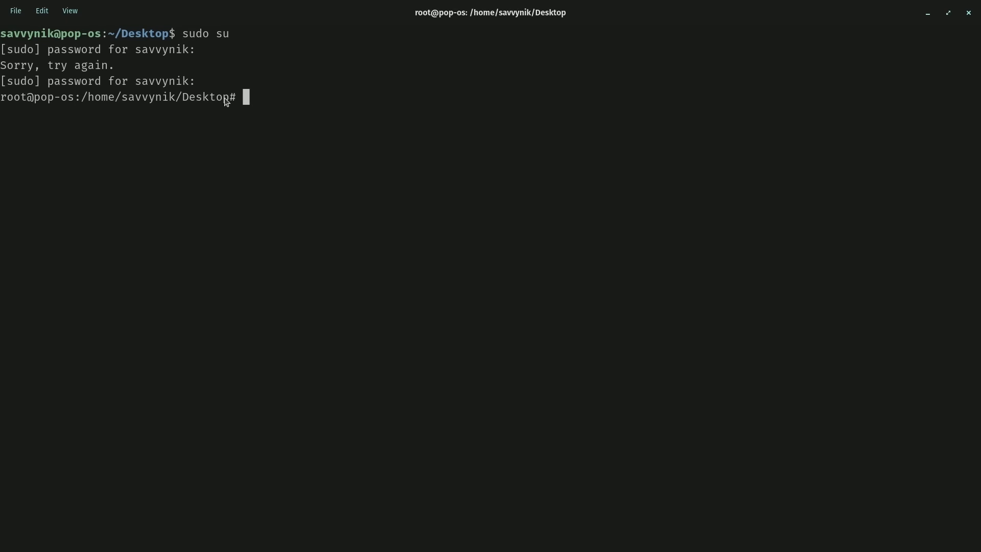
mouse_move(116, 37)
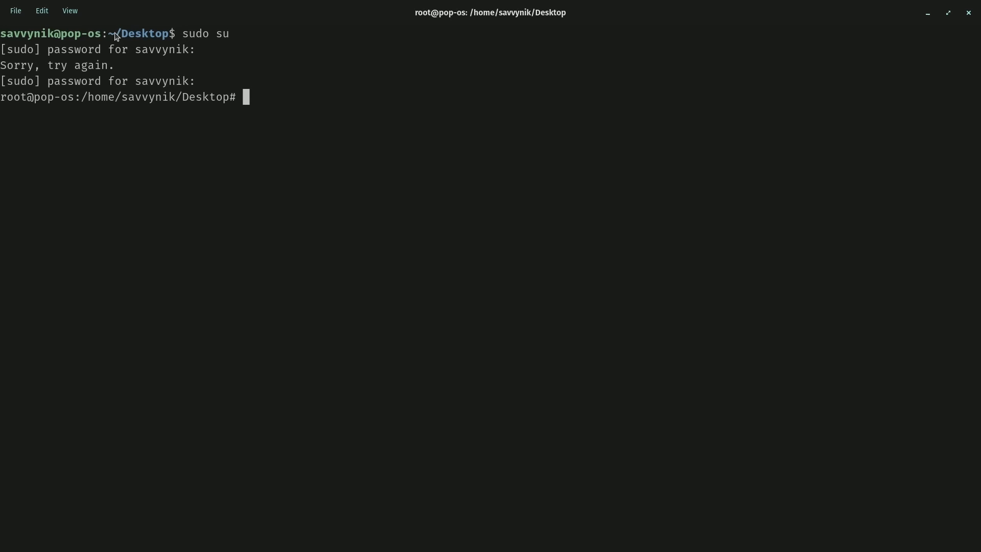
double_click(112, 33)
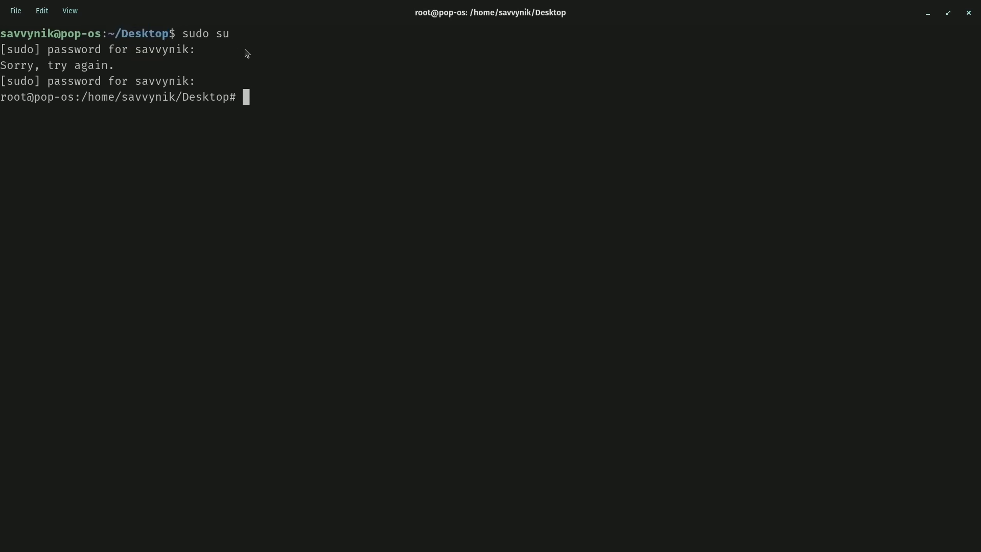
mouse_move(124, 40)
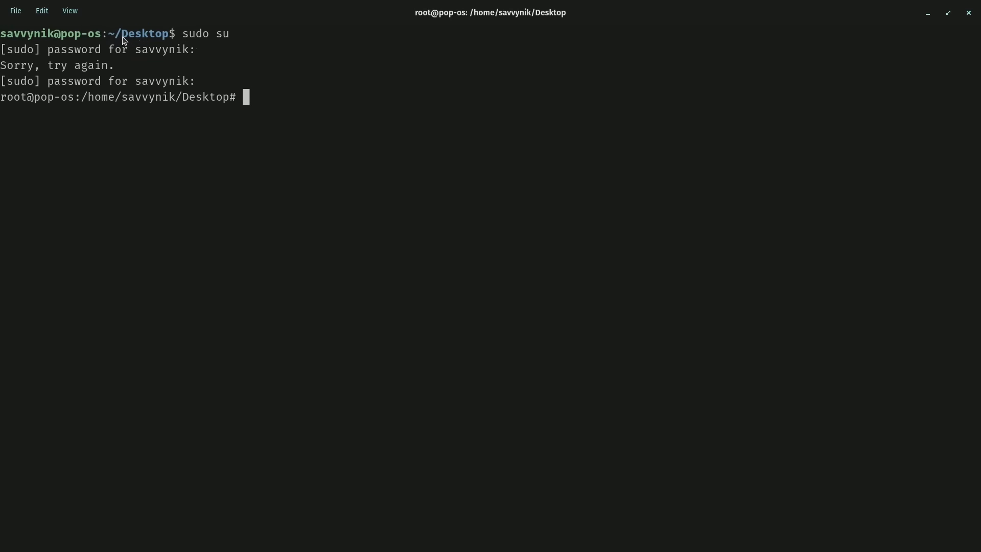
mouse_move(587, 29)
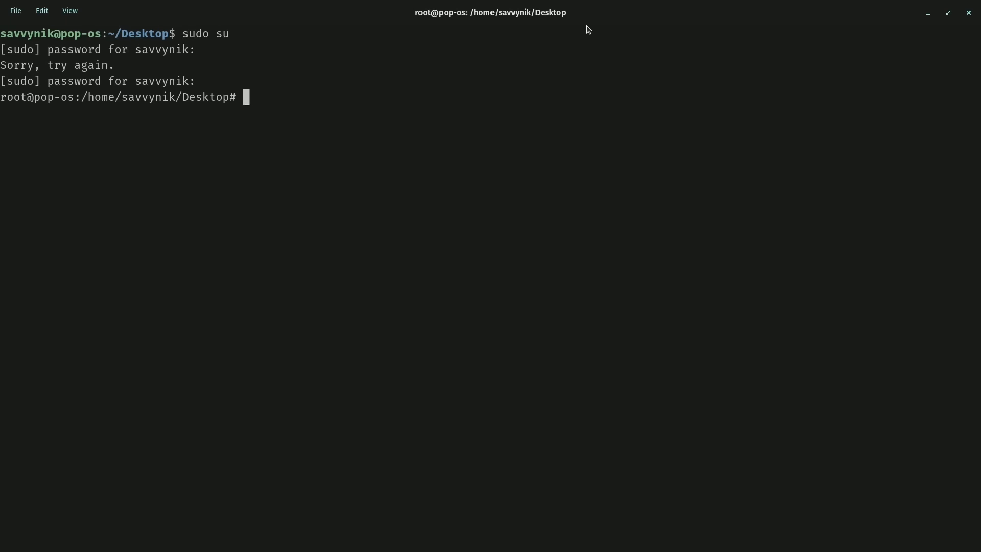
mouse_move(404, 23)
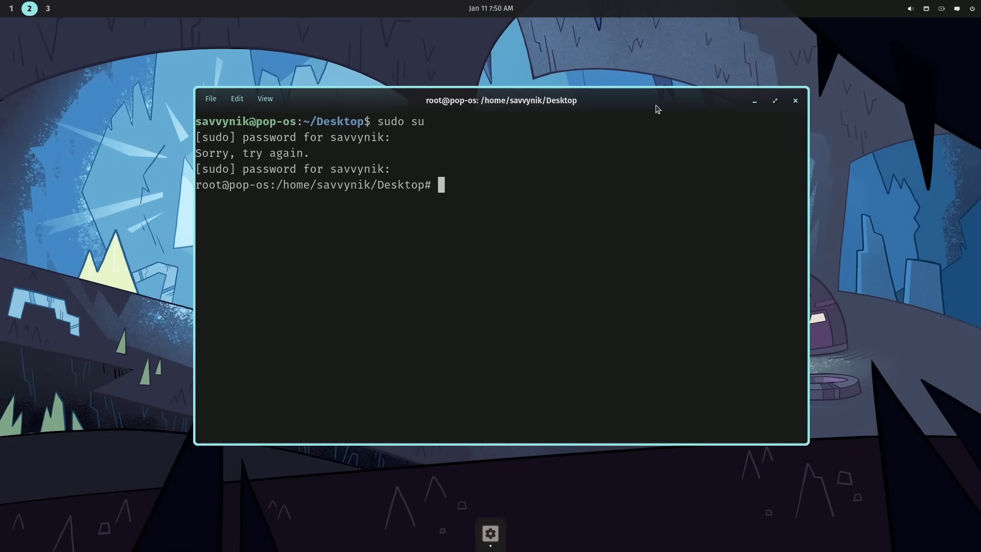
Reposition the terminal toward the desktop's middle and enter exit at the root prompt
drag(501, 101, 496, 84)
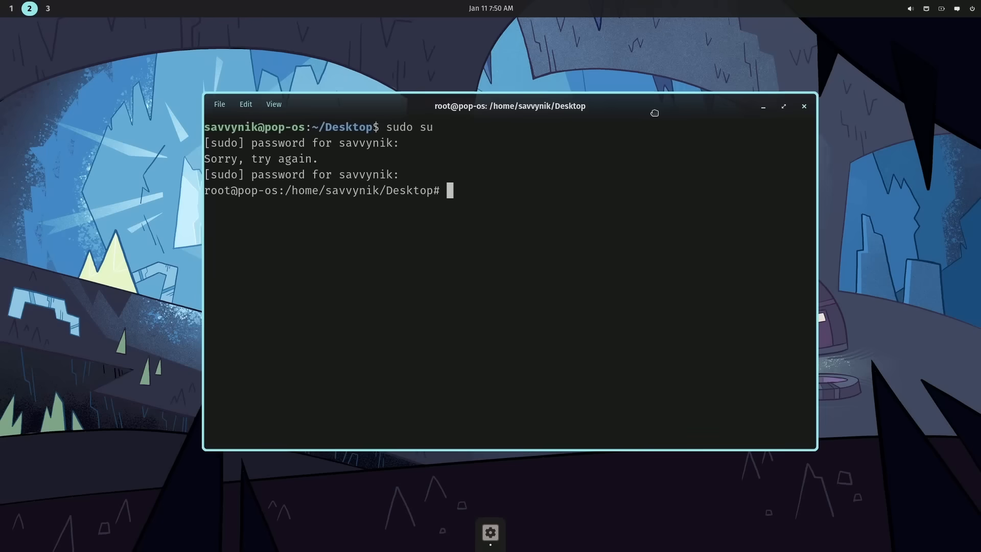
drag(510, 105, 499, 89)
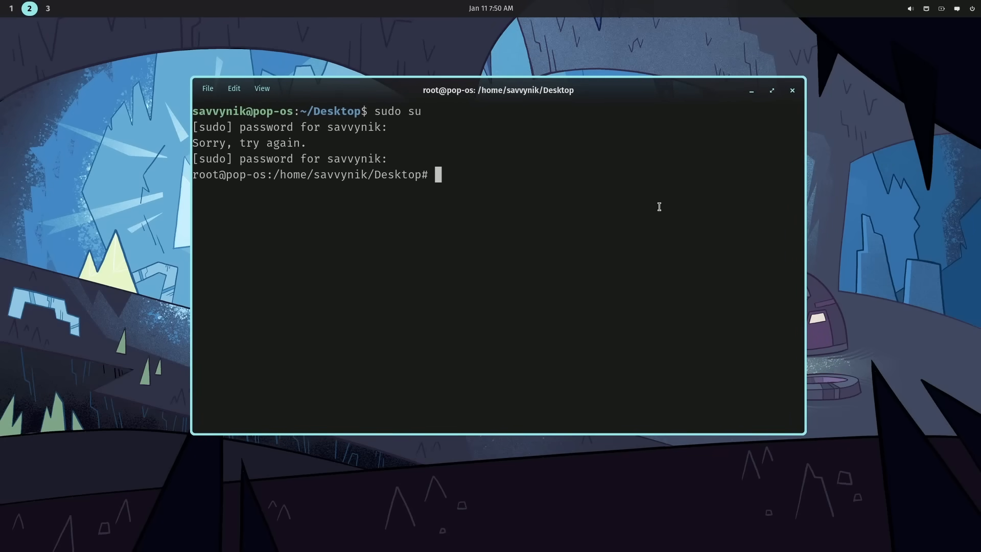
mouse_move(655, 97)
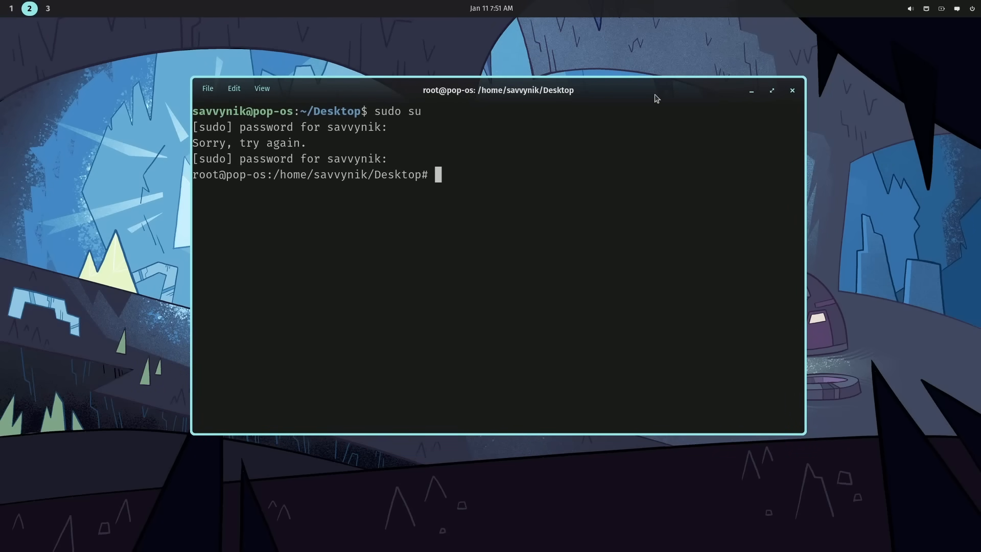
mouse_move(624, 98)
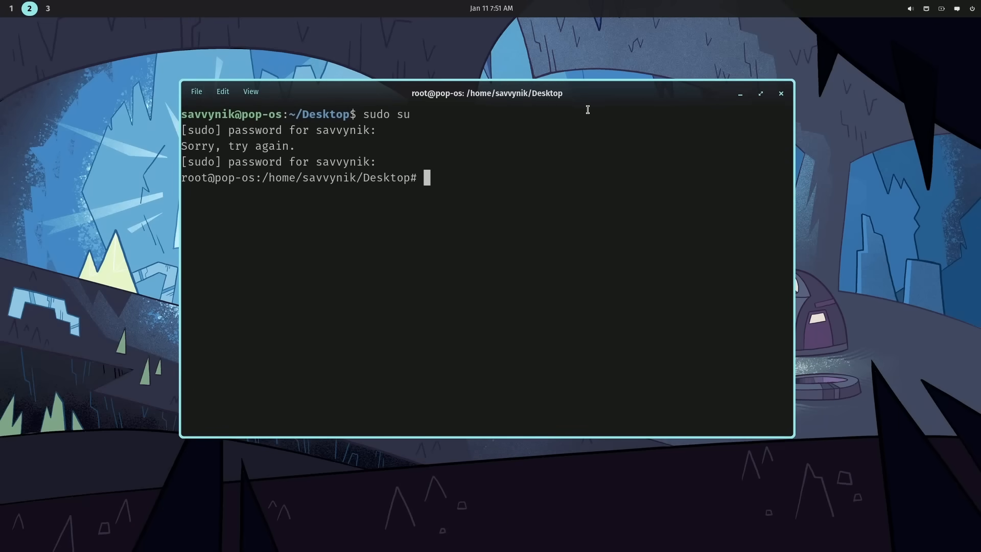
mouse_move(215, 102)
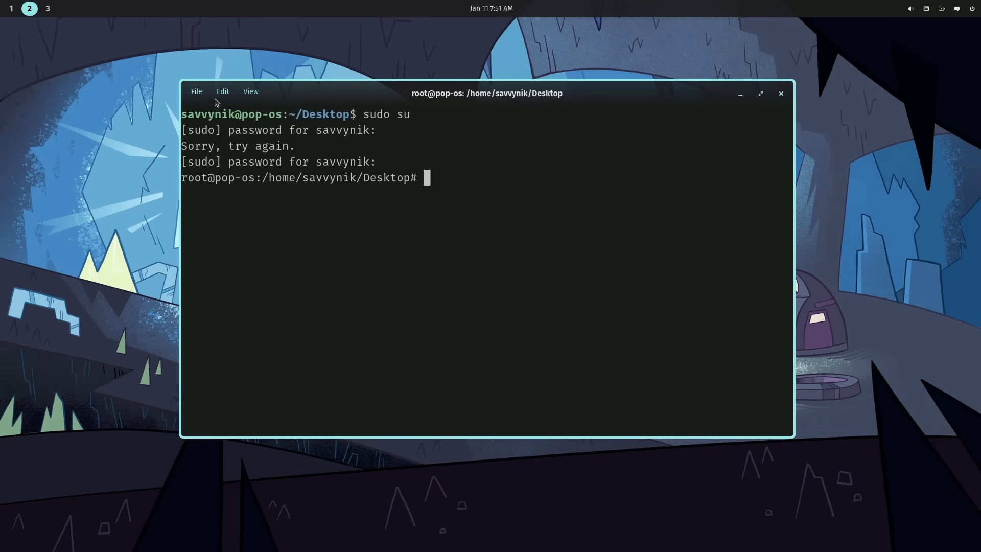
mouse_move(483, 170)
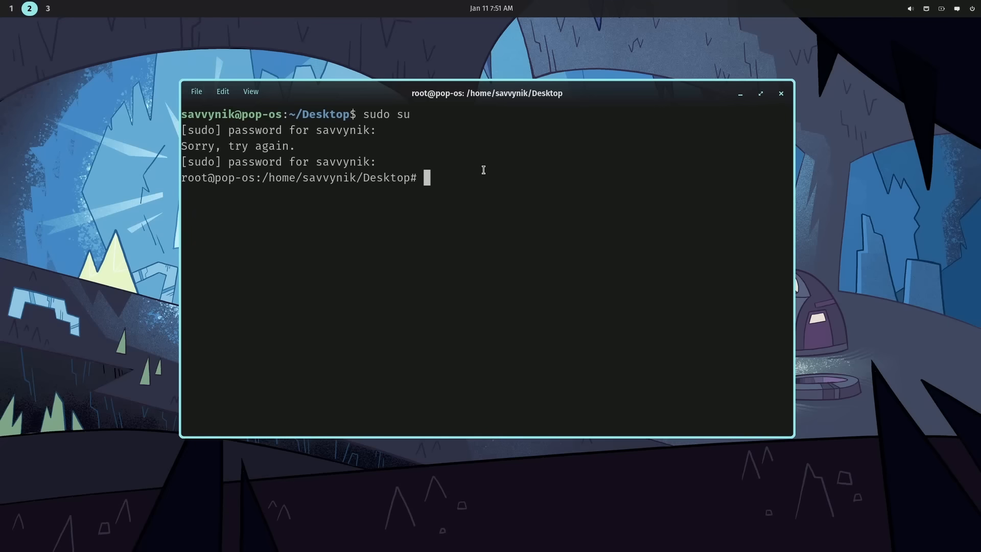
text(exit)
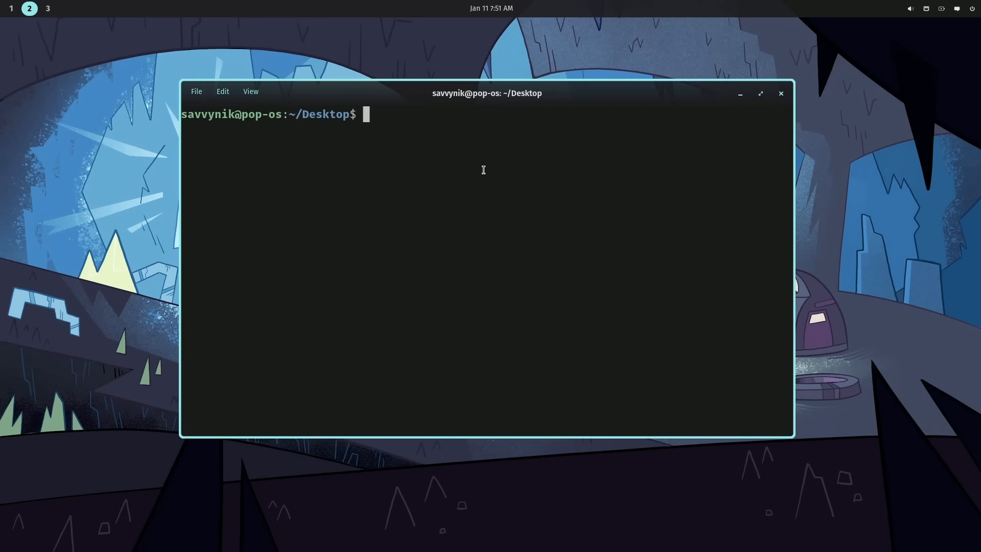
mouse_move(215, 98)
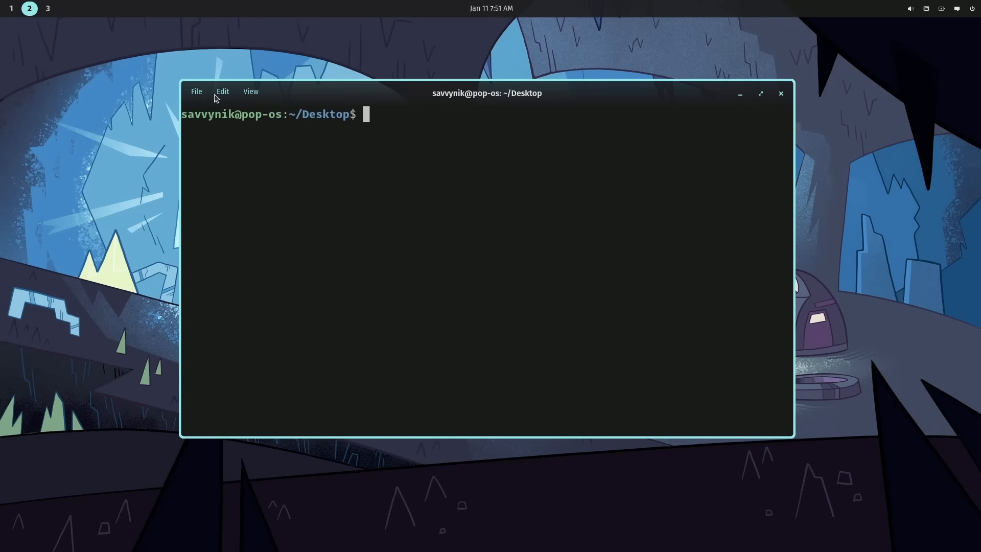
Browse the File, Edit and View menus, then open the terminal settings
click(196, 92)
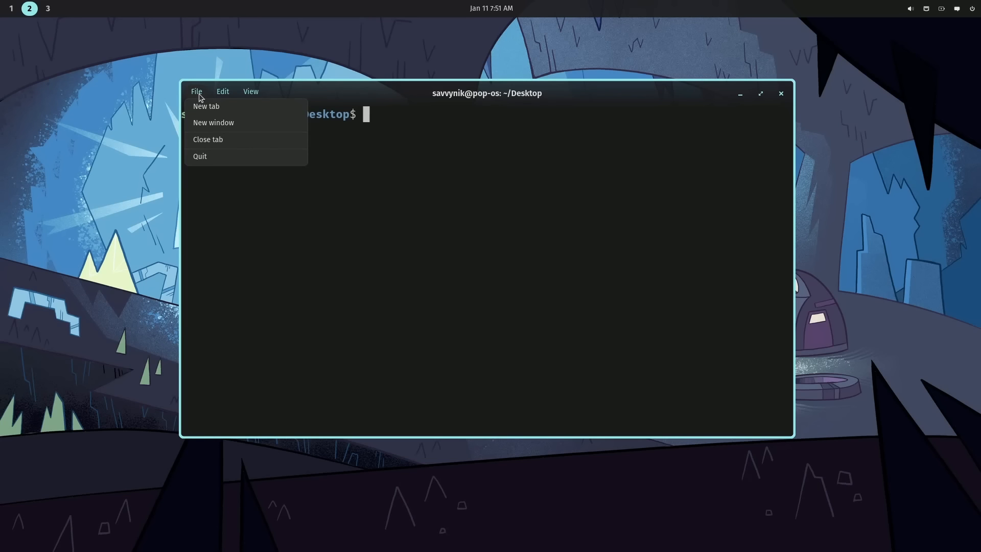
mouse_move(200, 101)
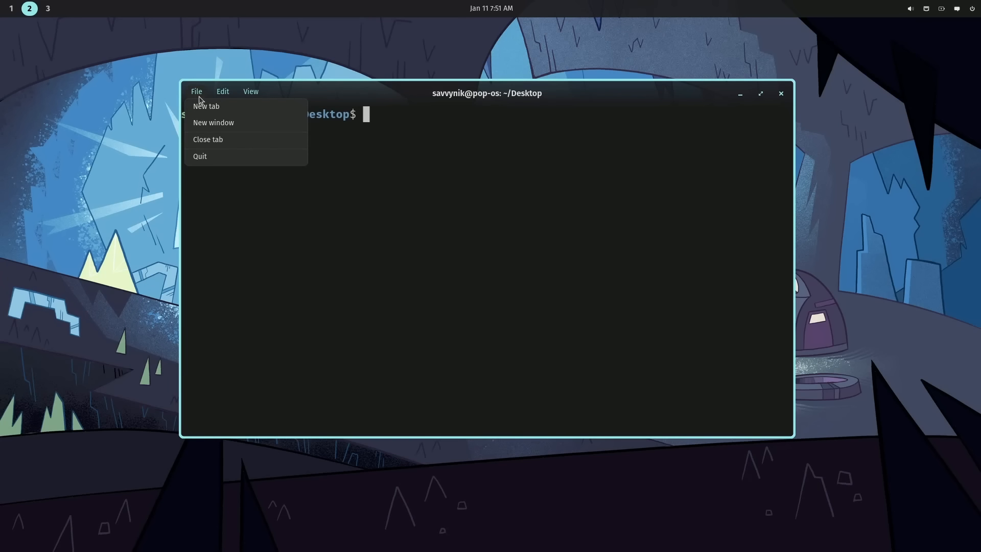
mouse_move(228, 111)
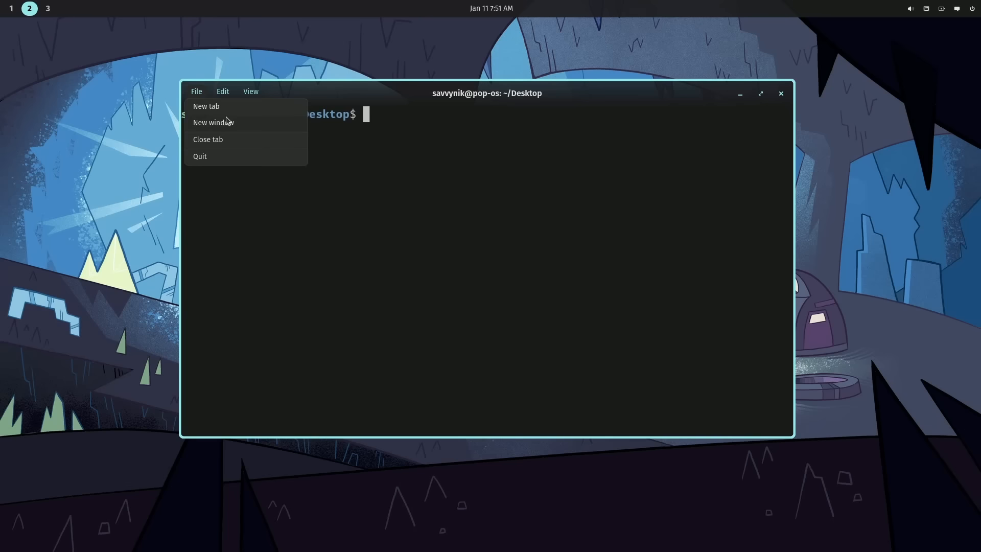
mouse_move(240, 154)
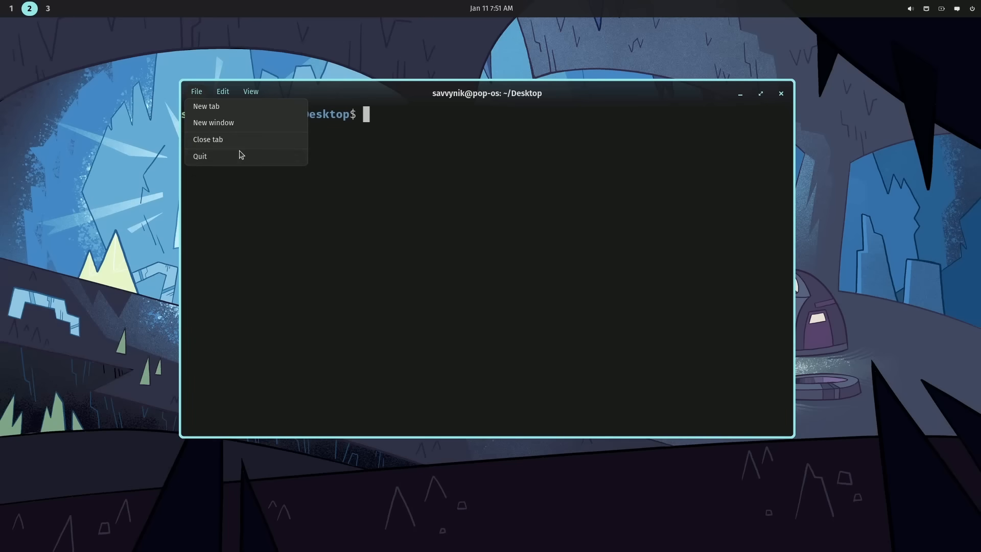
click(223, 92)
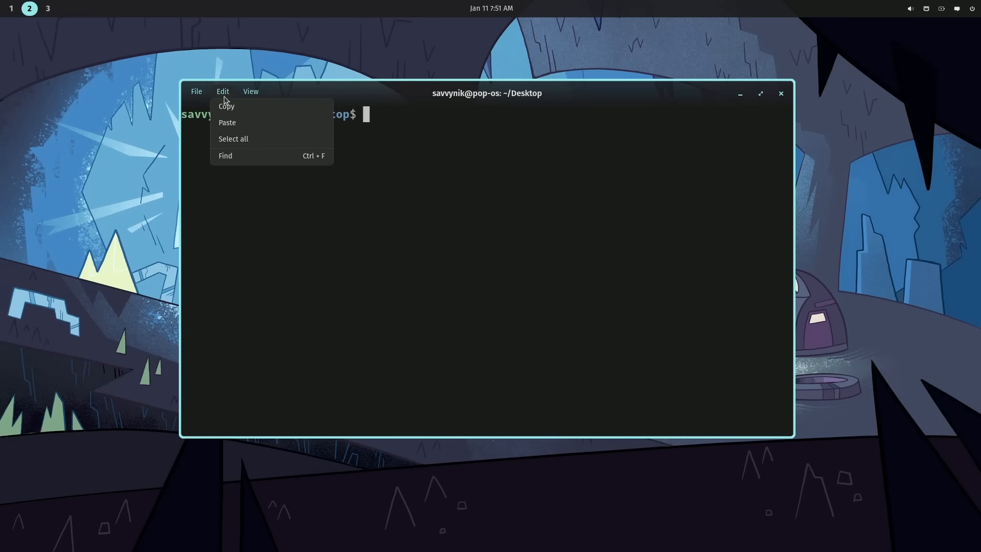
click(250, 92)
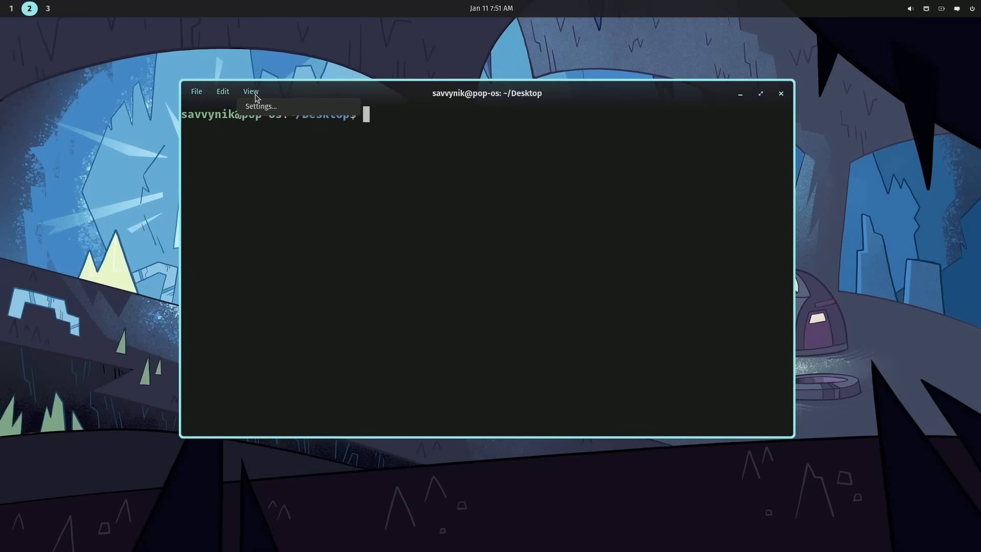
mouse_move(256, 113)
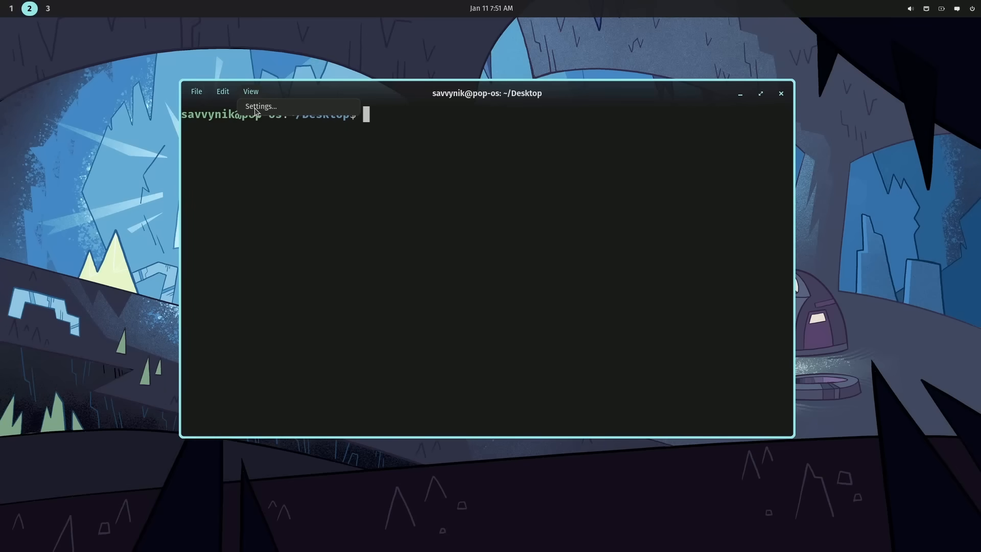
click(260, 106)
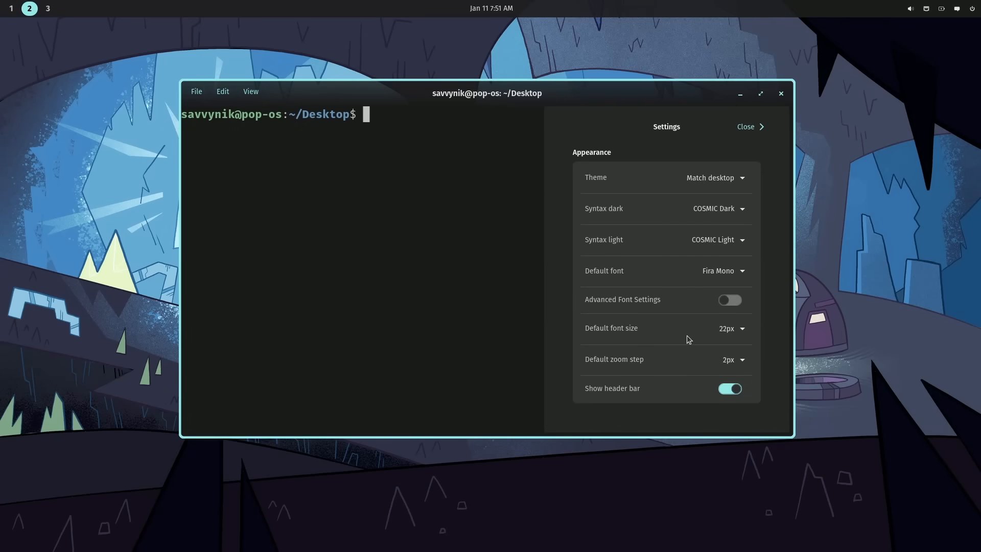
mouse_move(675, 361)
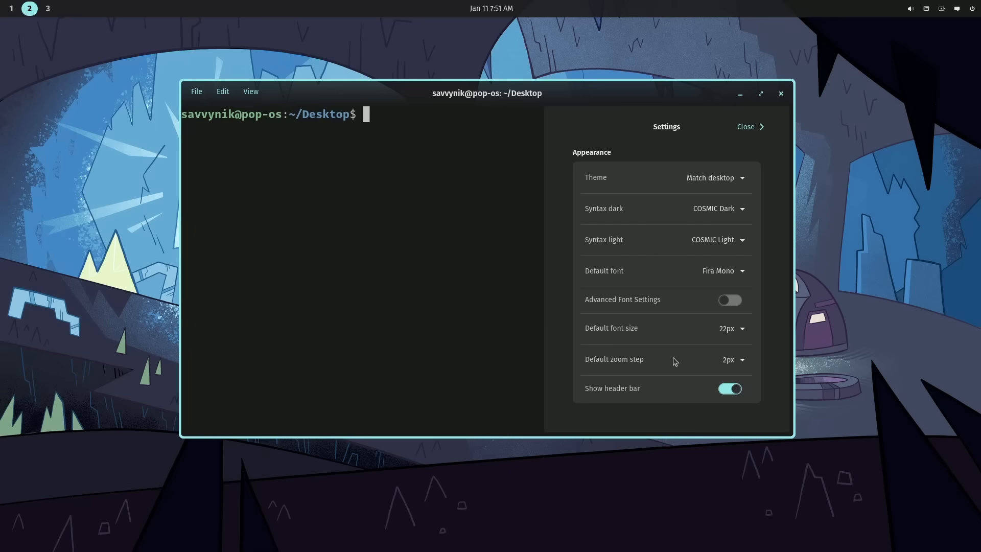
Hide the header bar, browse the font choices, and set the theme to Light
click(730, 388)
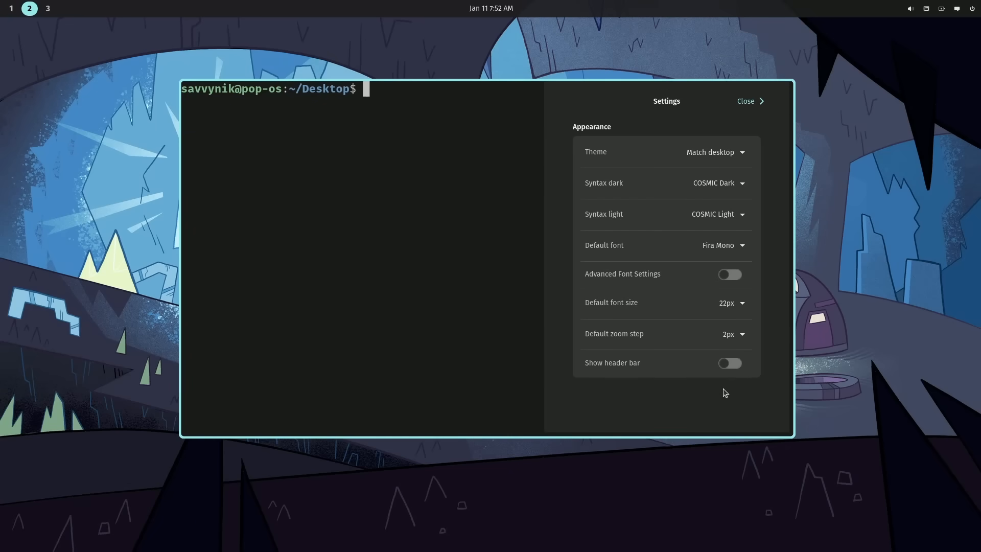
mouse_move(736, 388)
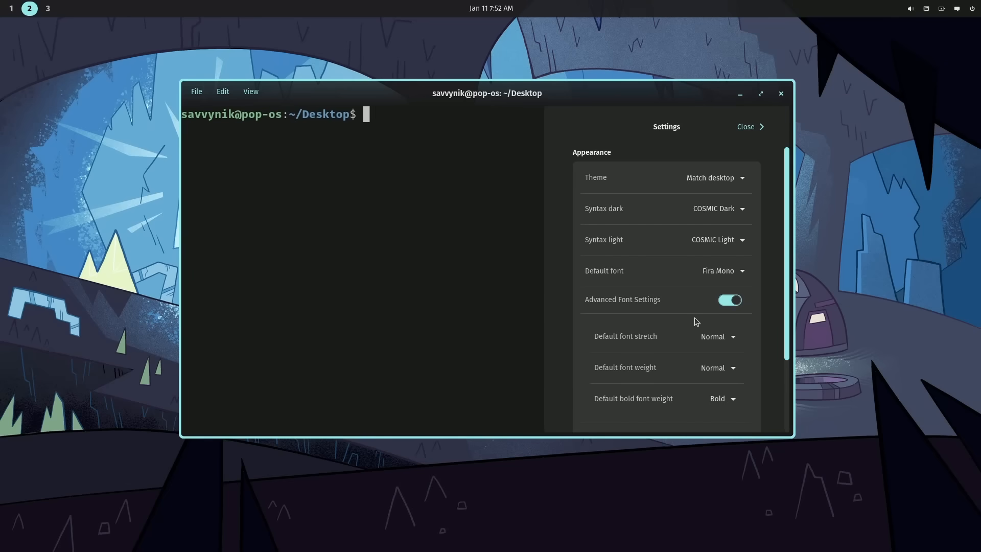
mouse_move(669, 408)
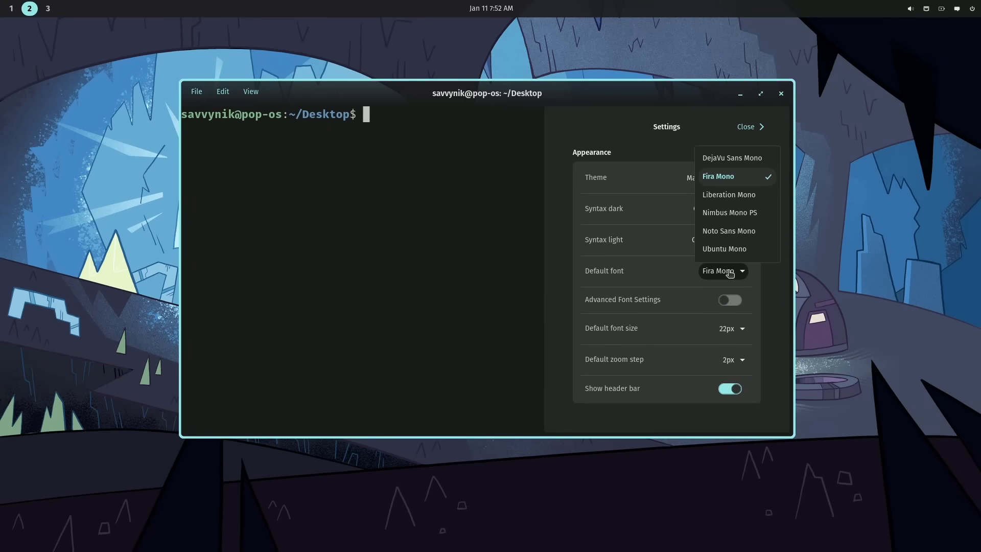
click(722, 270)
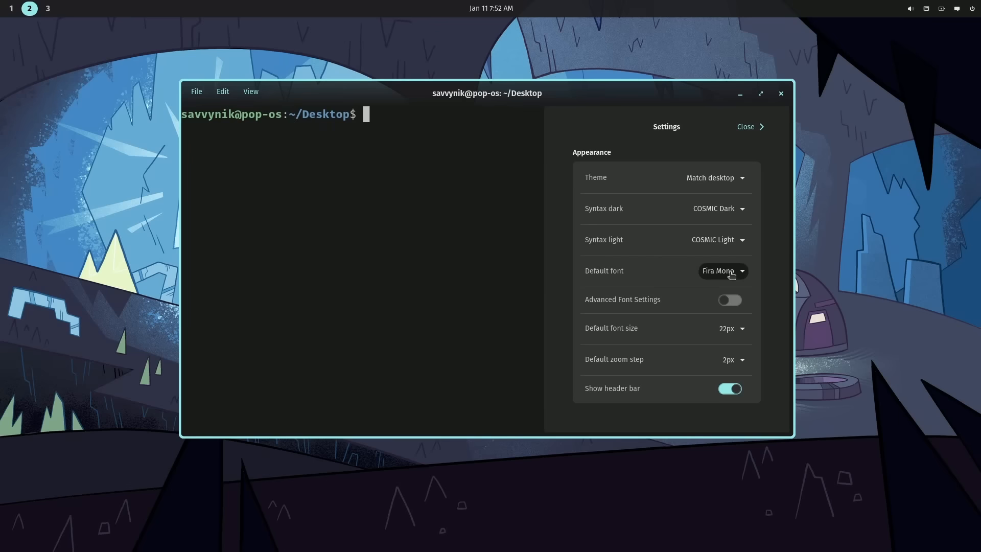
mouse_move(716, 178)
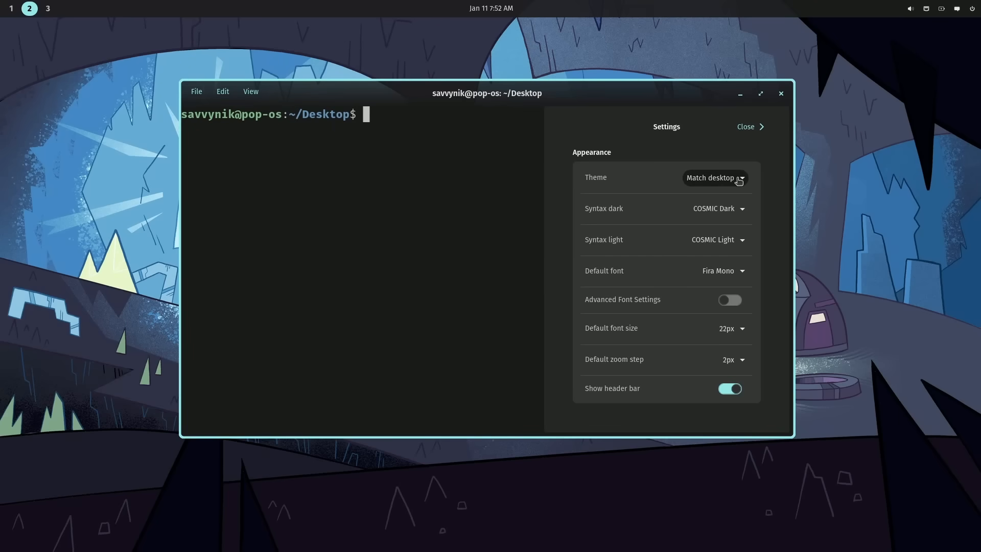
mouse_move(758, 211)
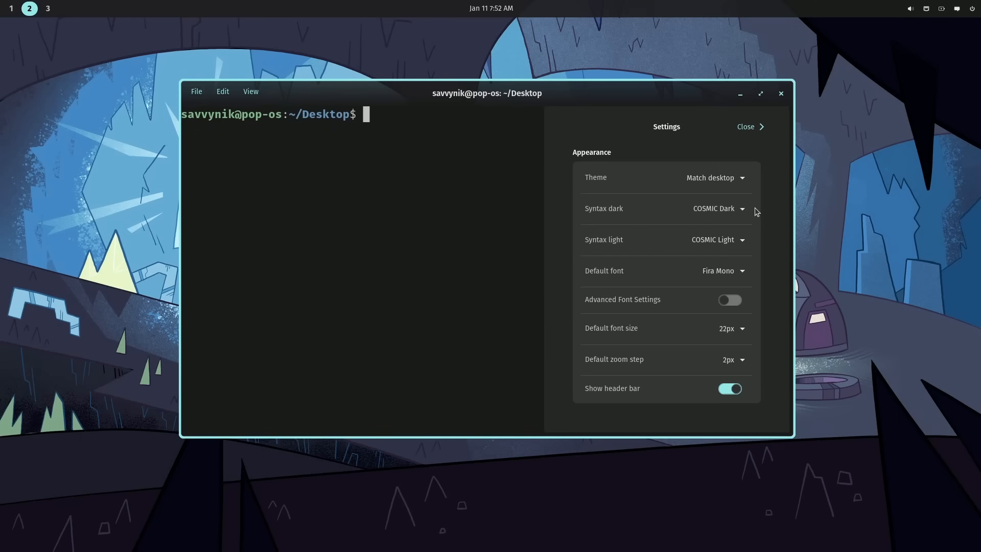
click(715, 177)
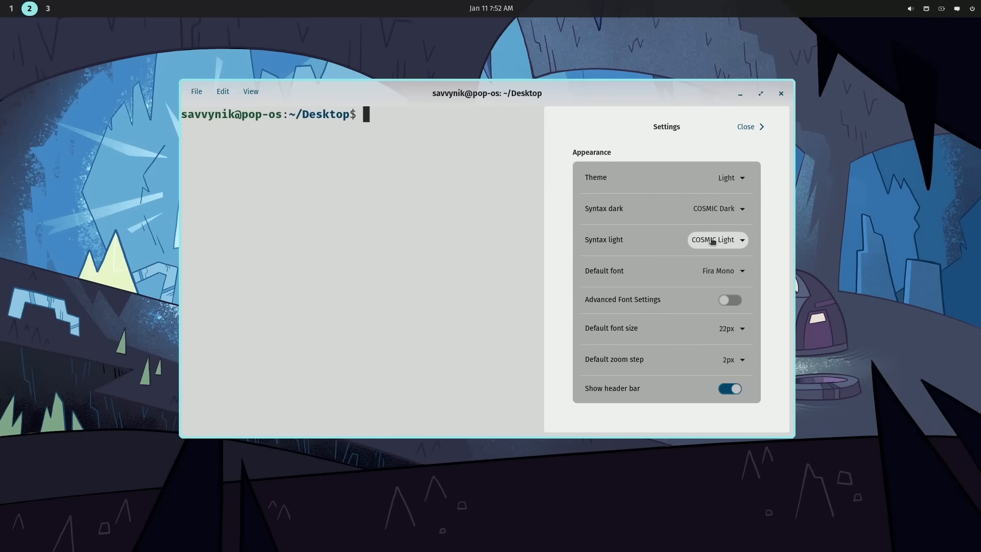
Set the terminal theme back to Match desktop and close the Settings panel
click(745, 126)
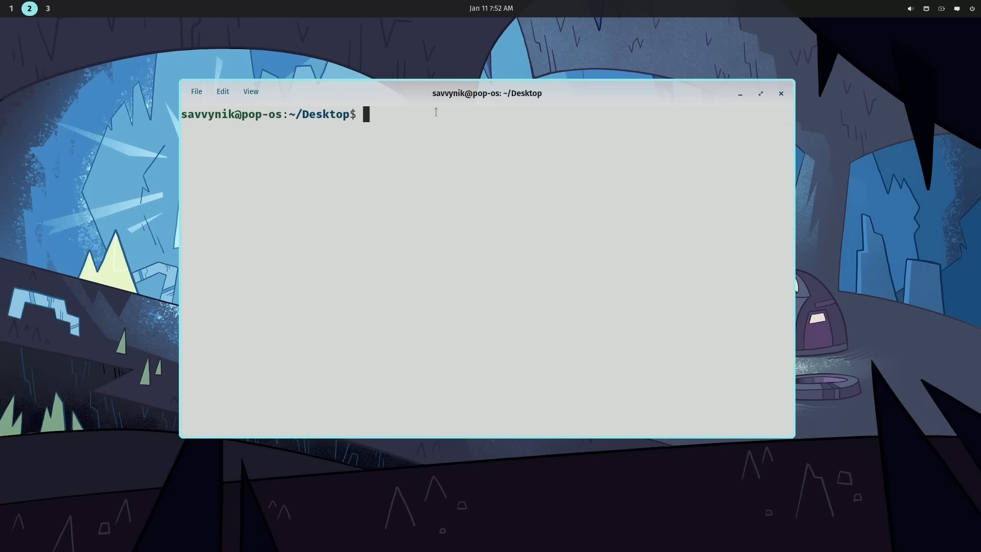
mouse_move(375, 139)
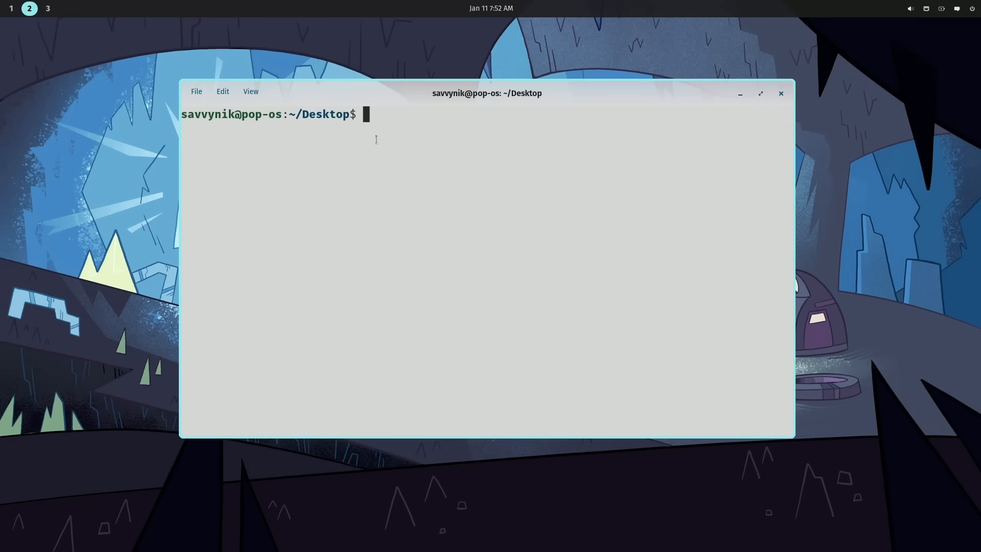
mouse_move(566, 104)
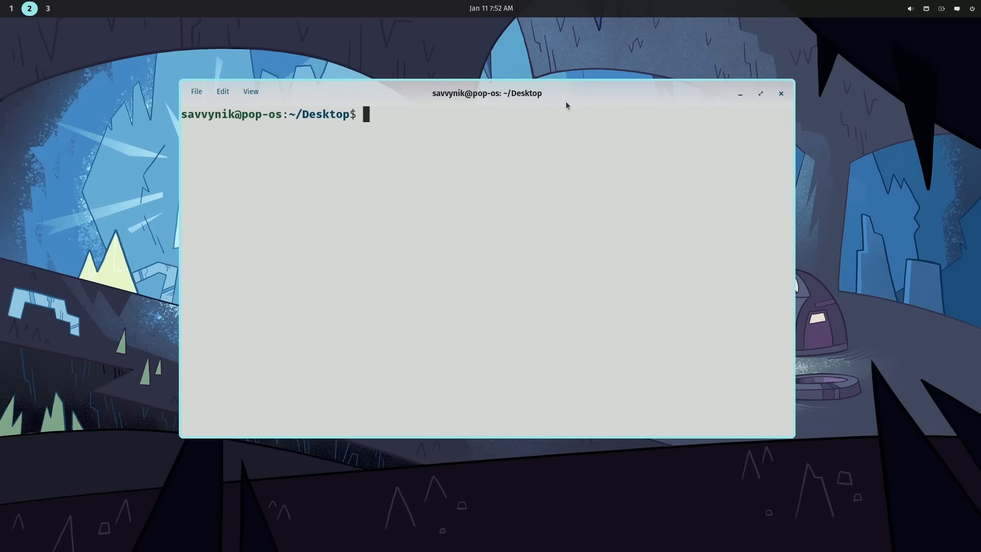
mouse_move(498, 161)
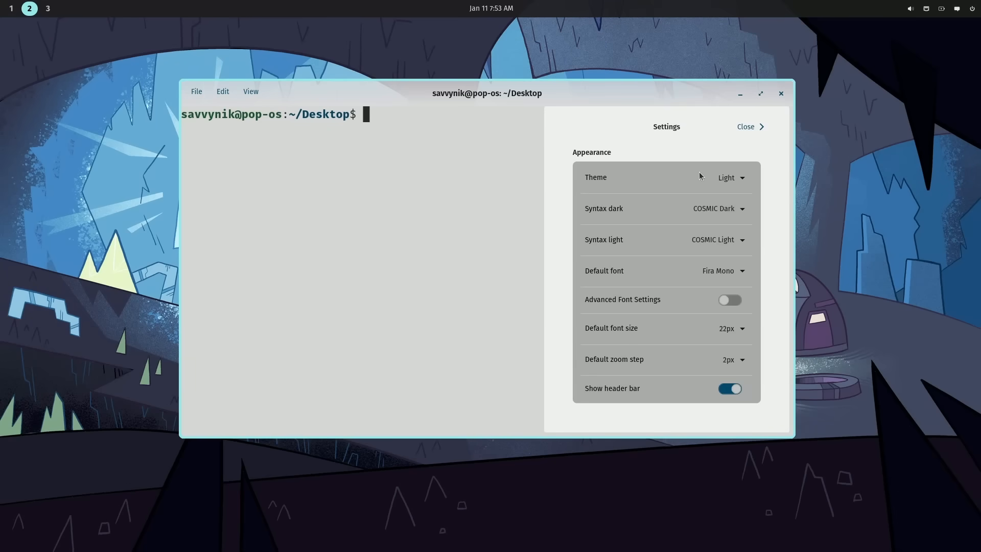
click(746, 126)
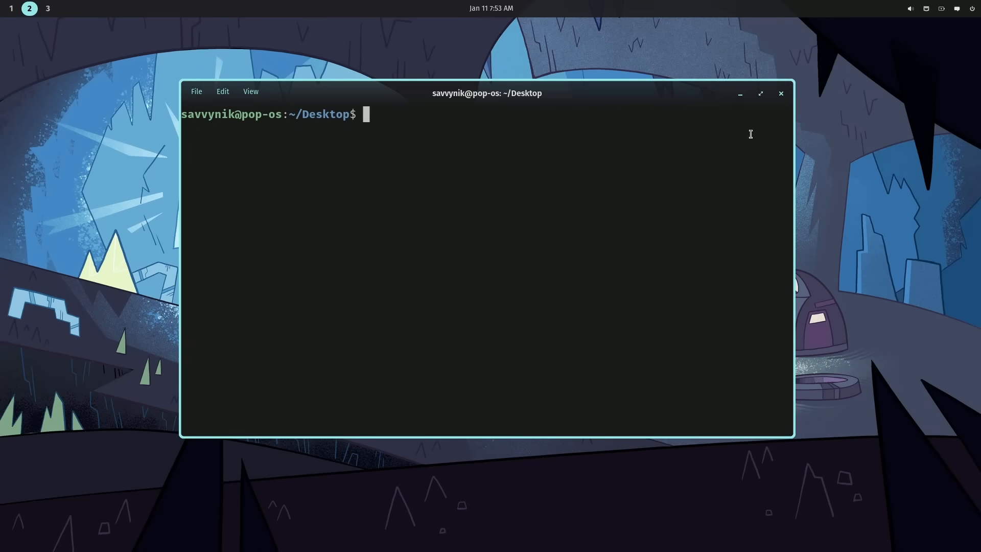
mouse_move(962, 190)
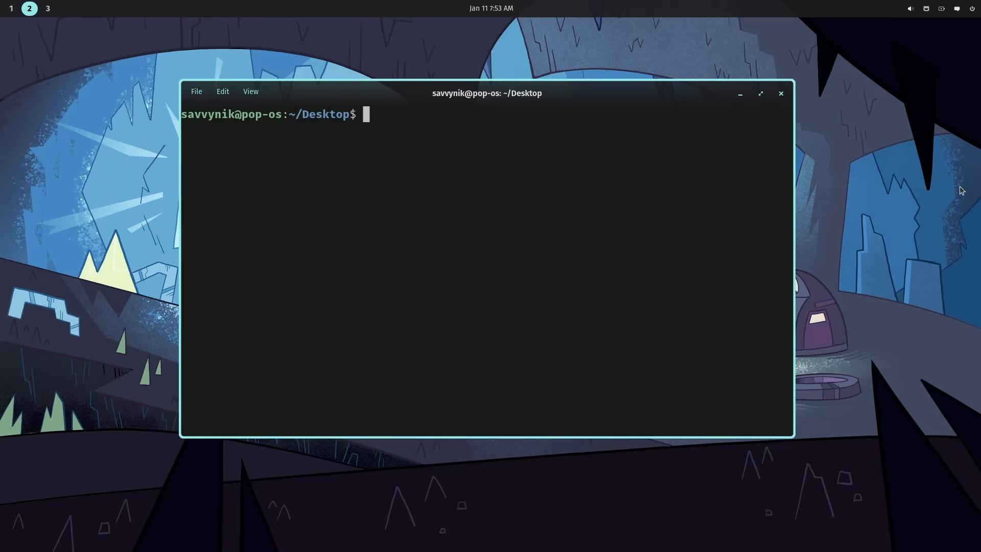
mouse_move(672, 257)
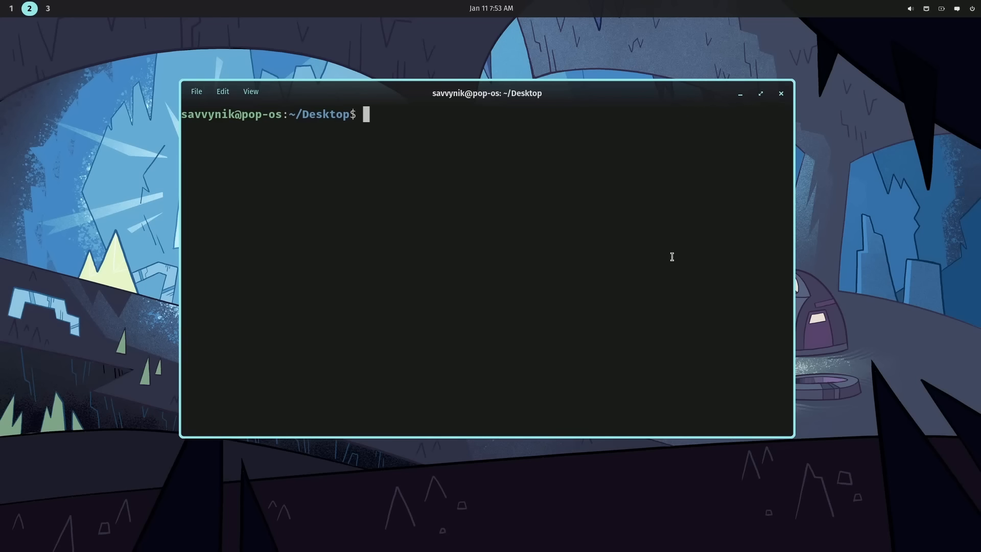
mouse_move(672, 253)
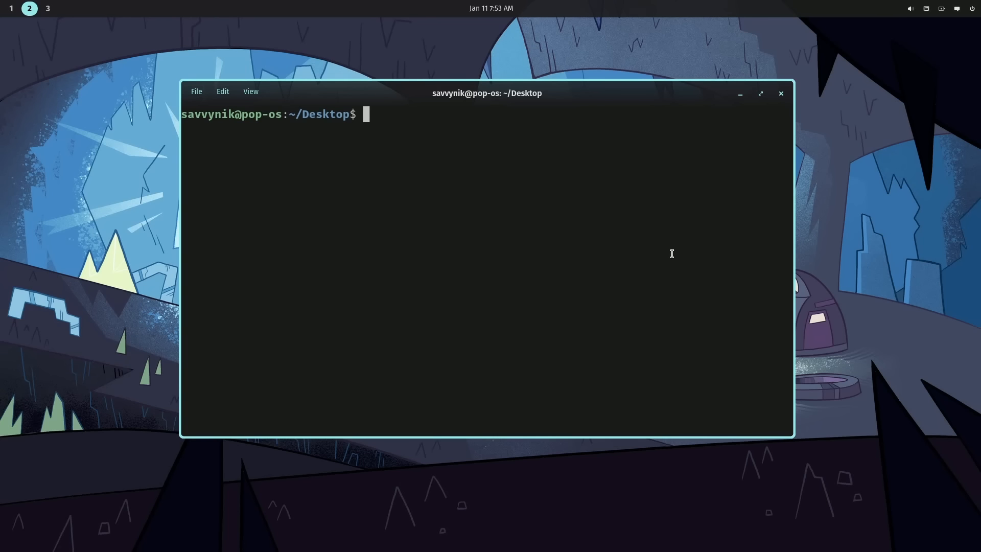
mouse_move(969, 215)
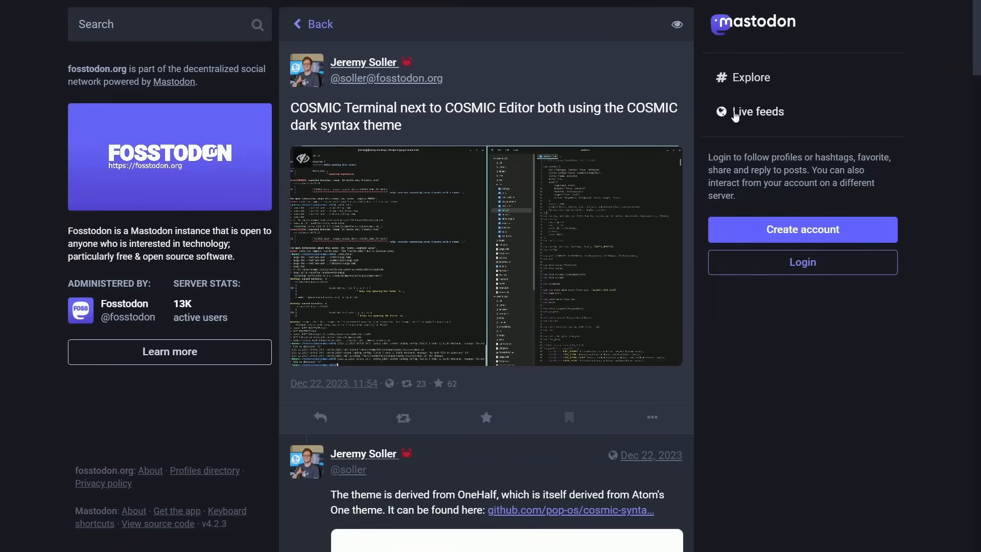
mouse_move(377, 193)
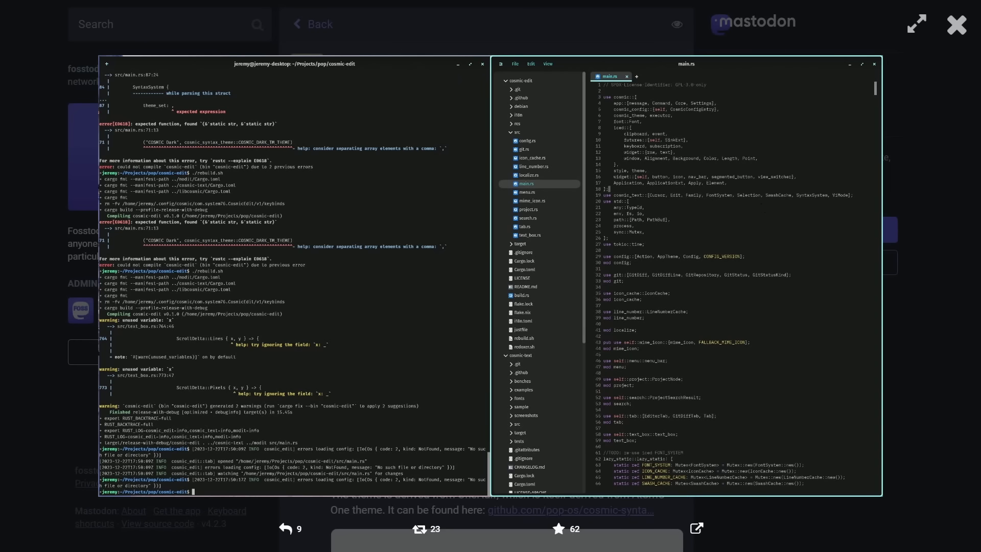
mouse_move(809, 225)
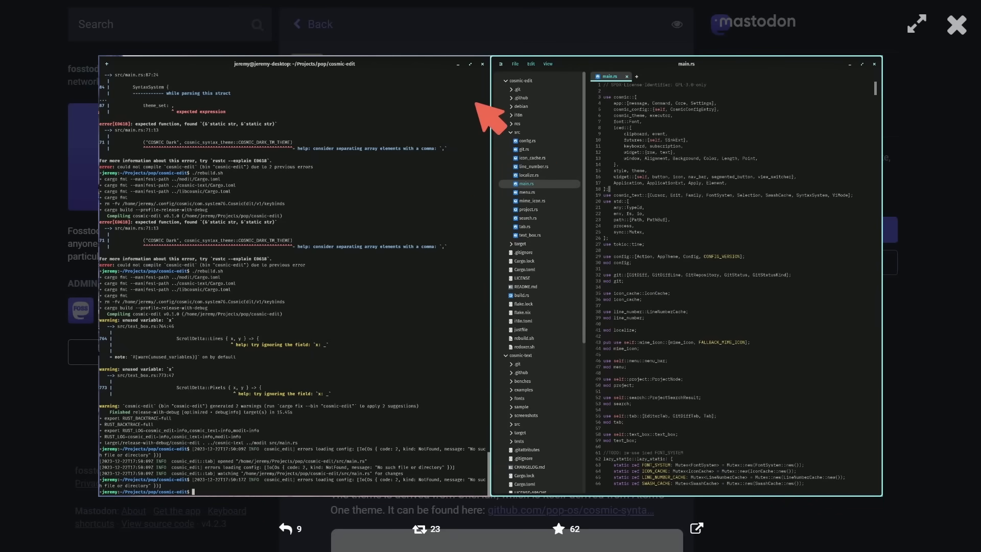
mouse_move(826, 131)
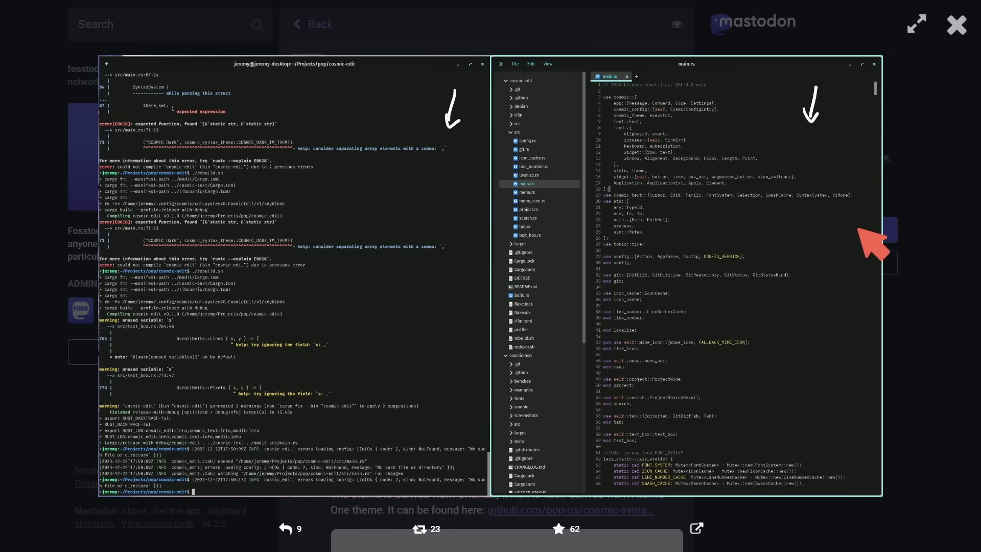
mouse_move(873, 269)
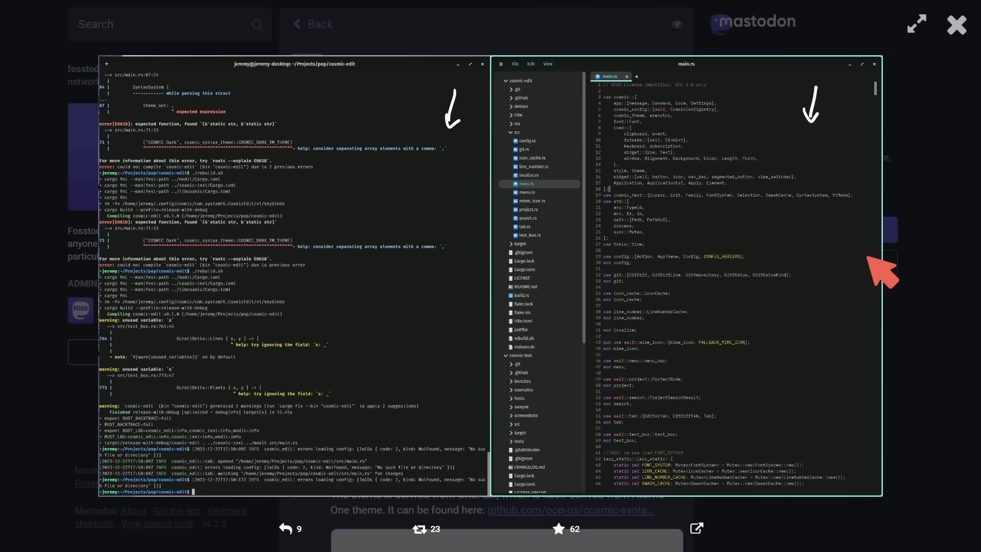
click(955, 24)
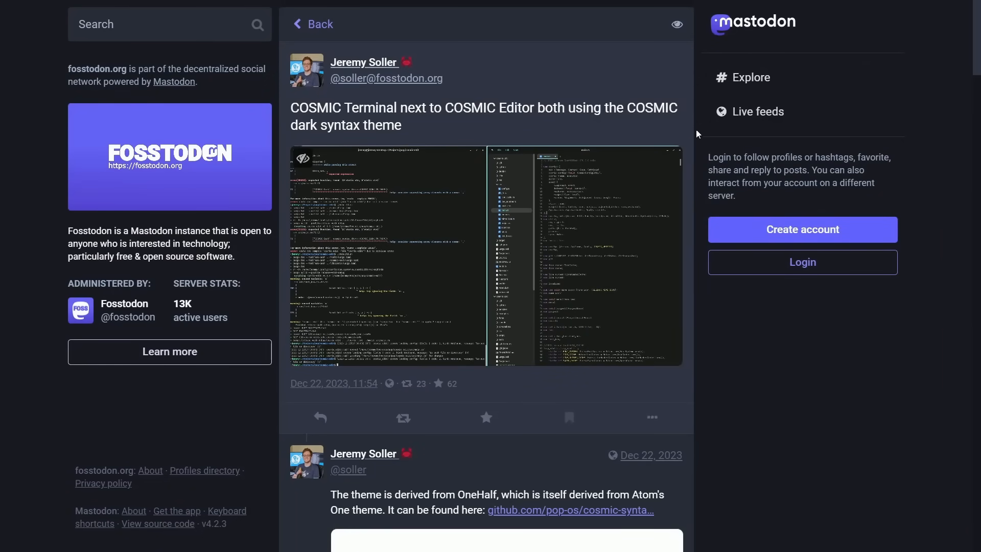
mouse_move(633, 130)
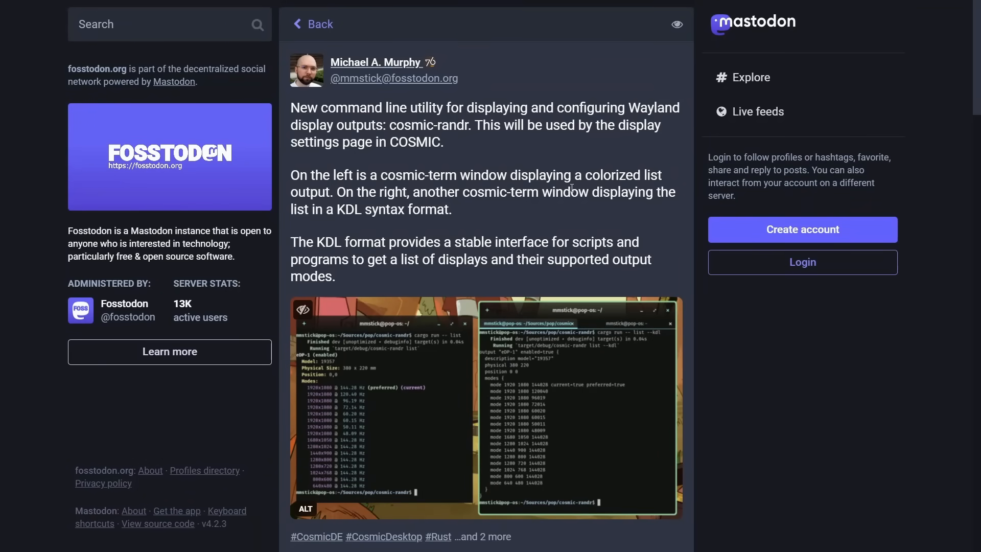
mouse_move(588, 236)
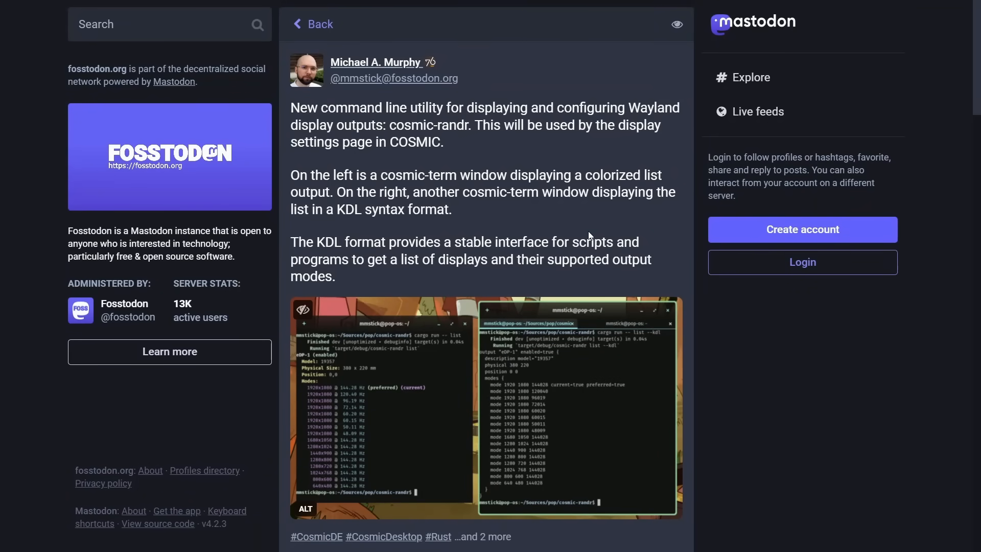
mouse_move(548, 239)
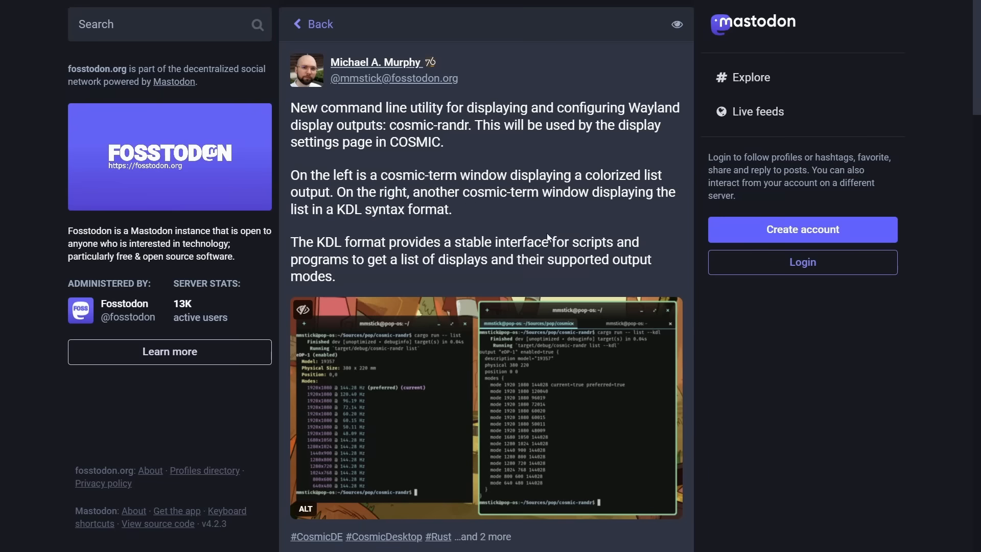
mouse_move(455, 181)
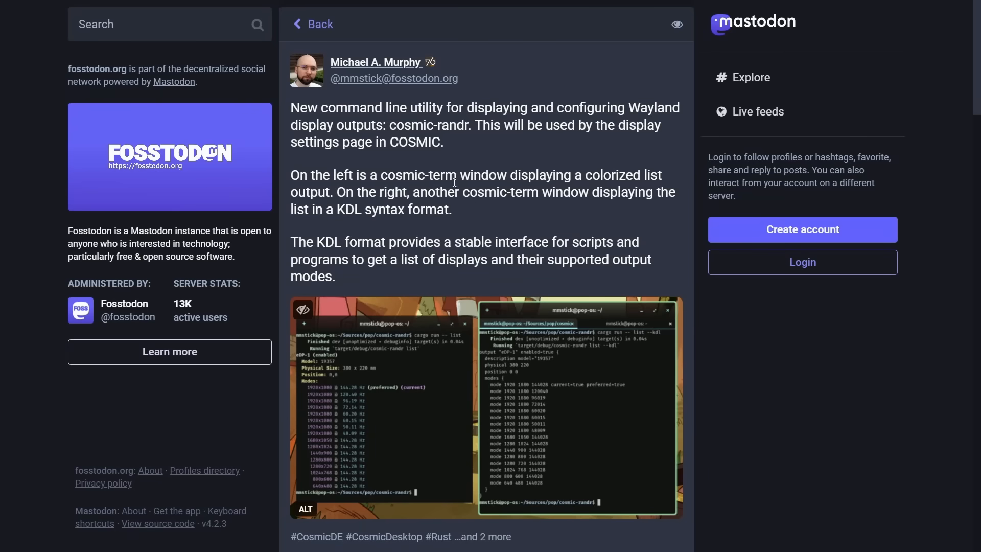
mouse_move(408, 111)
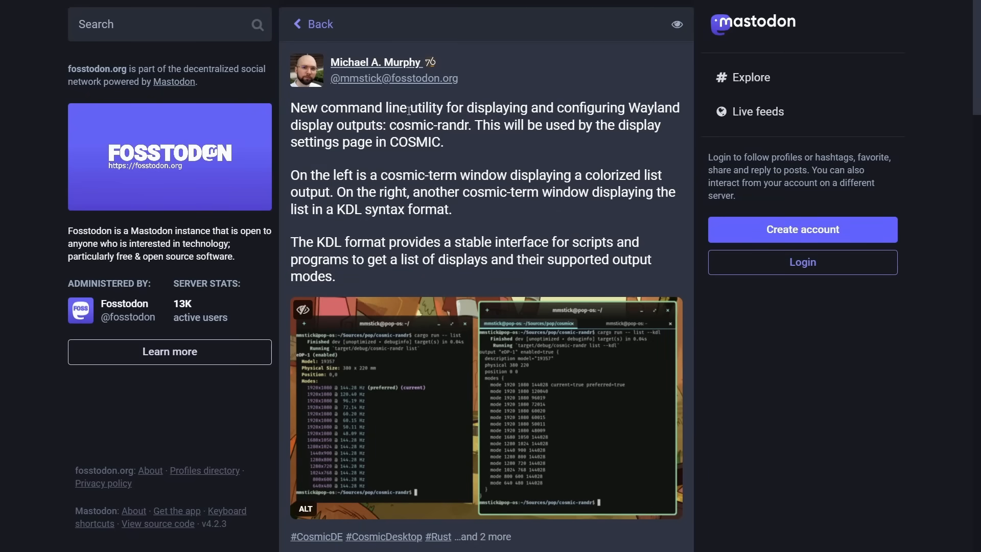
mouse_move(584, 128)
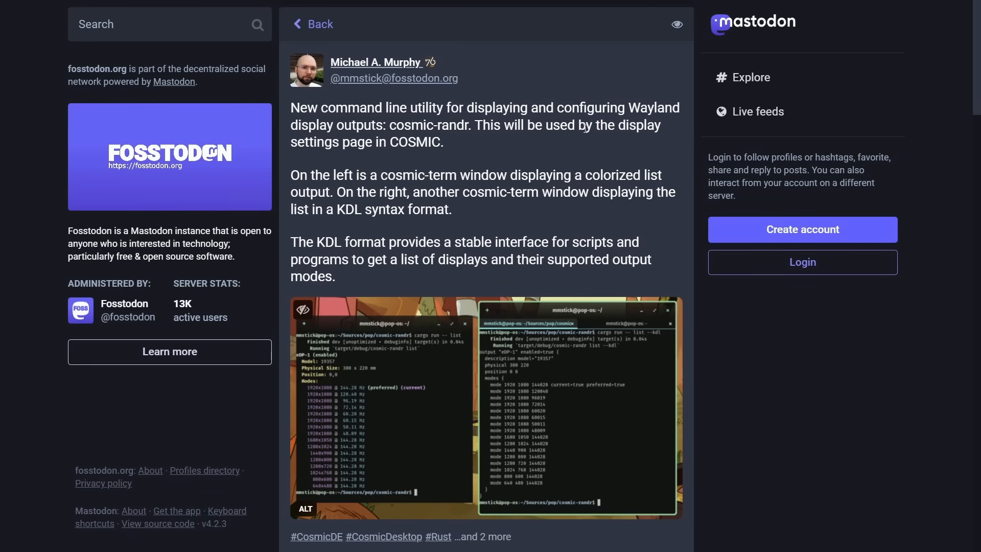
double_click(431, 125)
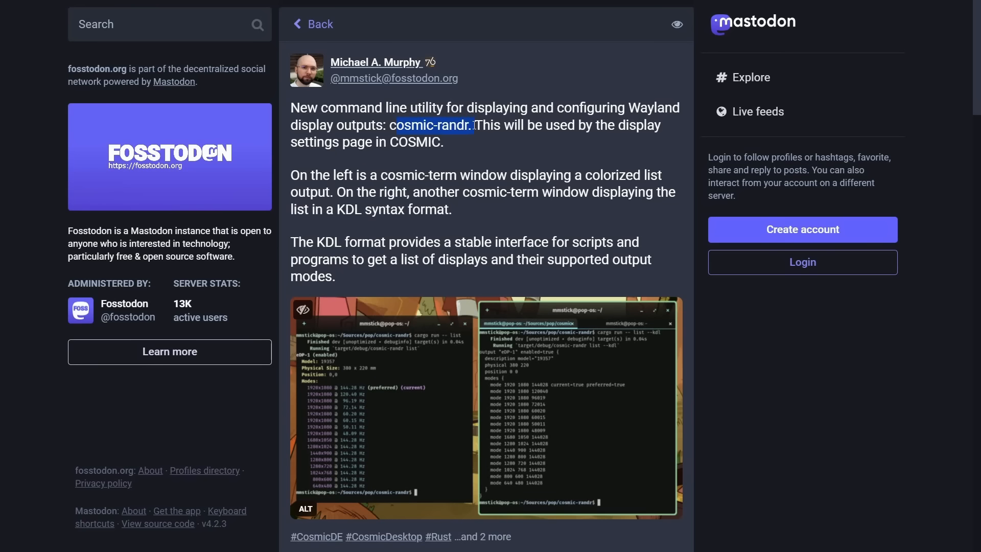
click(479, 146)
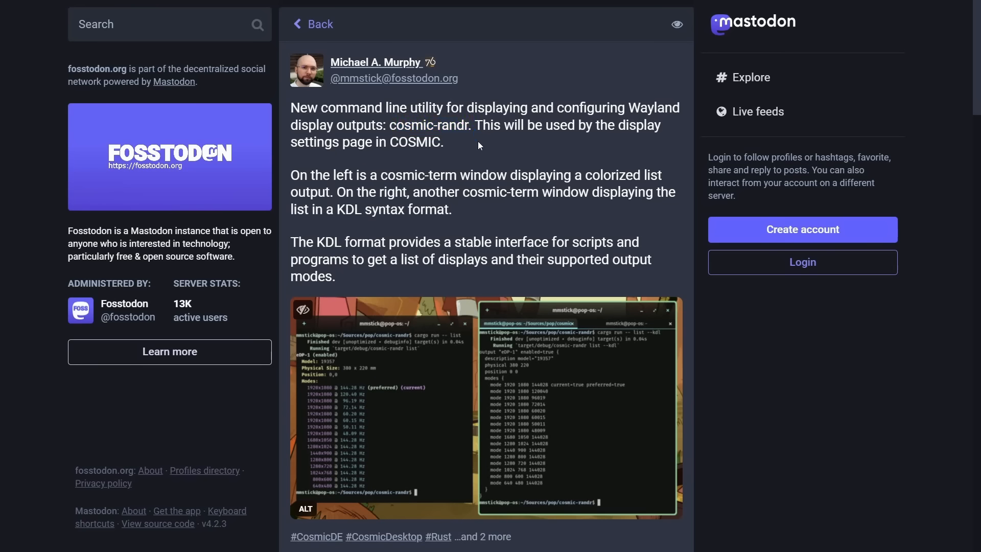
mouse_move(480, 142)
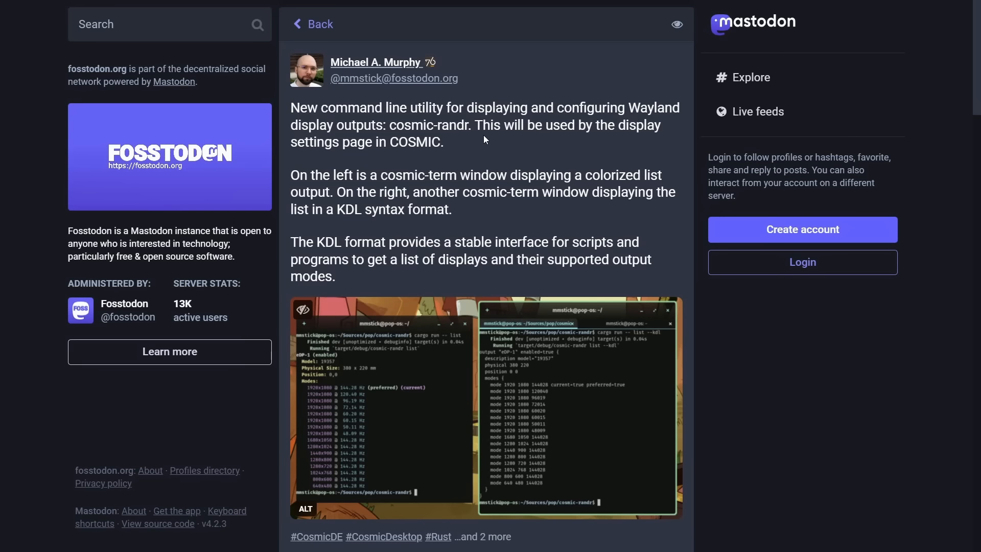
mouse_move(485, 134)
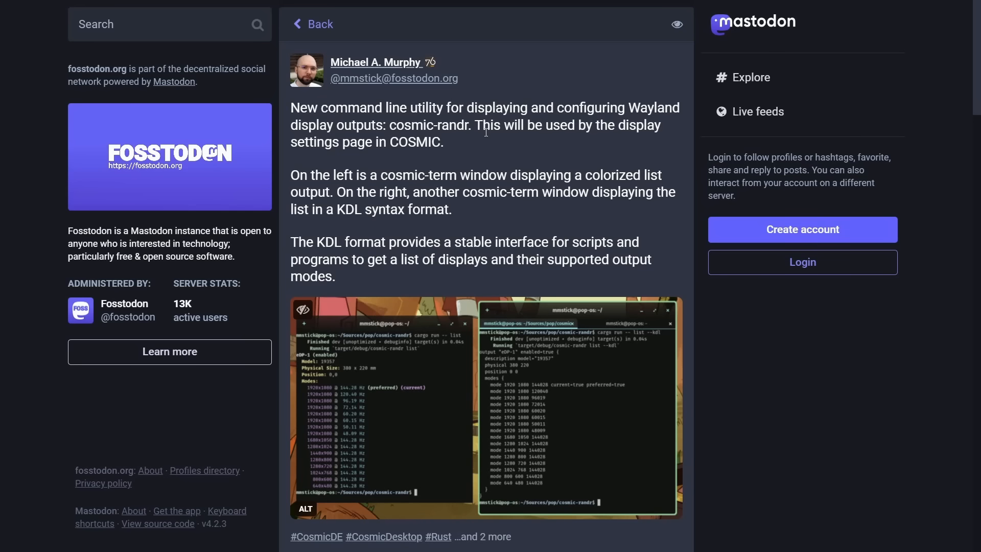
mouse_move(472, 150)
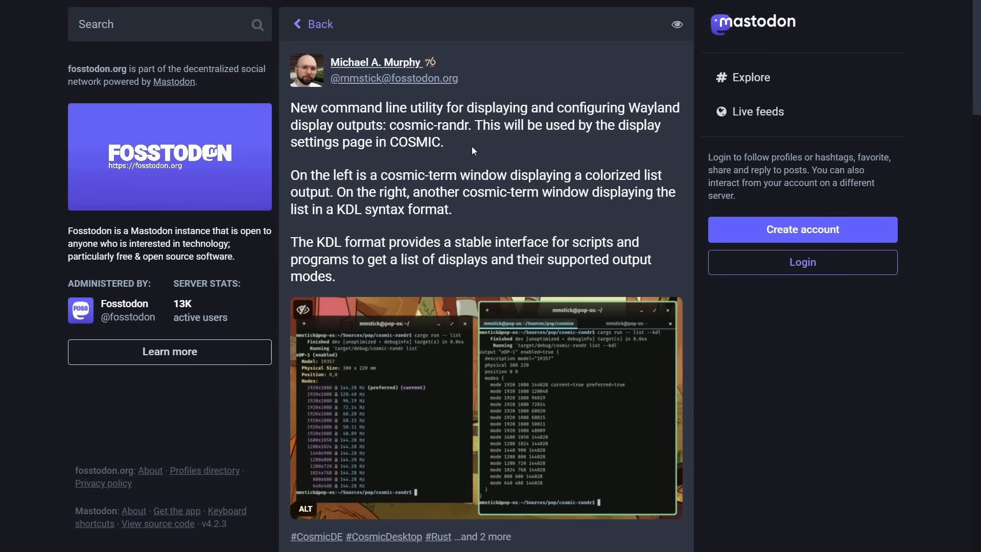
mouse_move(384, 127)
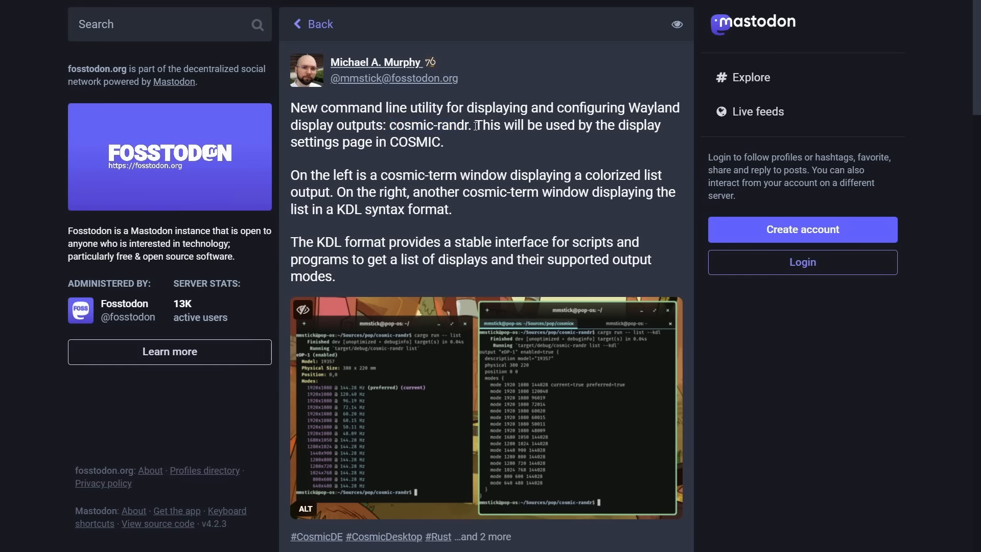
drag(476, 126, 444, 142)
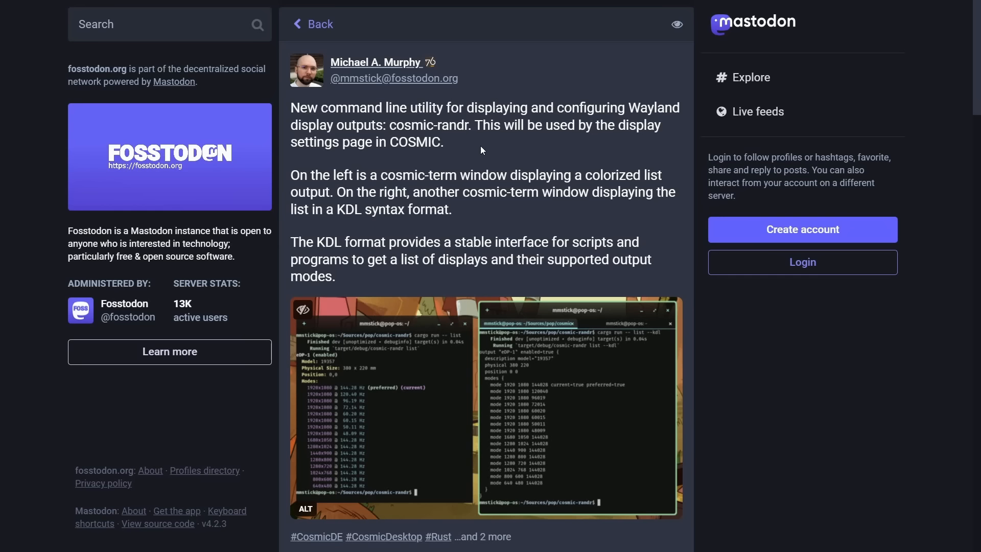
drag(316, 175, 459, 175)
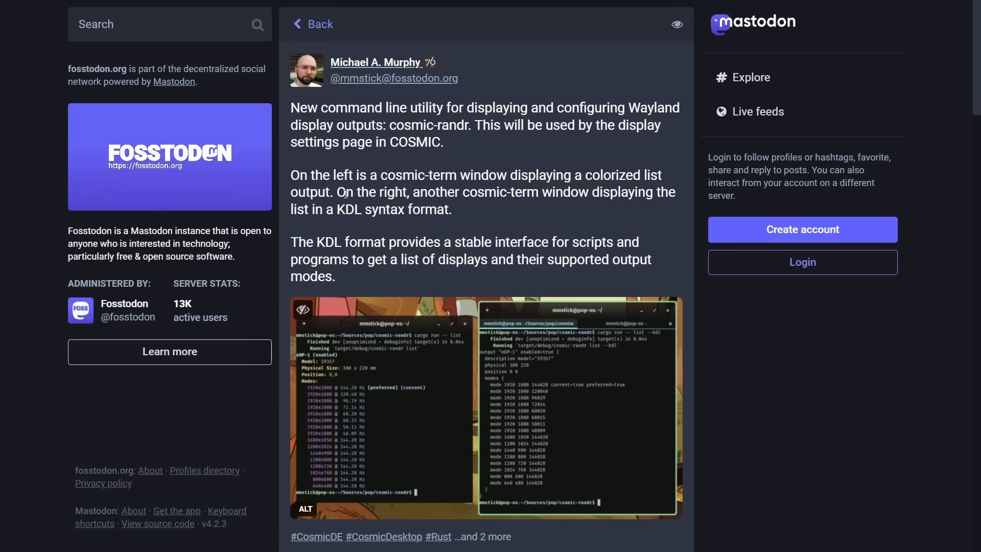
drag(335, 192, 638, 192)
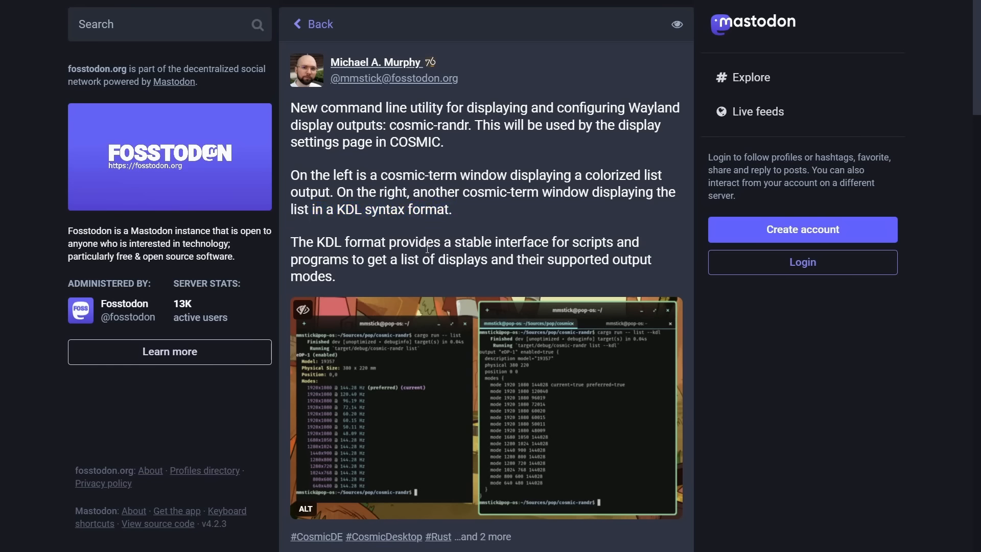
drag(290, 241, 551, 241)
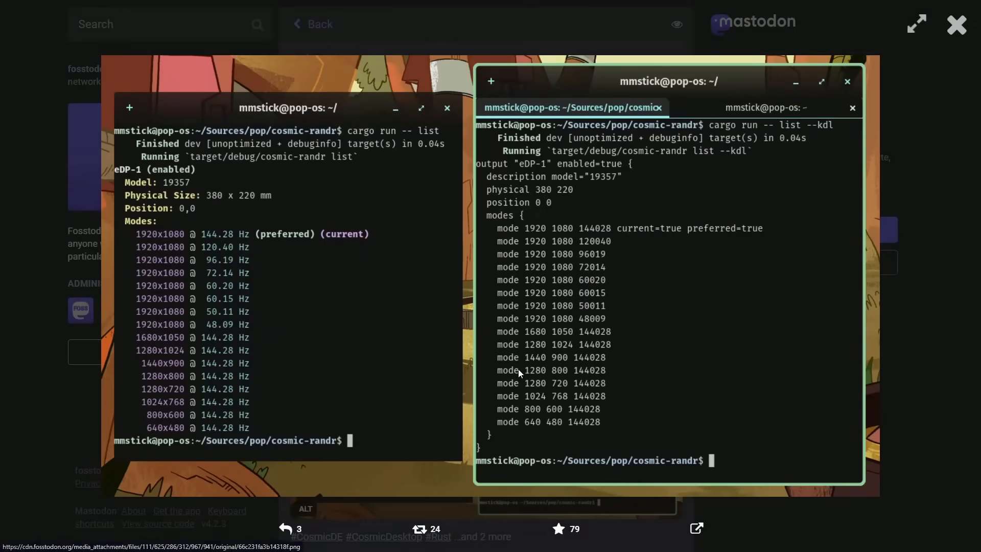
mouse_move(920, 366)
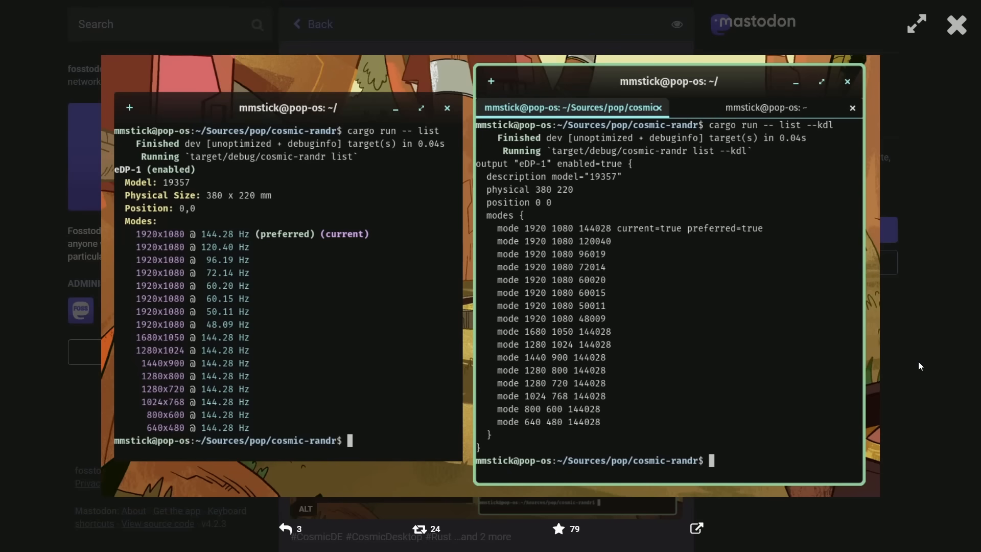
mouse_move(939, 45)
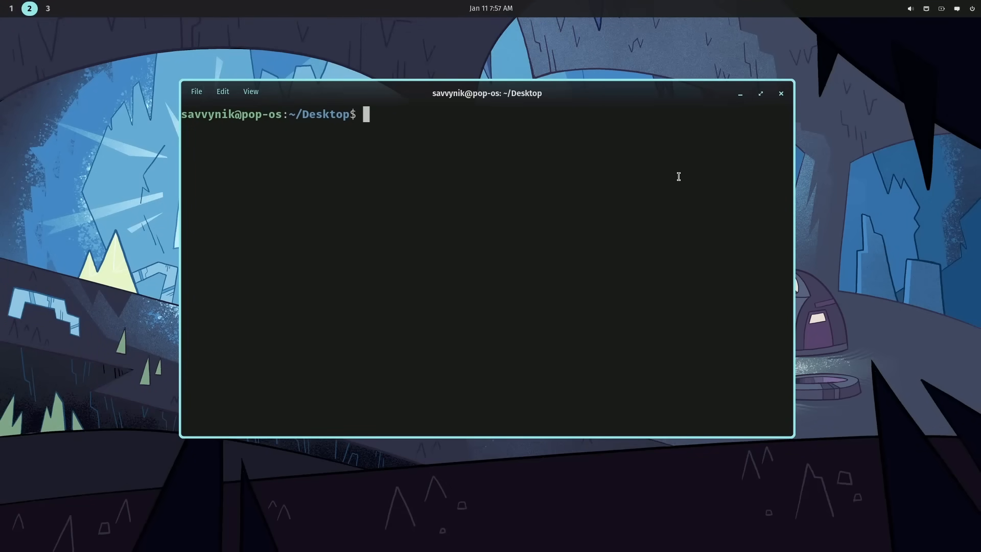
Run cosmic-randr without arguments to print its usage help
text(cosmic-randr)
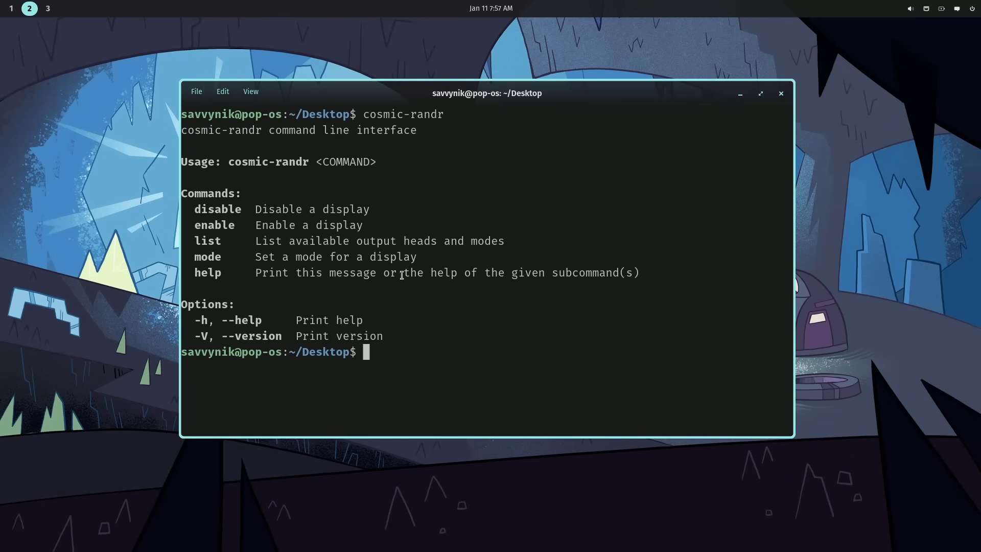
text(cos)
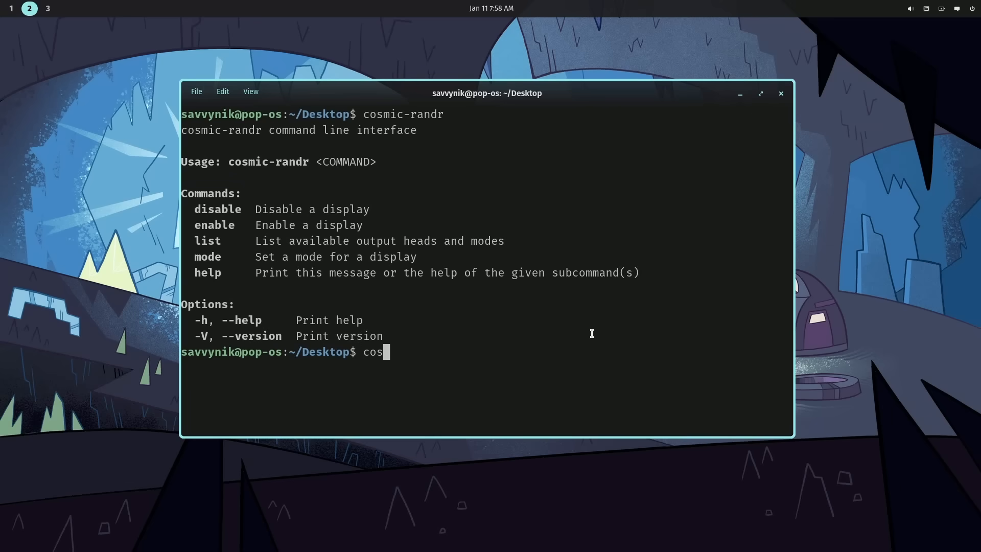
text(mic-ranr)
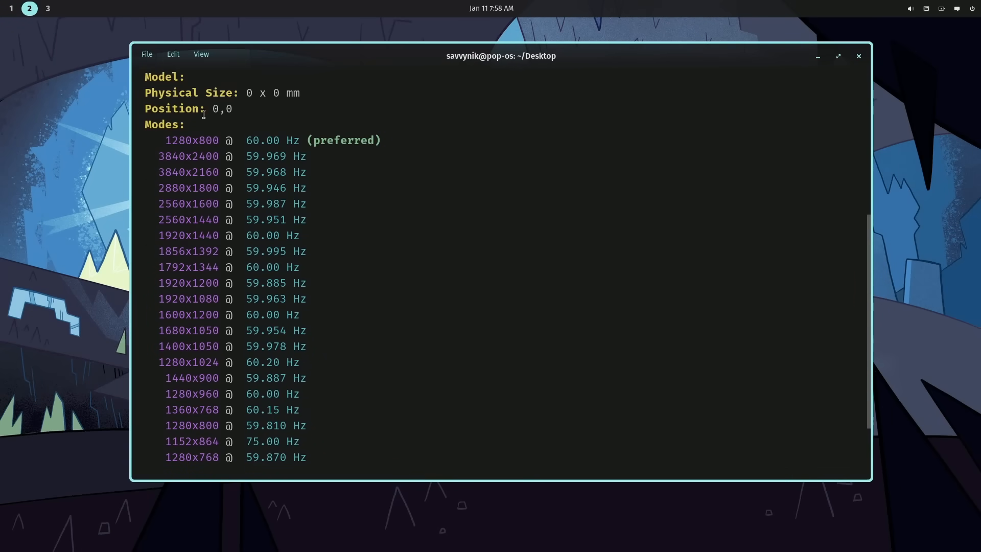
Scroll through the mode list to the current 1920x1080 at 60 Hz and clear the stray character
scroll(down, 3)
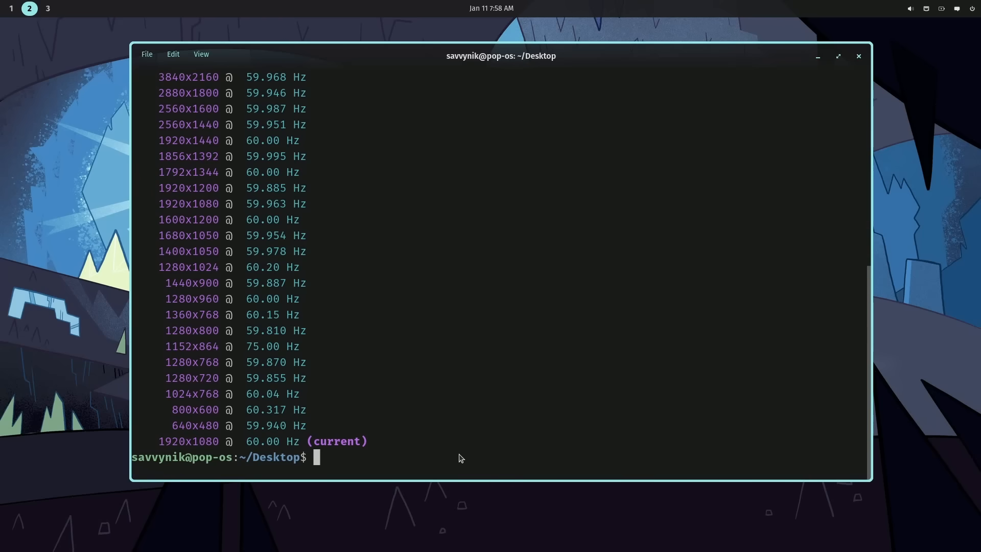
text(c)
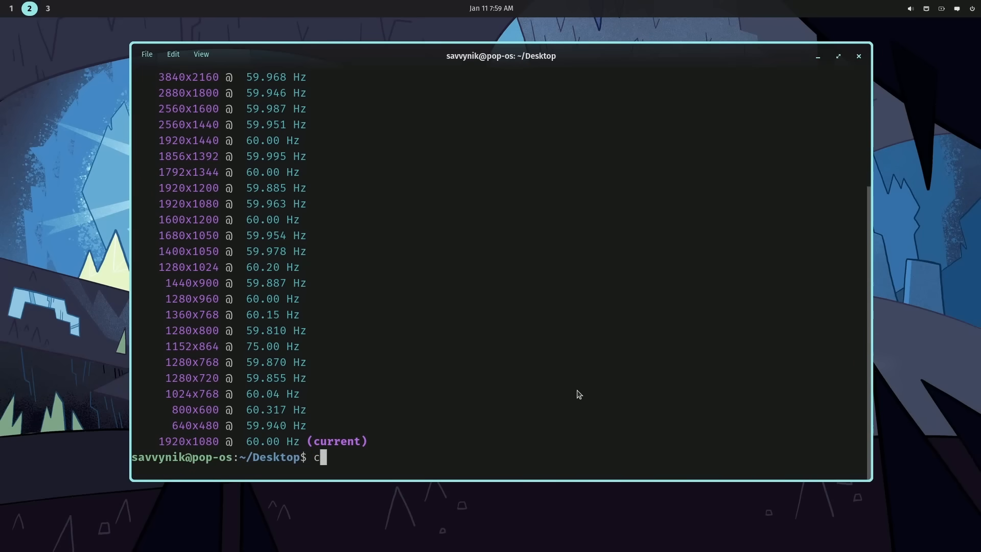
key(BackSpace)
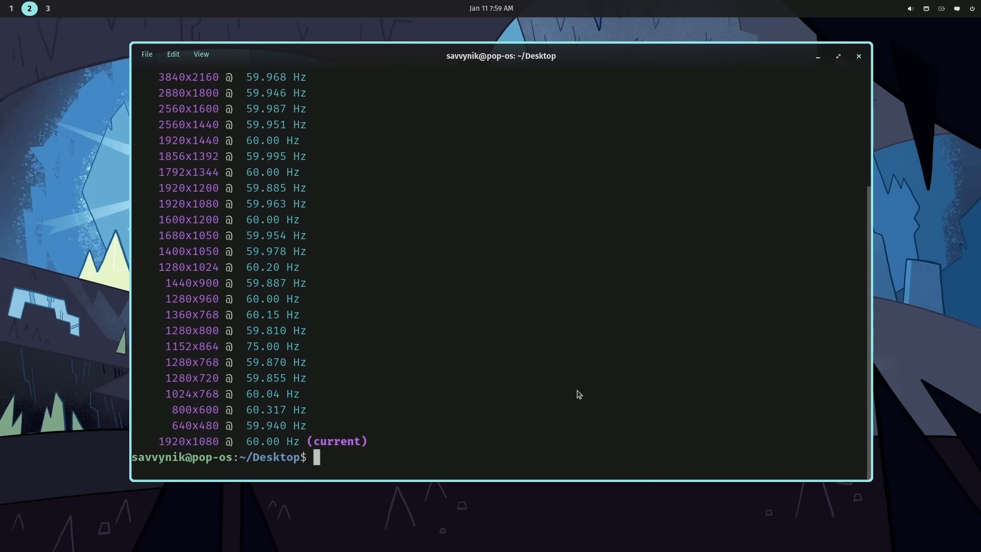
mouse_move(184, 208)
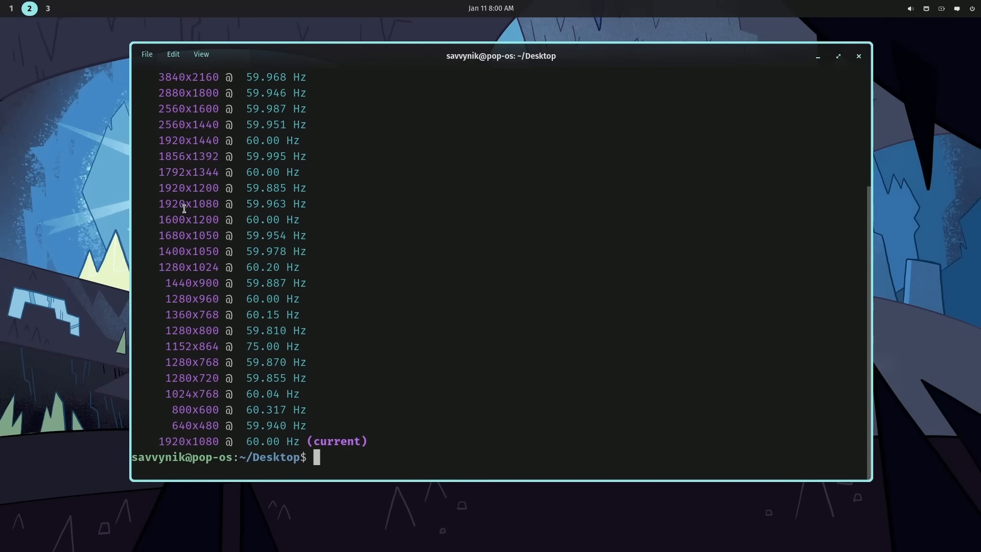
mouse_move(455, 341)
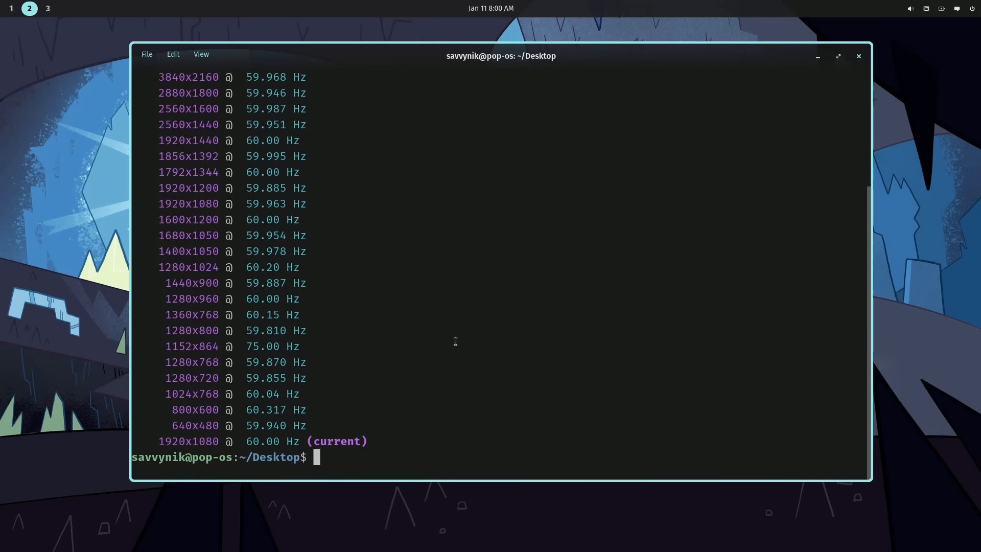
Run cosmic-randr mode Virtual-1 1440 900 to shrink the display resolution
text(cosmic-r)
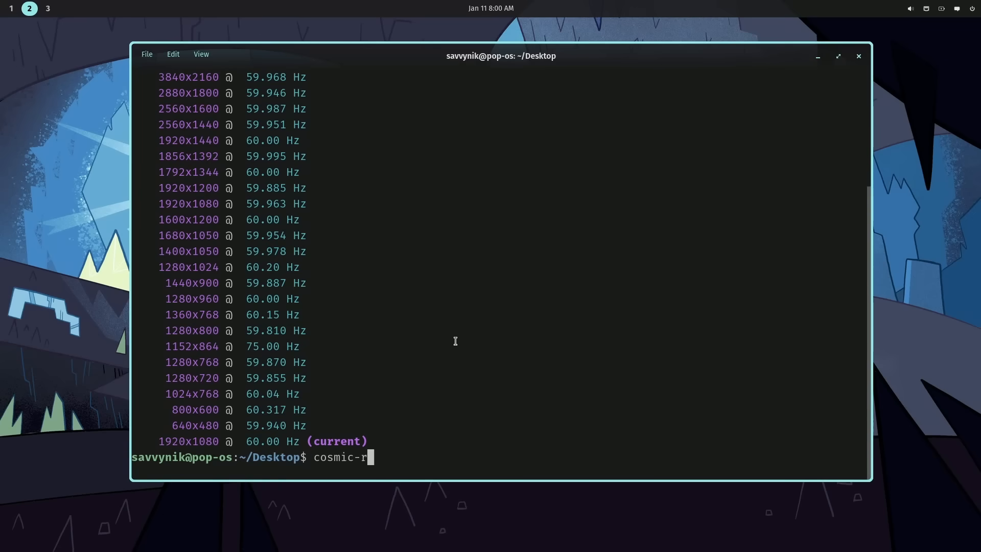
text(andr)
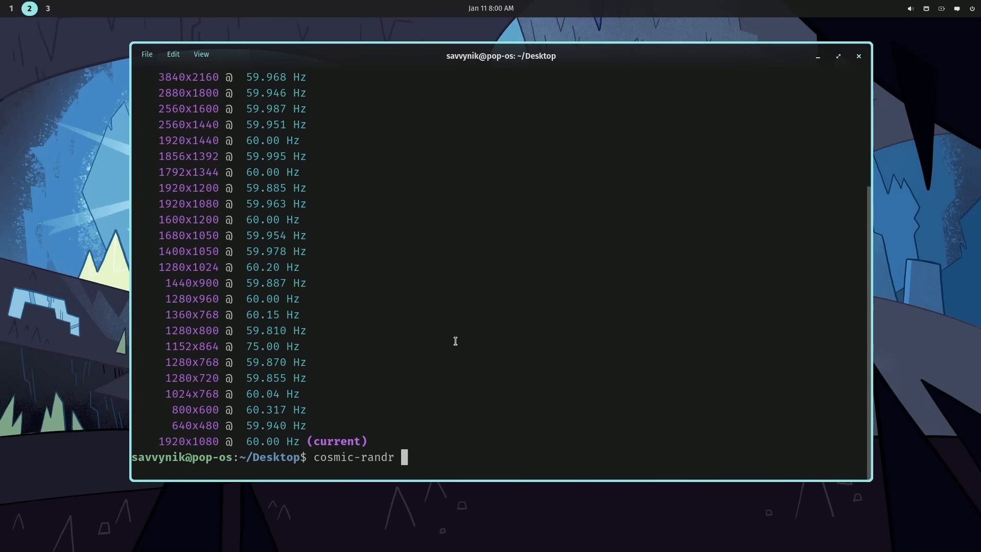
text(mode)
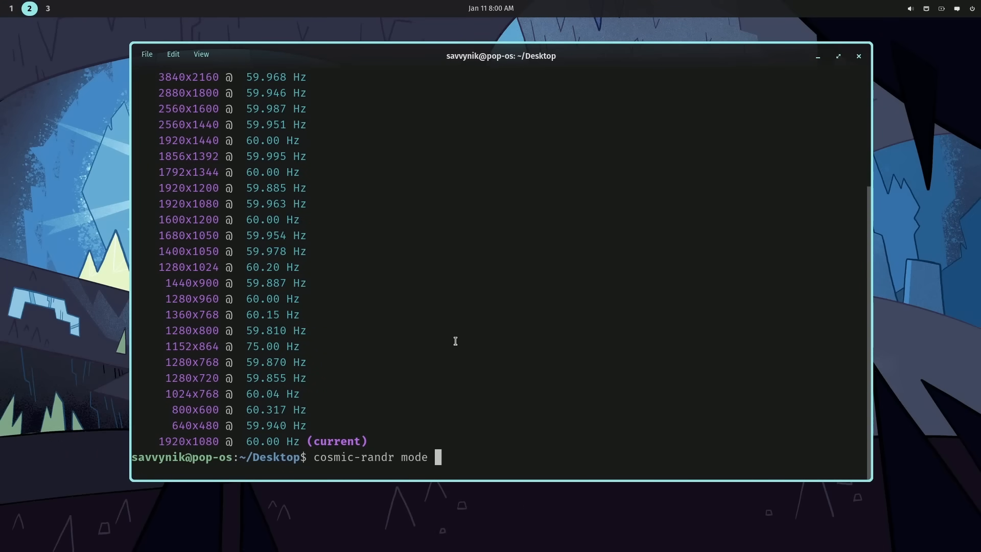
text(Virtu)
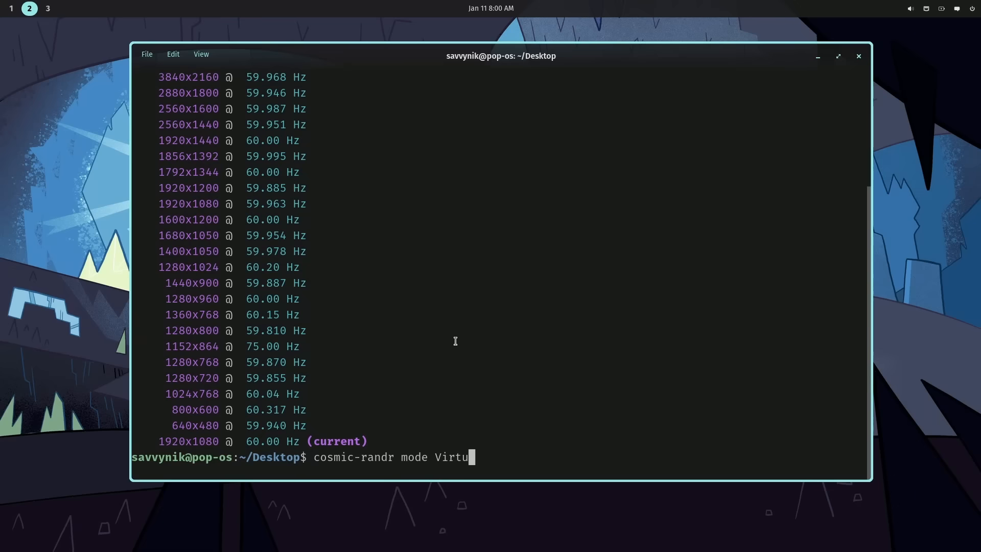
text(al-1 1440 900)
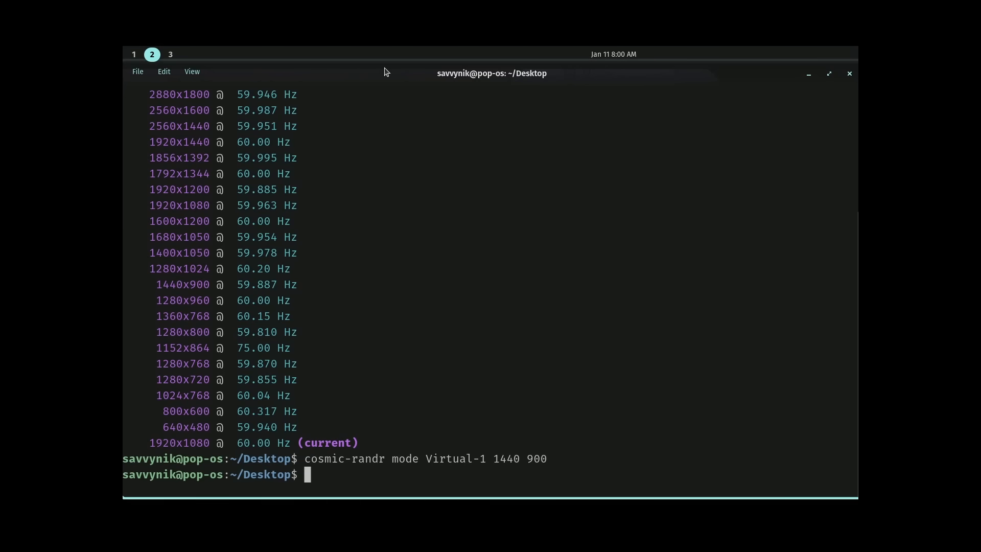
mouse_move(501, 276)
text(cosmic-randr mode Virtual-1 1)
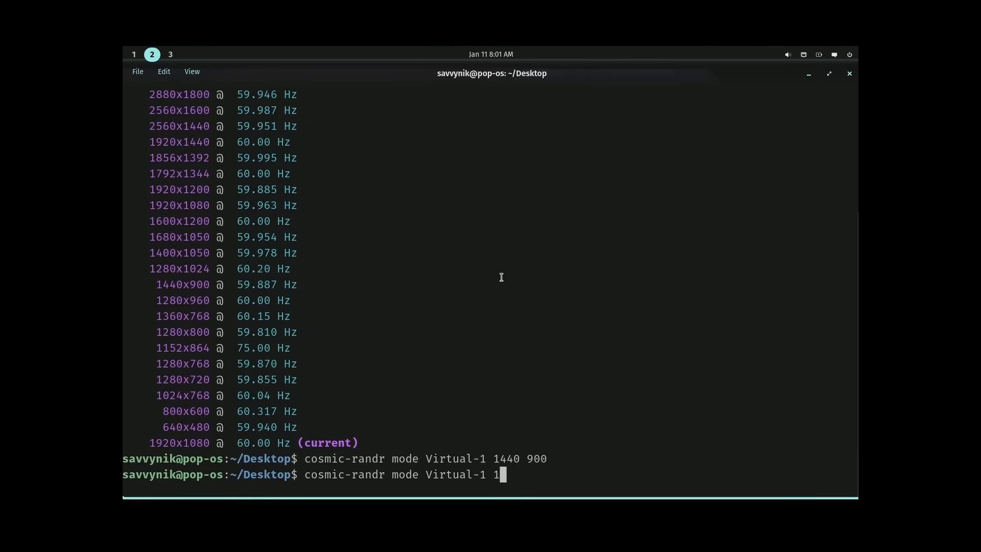
Begin a new cosmic-randr mode Virtual-1 command with a width starting '19'
text(9)
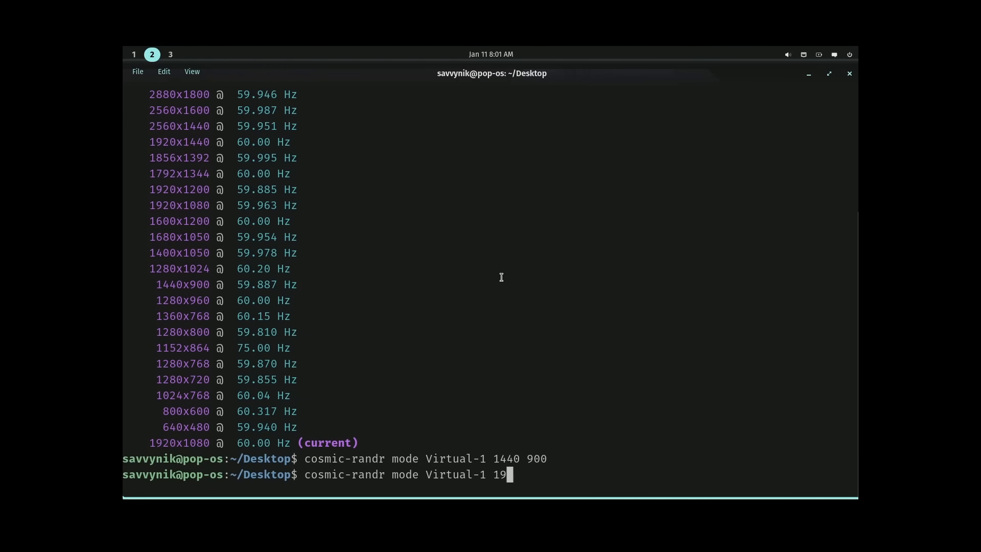